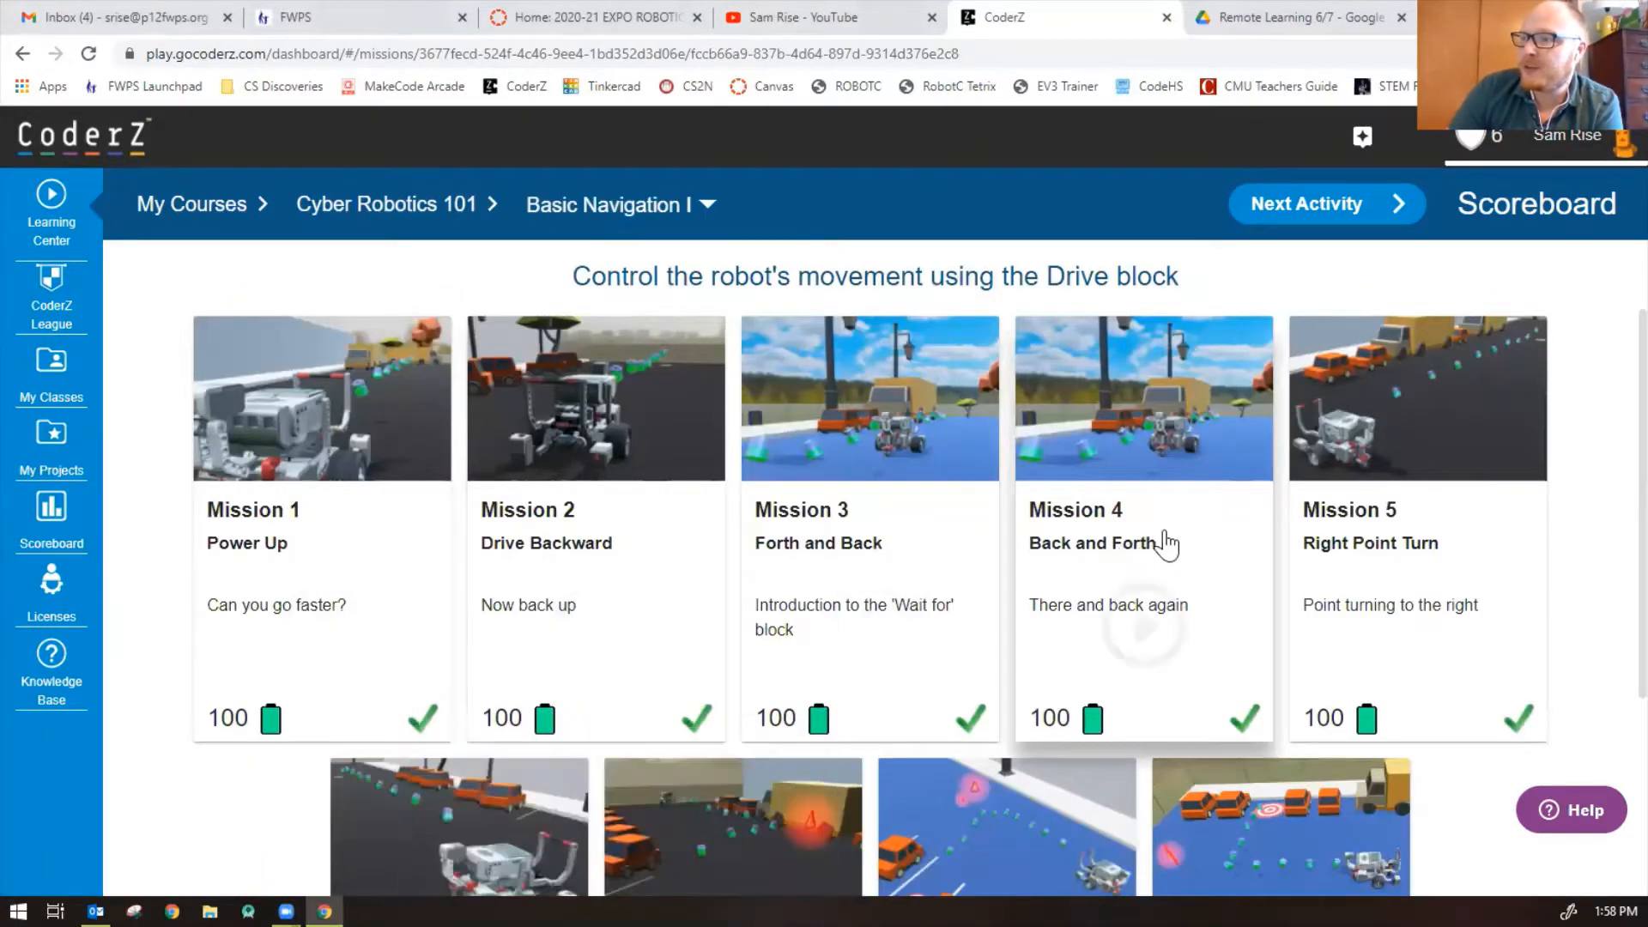
Open Mission 5, Right Point Turn, from Basic Navigation and continue past its intro
{"action": "scroll", "scroll_direction": "down", "scroll_amount": 3}
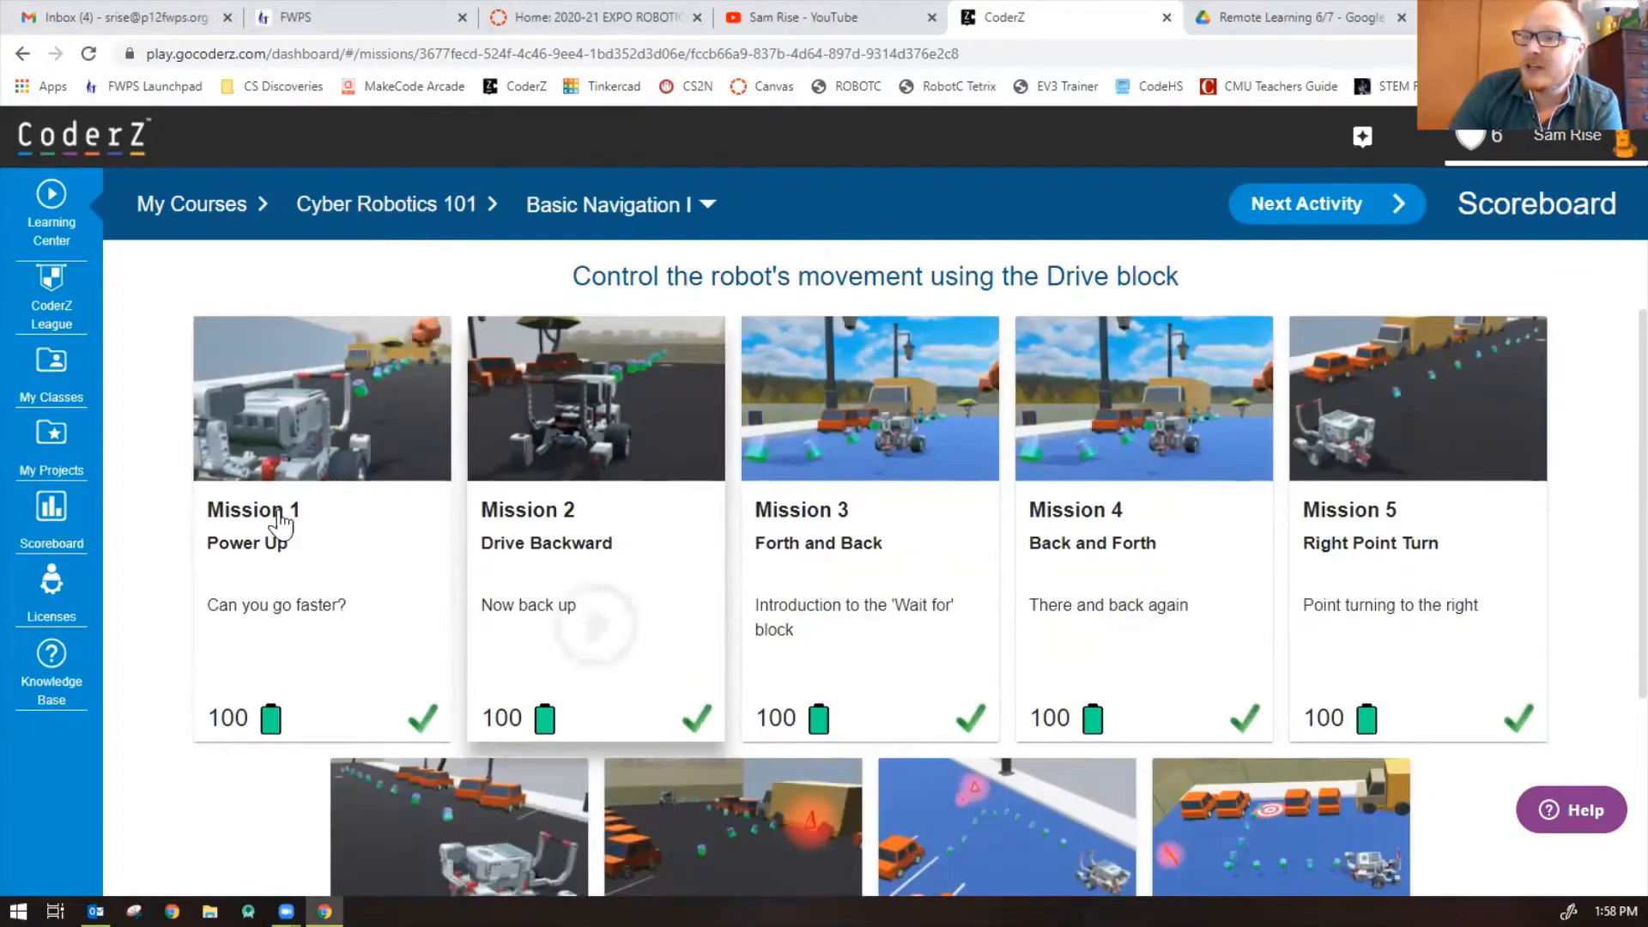
{"action": "mouse_move", "coordinate": [1368, 496]}
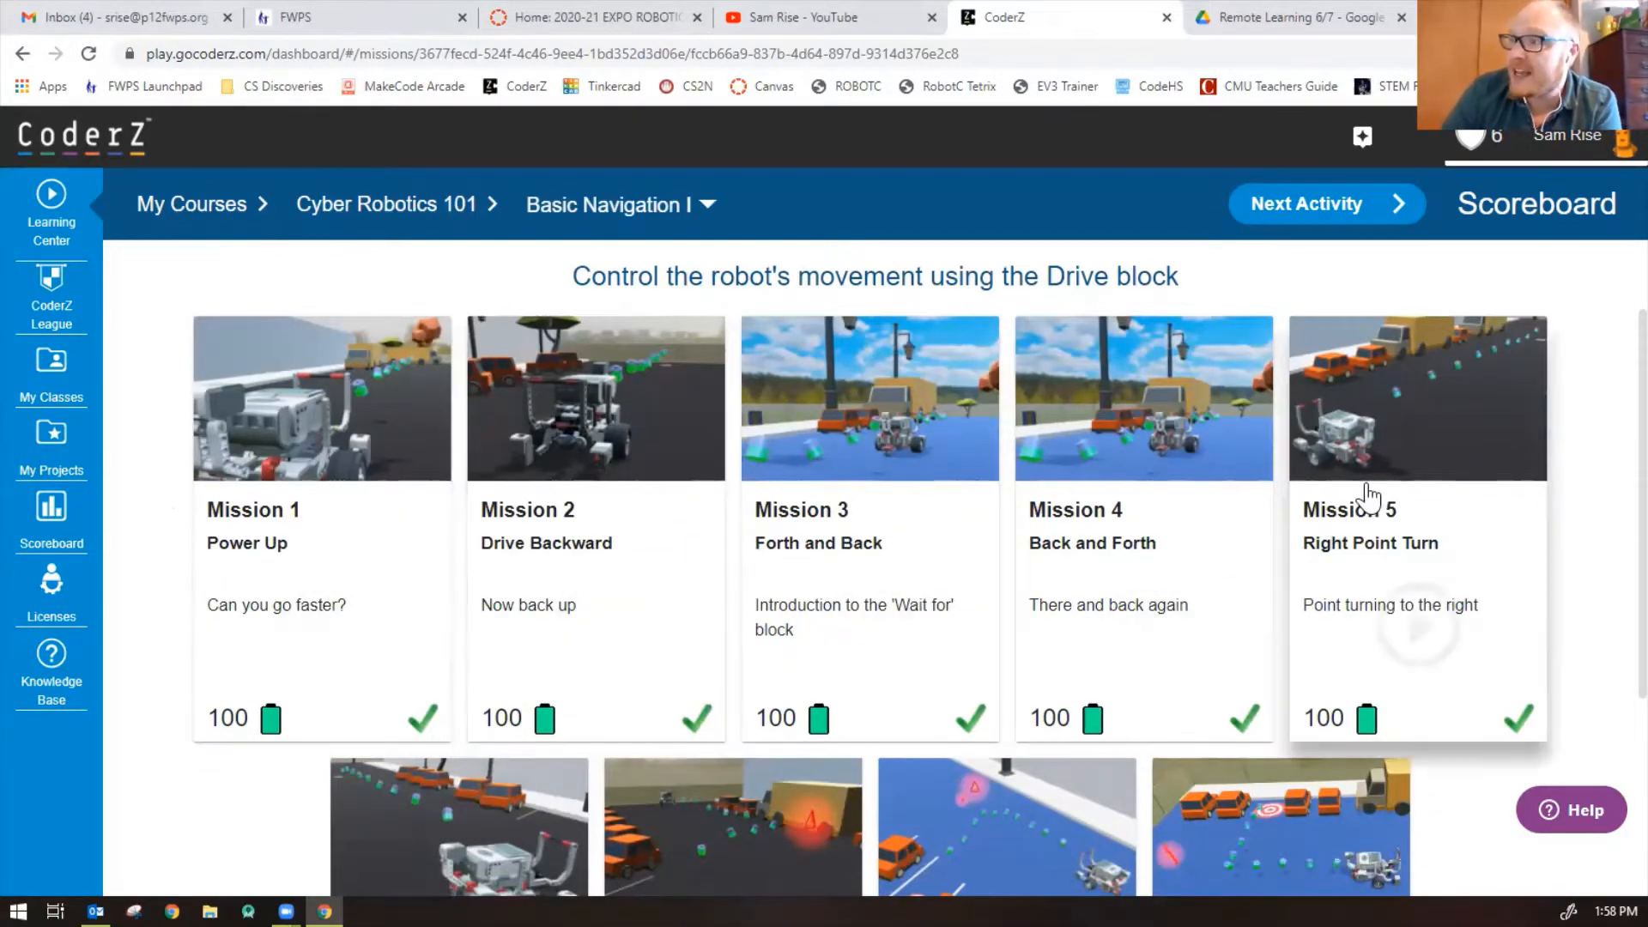
{"action": "left_click", "coordinate": [1415, 398]}
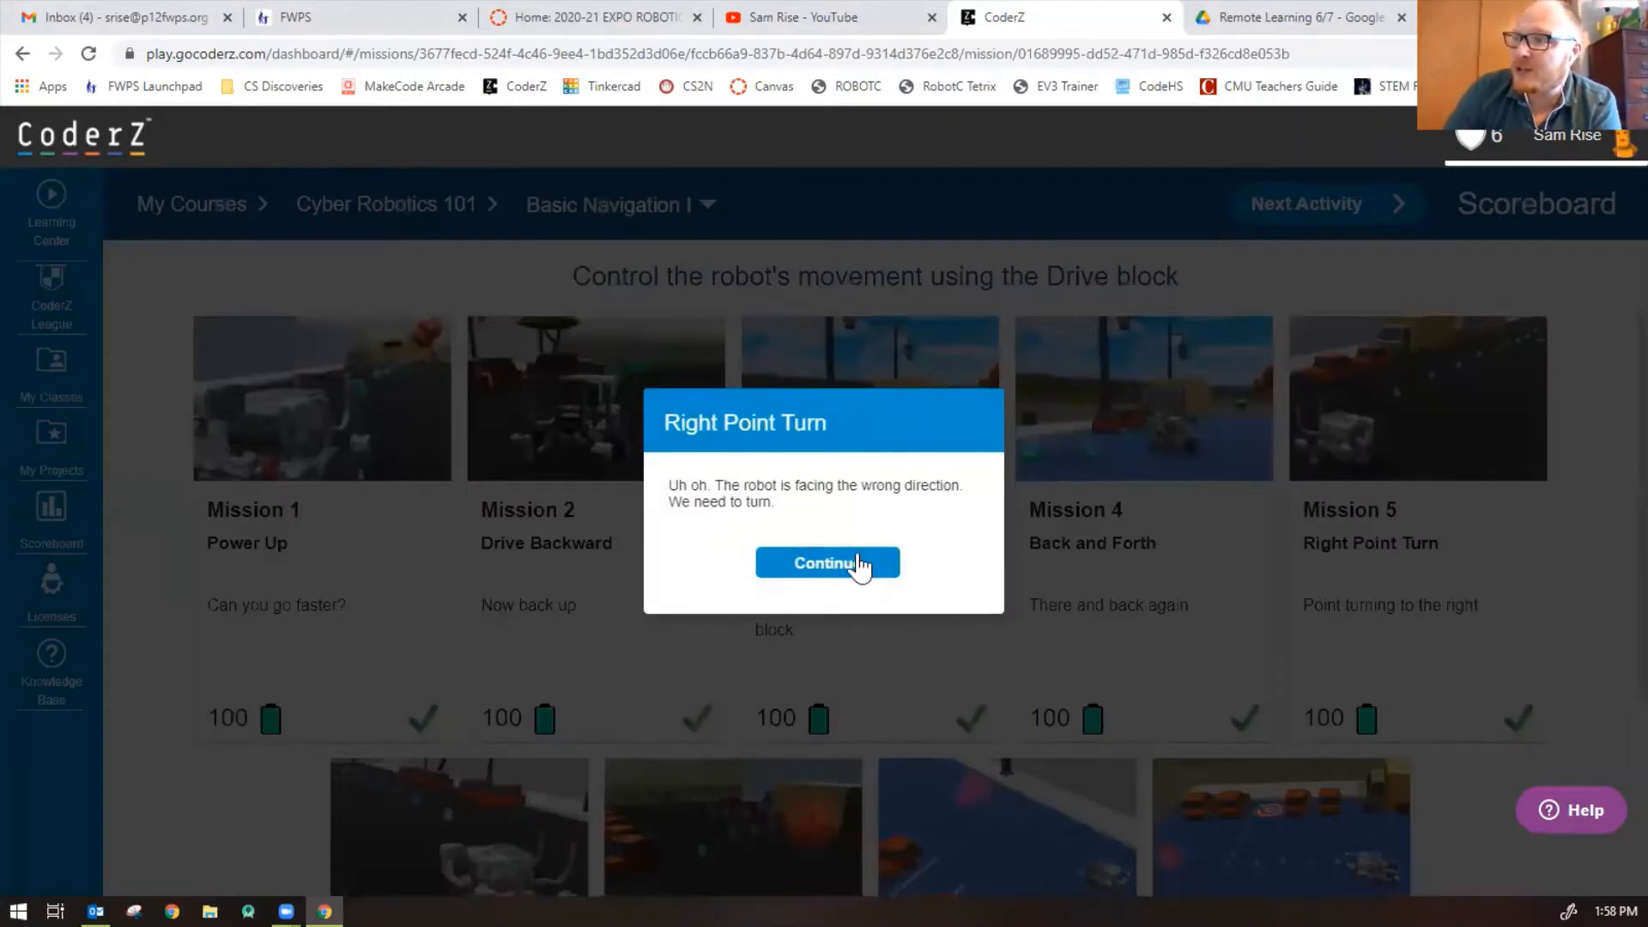
{"action": "left_click", "coordinate": [828, 562]}
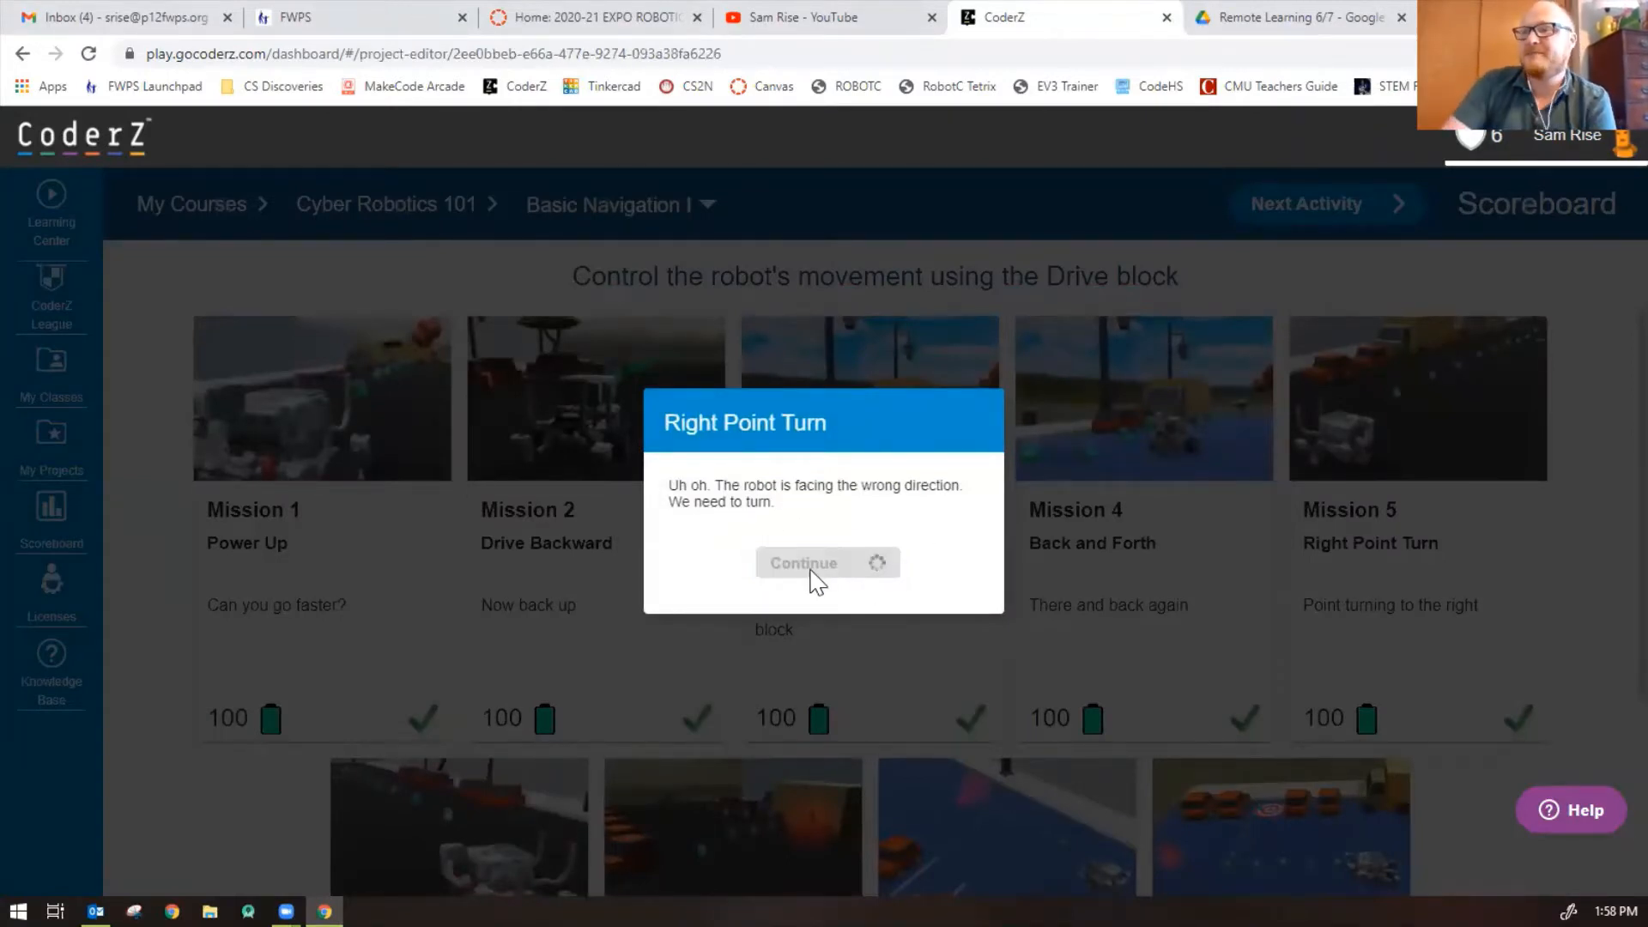
Load the Right Point Turn editor and step through the point-turn and steering-100 tips
{"action": "left_click", "coordinate": [826, 562]}
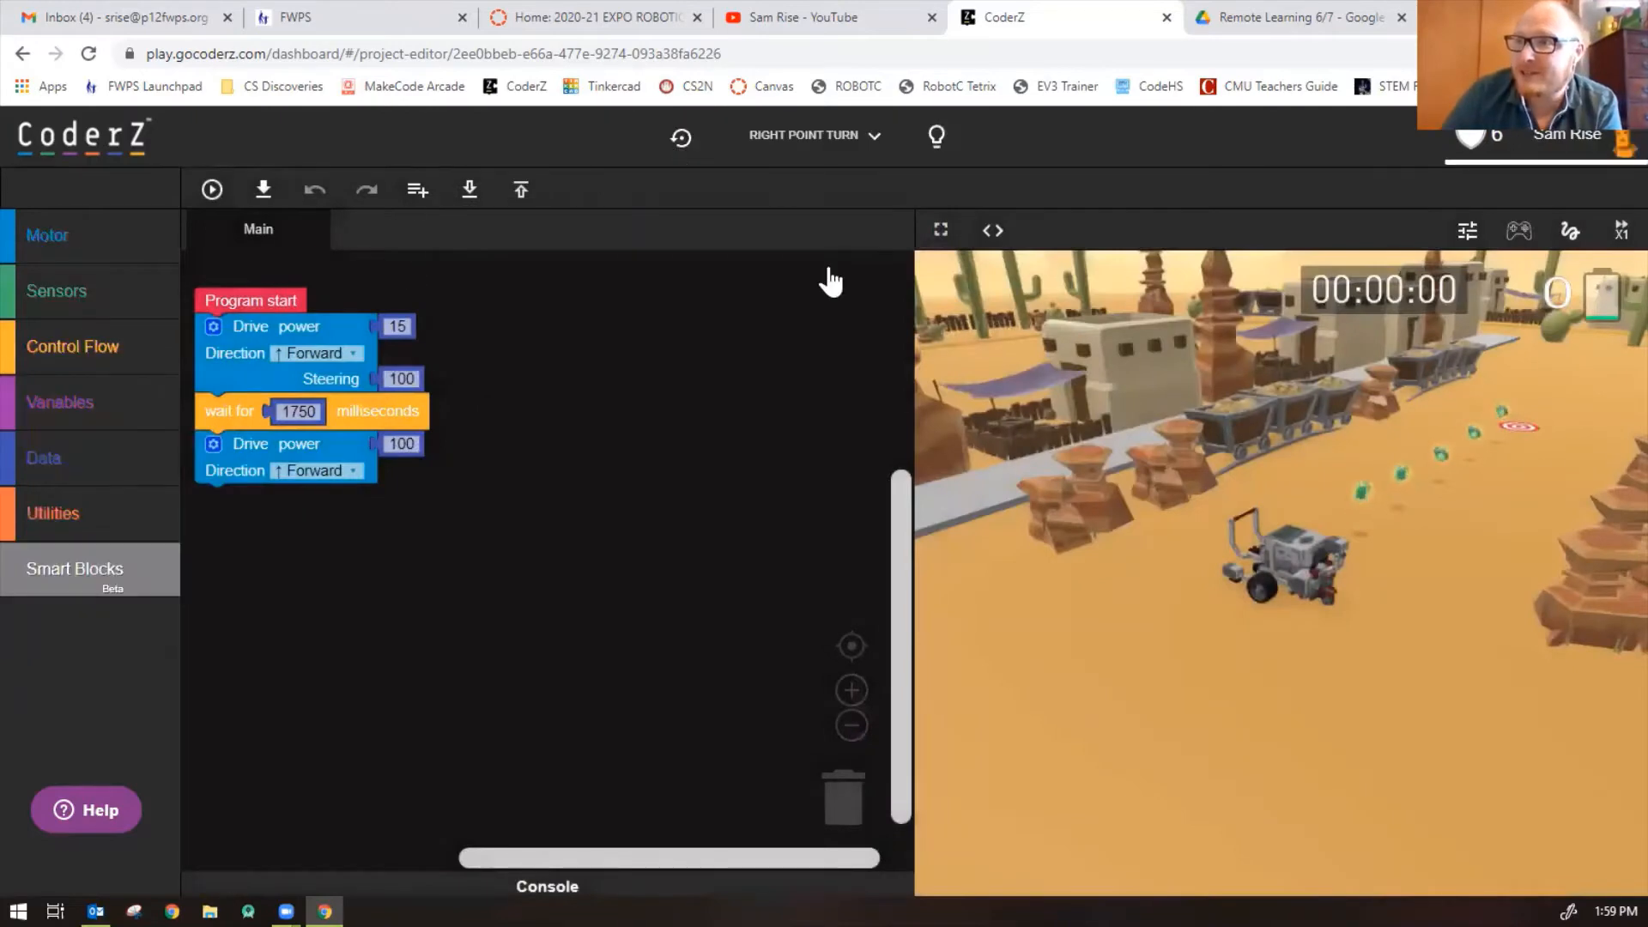
{"action": "left_click", "coordinate": [168, 188]}
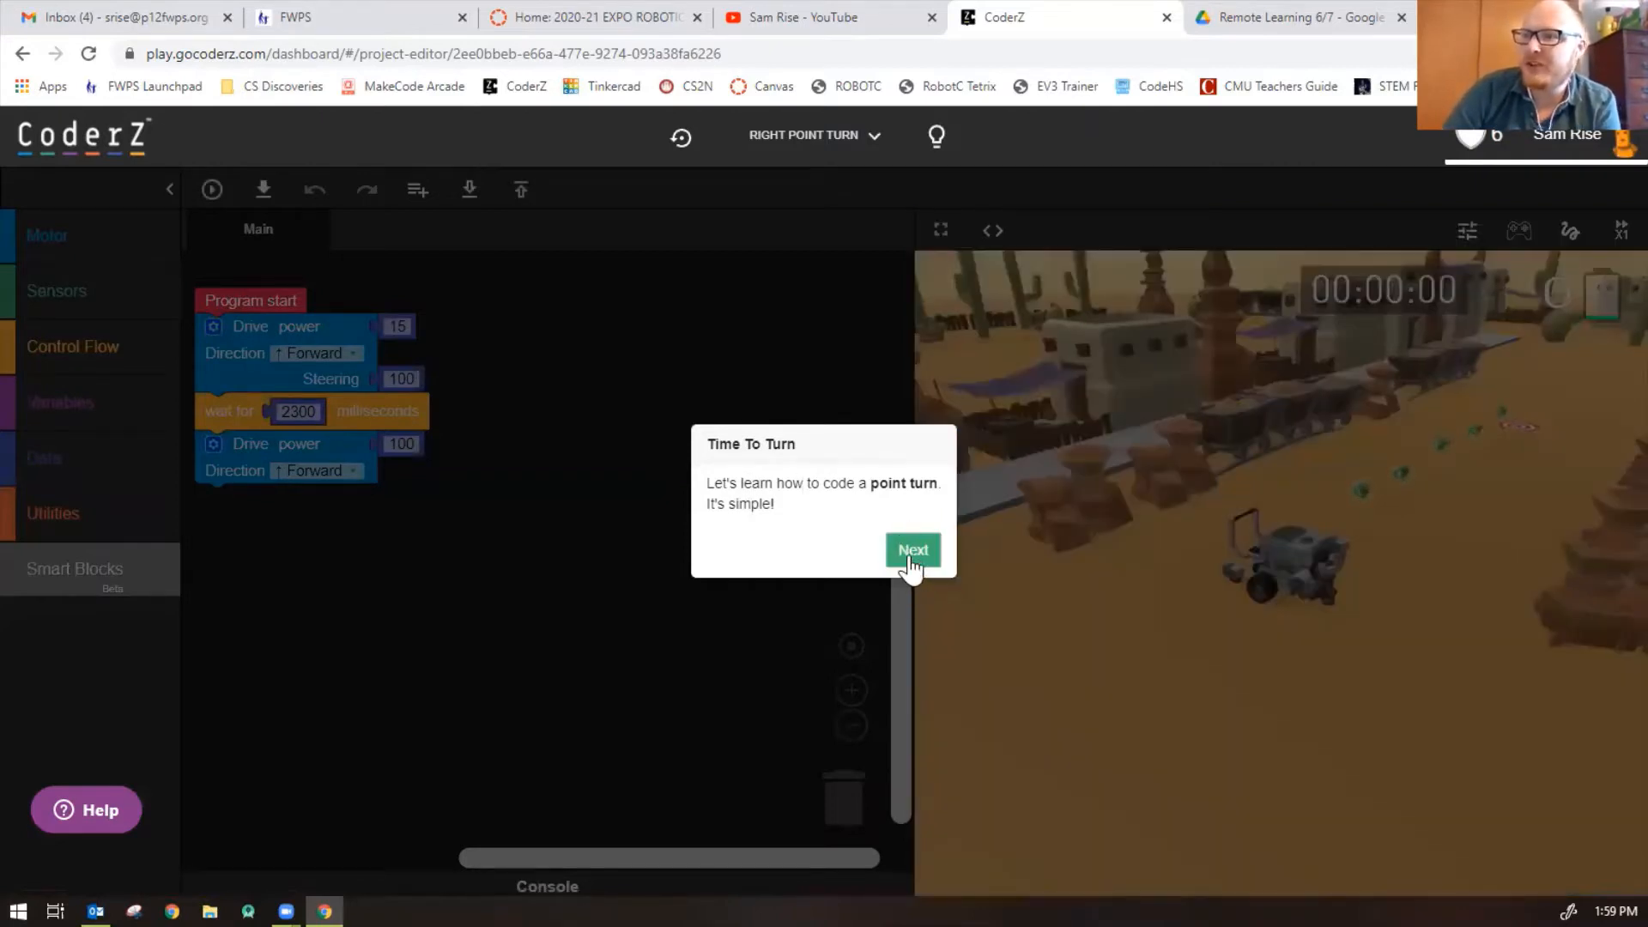
{"action": "left_click", "coordinate": [911, 549]}
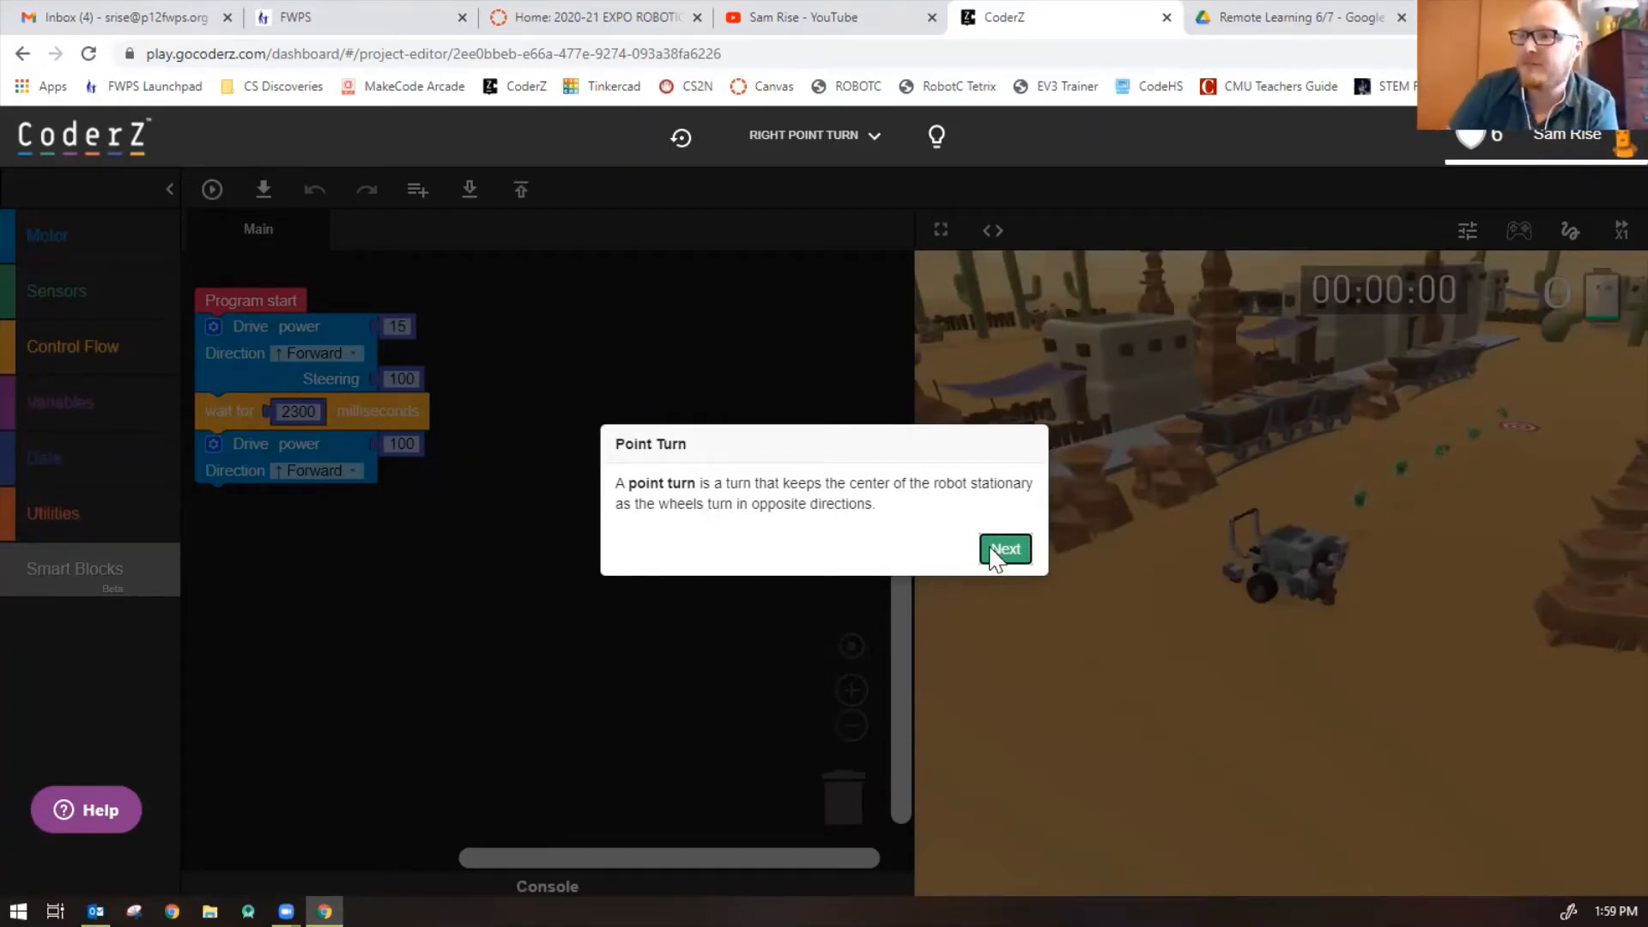
{"action": "left_click", "coordinate": [1002, 548]}
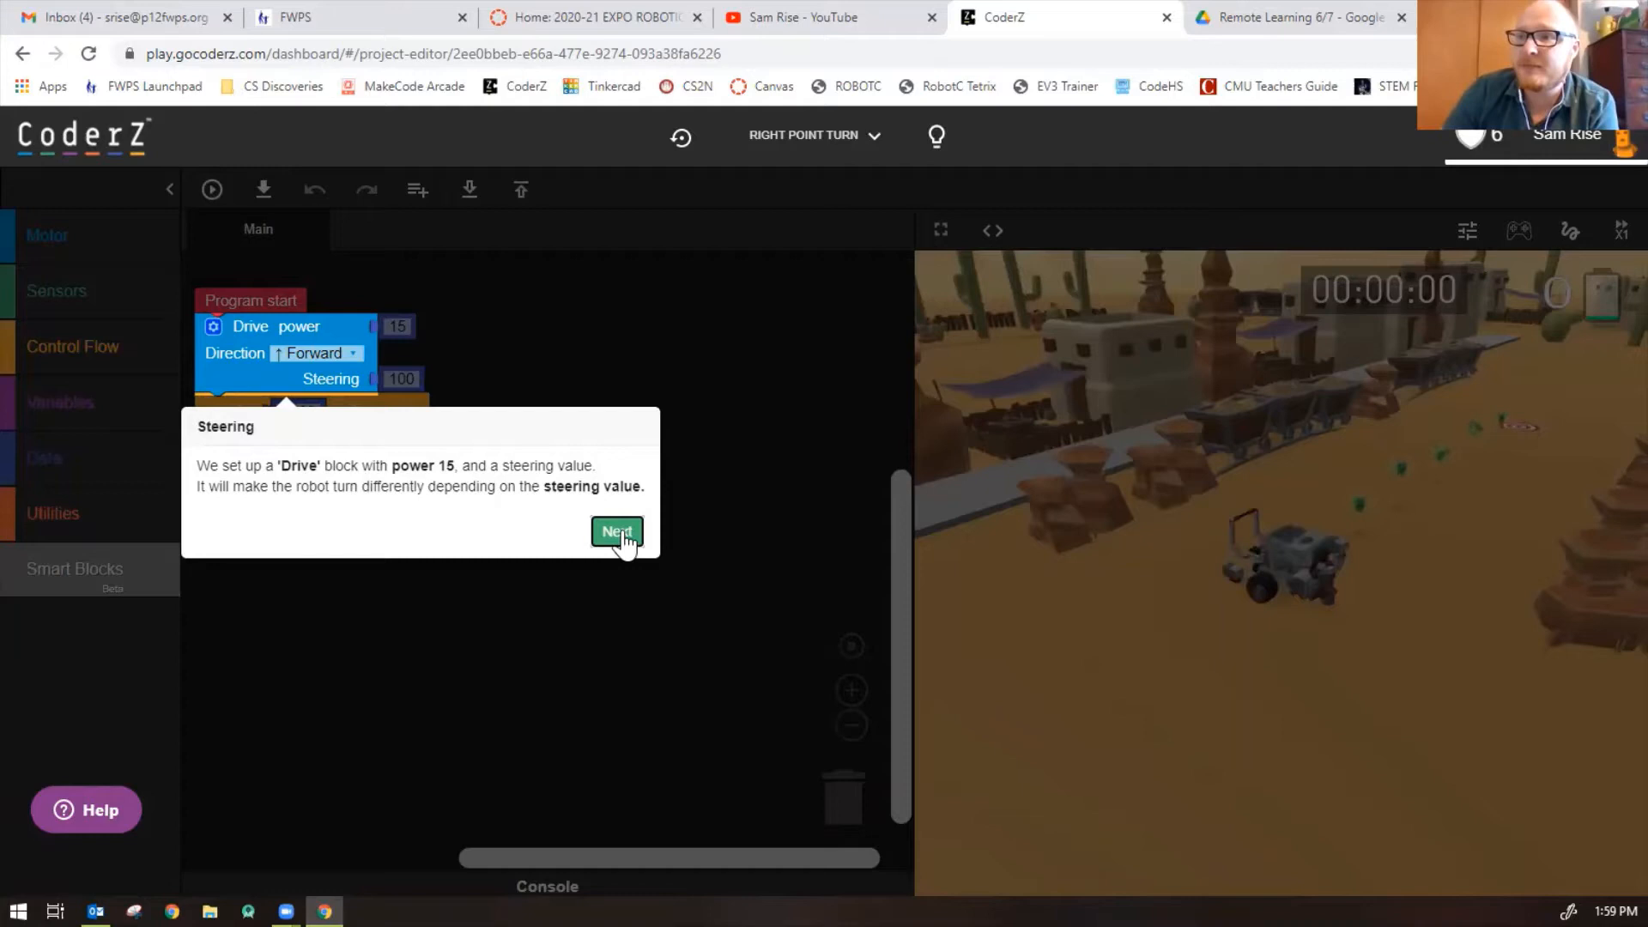
{"action": "left_click", "coordinate": [617, 532]}
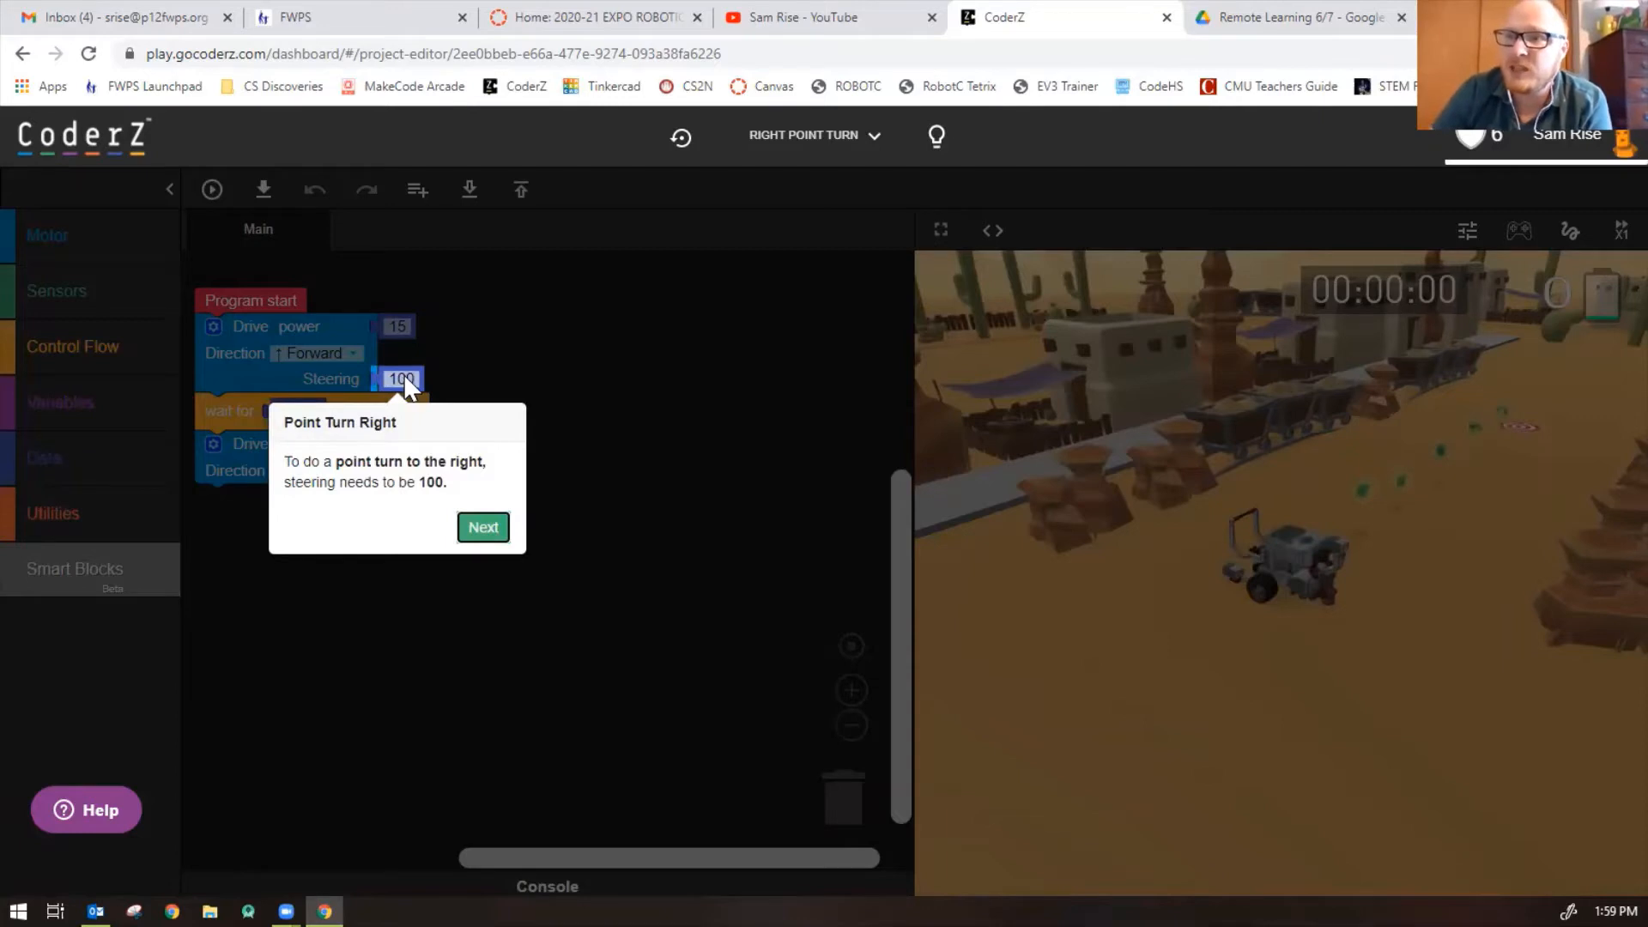
{"action": "left_click", "coordinate": [482, 526]}
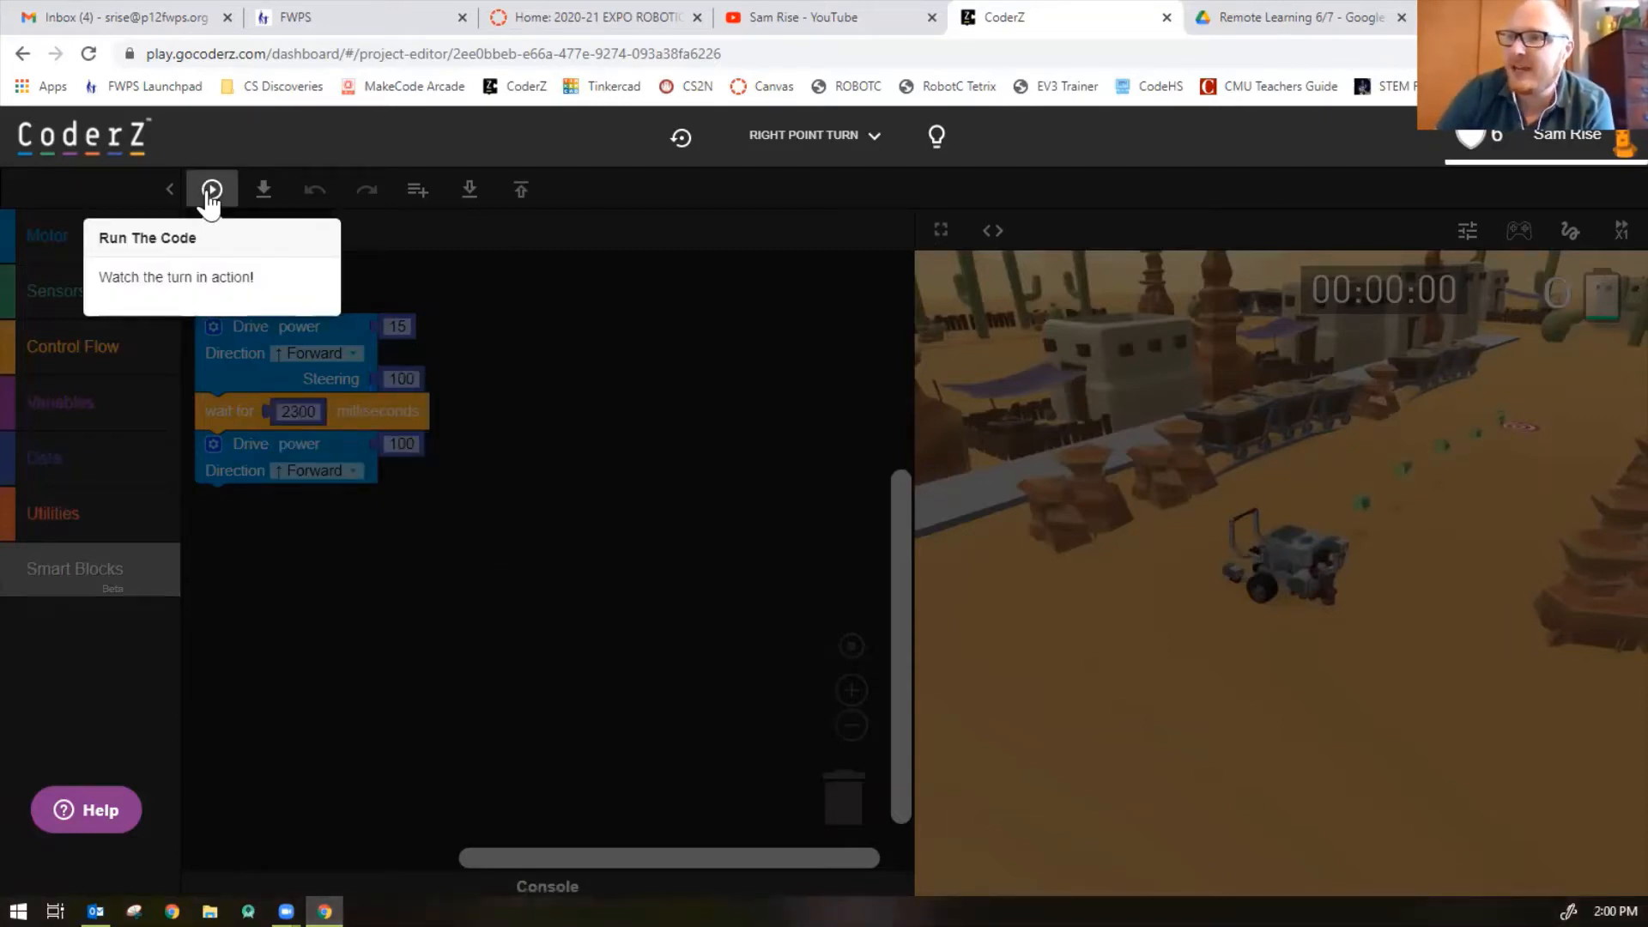
Run the turning code, watch the robot overturn, and read the 1.5–2 second timing tips
{"action": "left_click", "coordinate": [212, 189]}
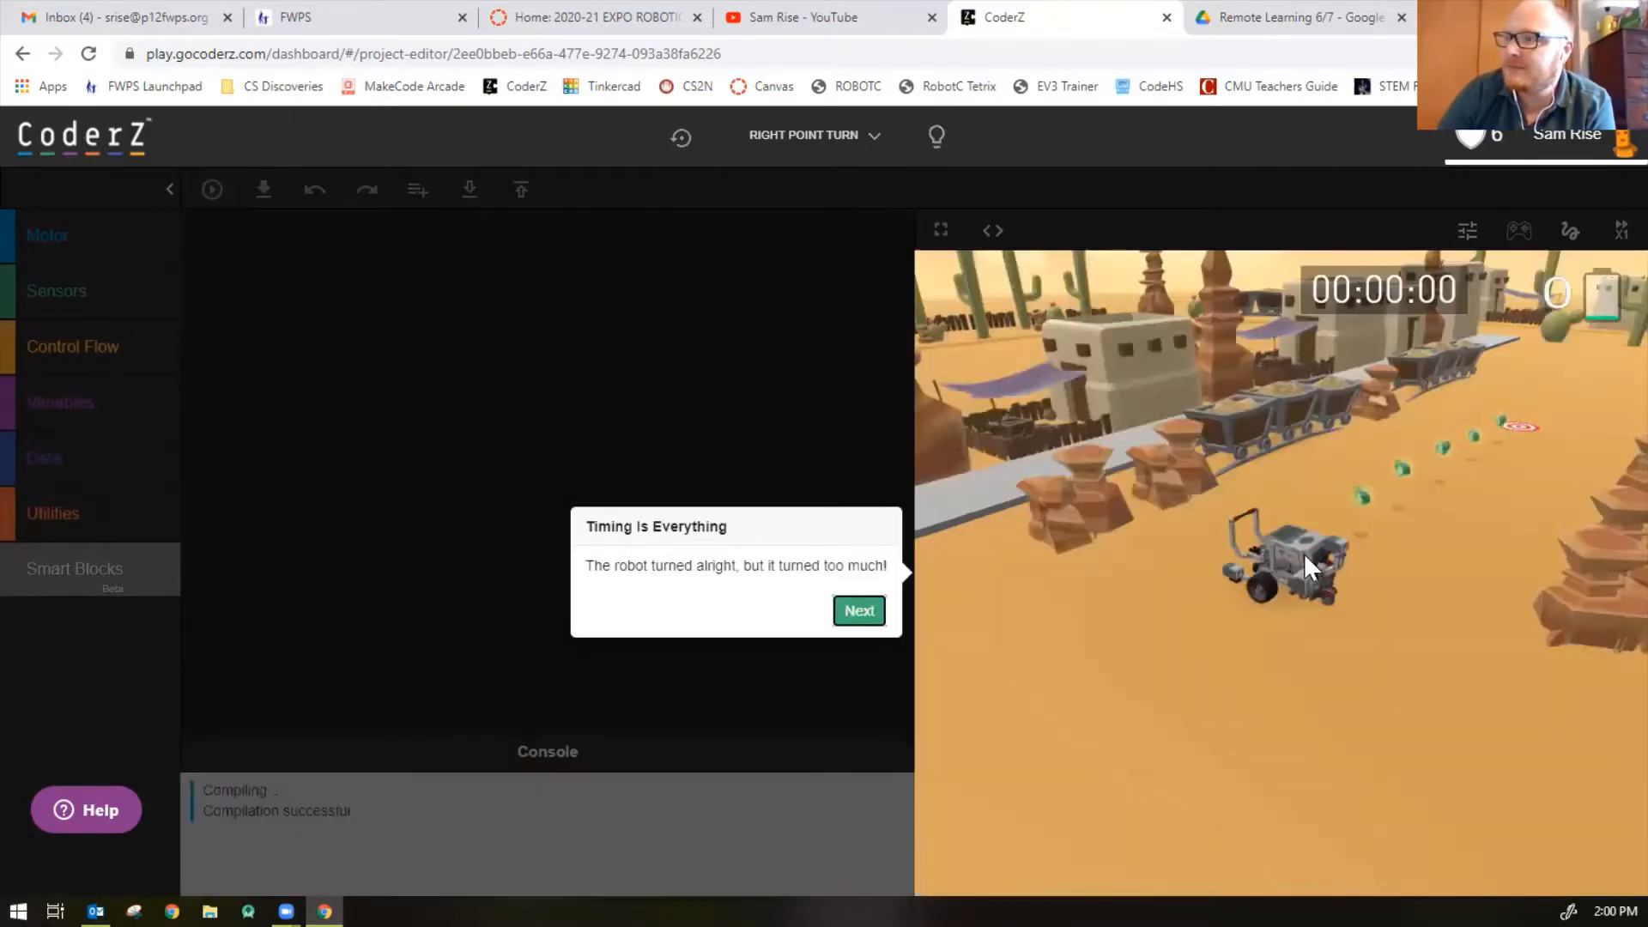
{"action": "left_click", "coordinate": [211, 189]}
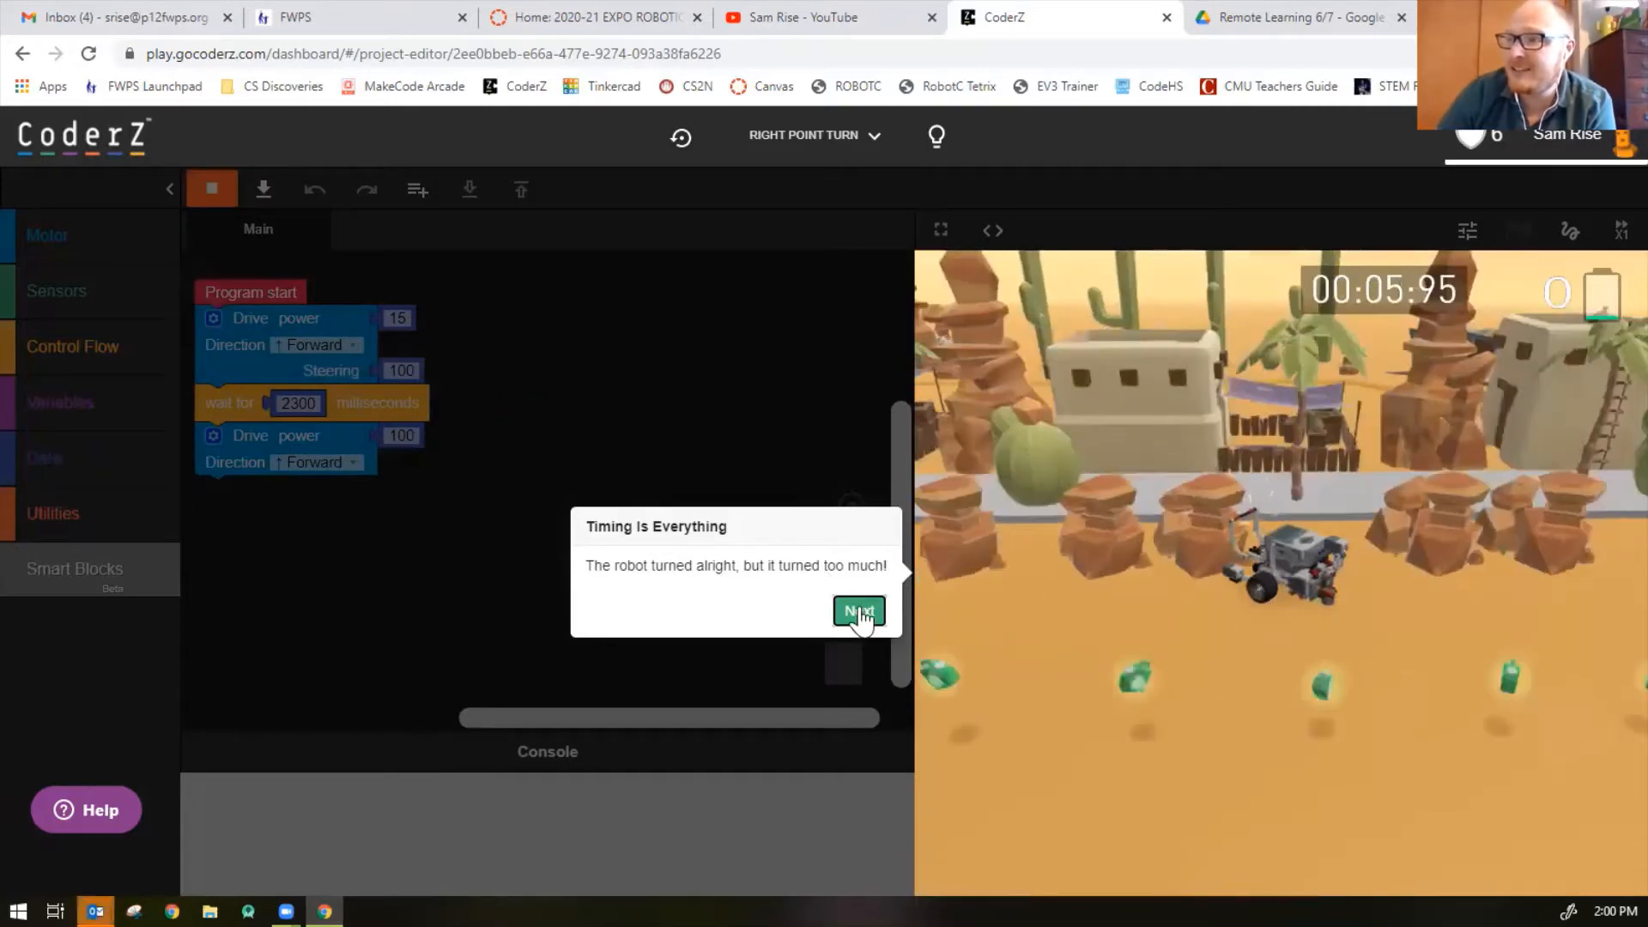
{"action": "left_click", "coordinate": [859, 610]}
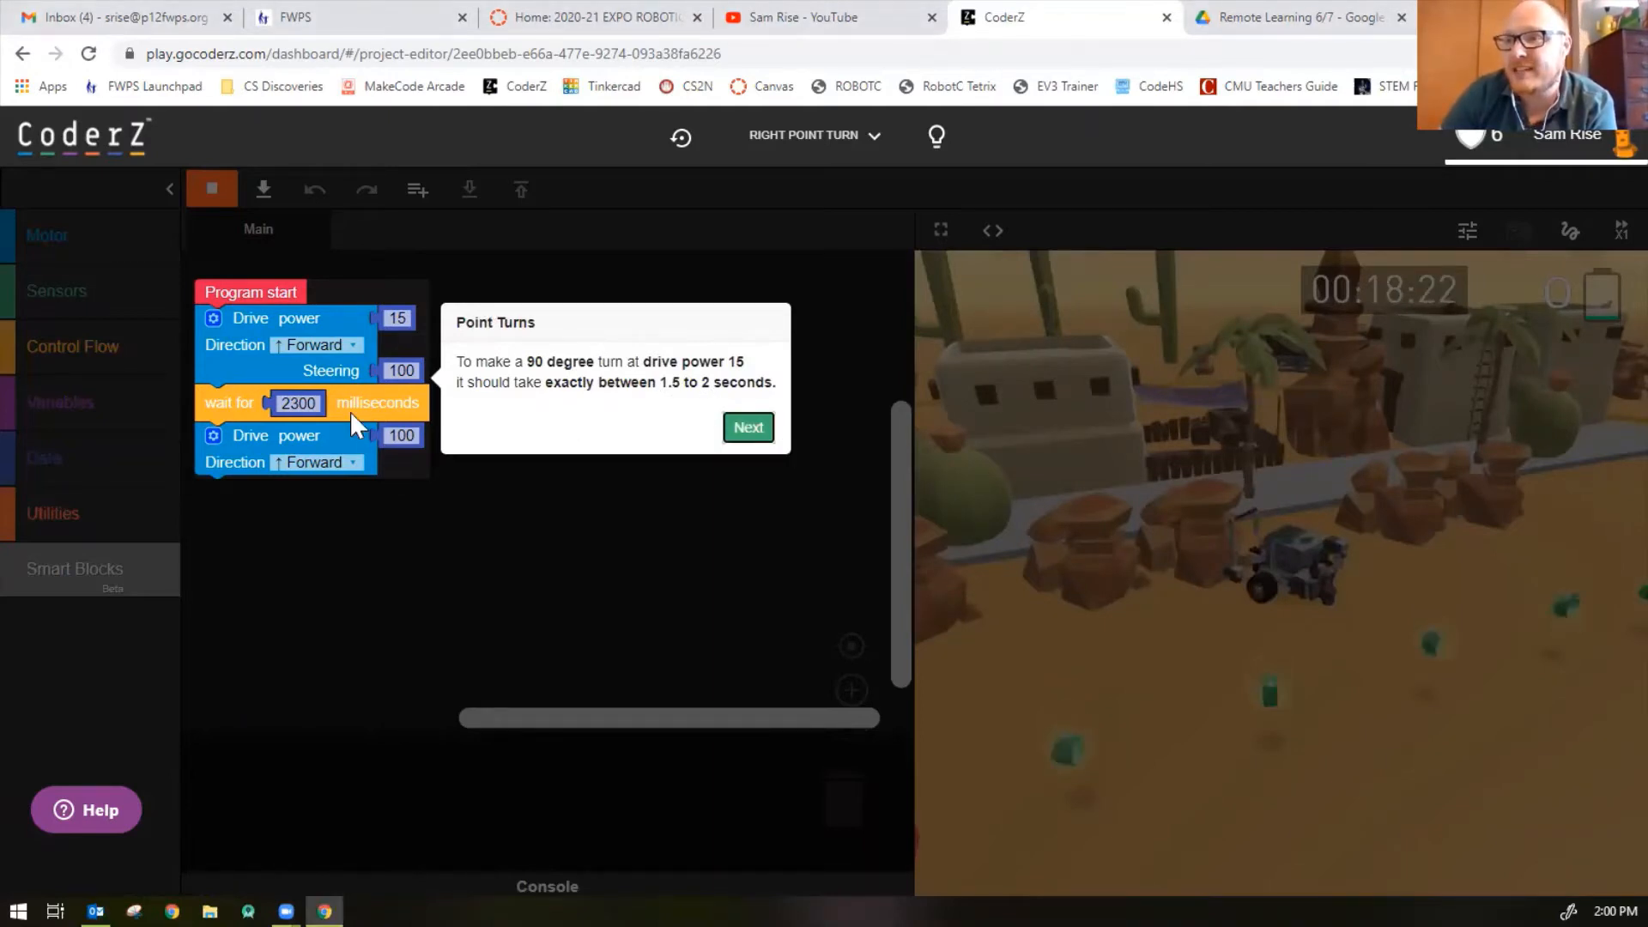
{"action": "left_click", "coordinate": [298, 403]}
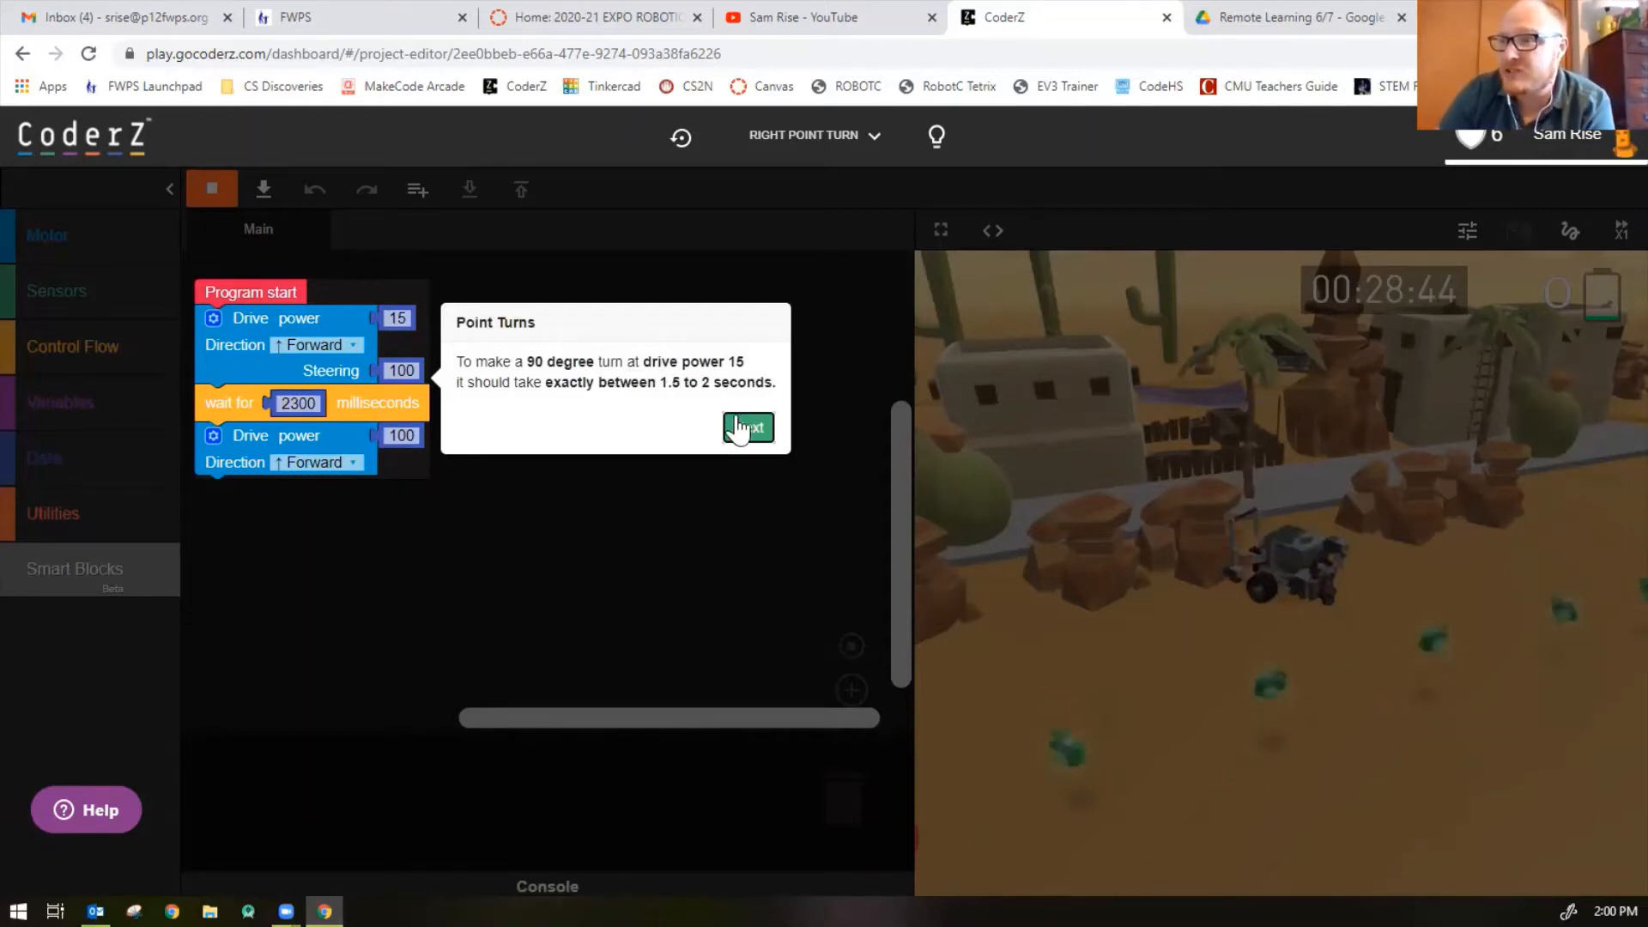
{"action": "left_click", "coordinate": [749, 427]}
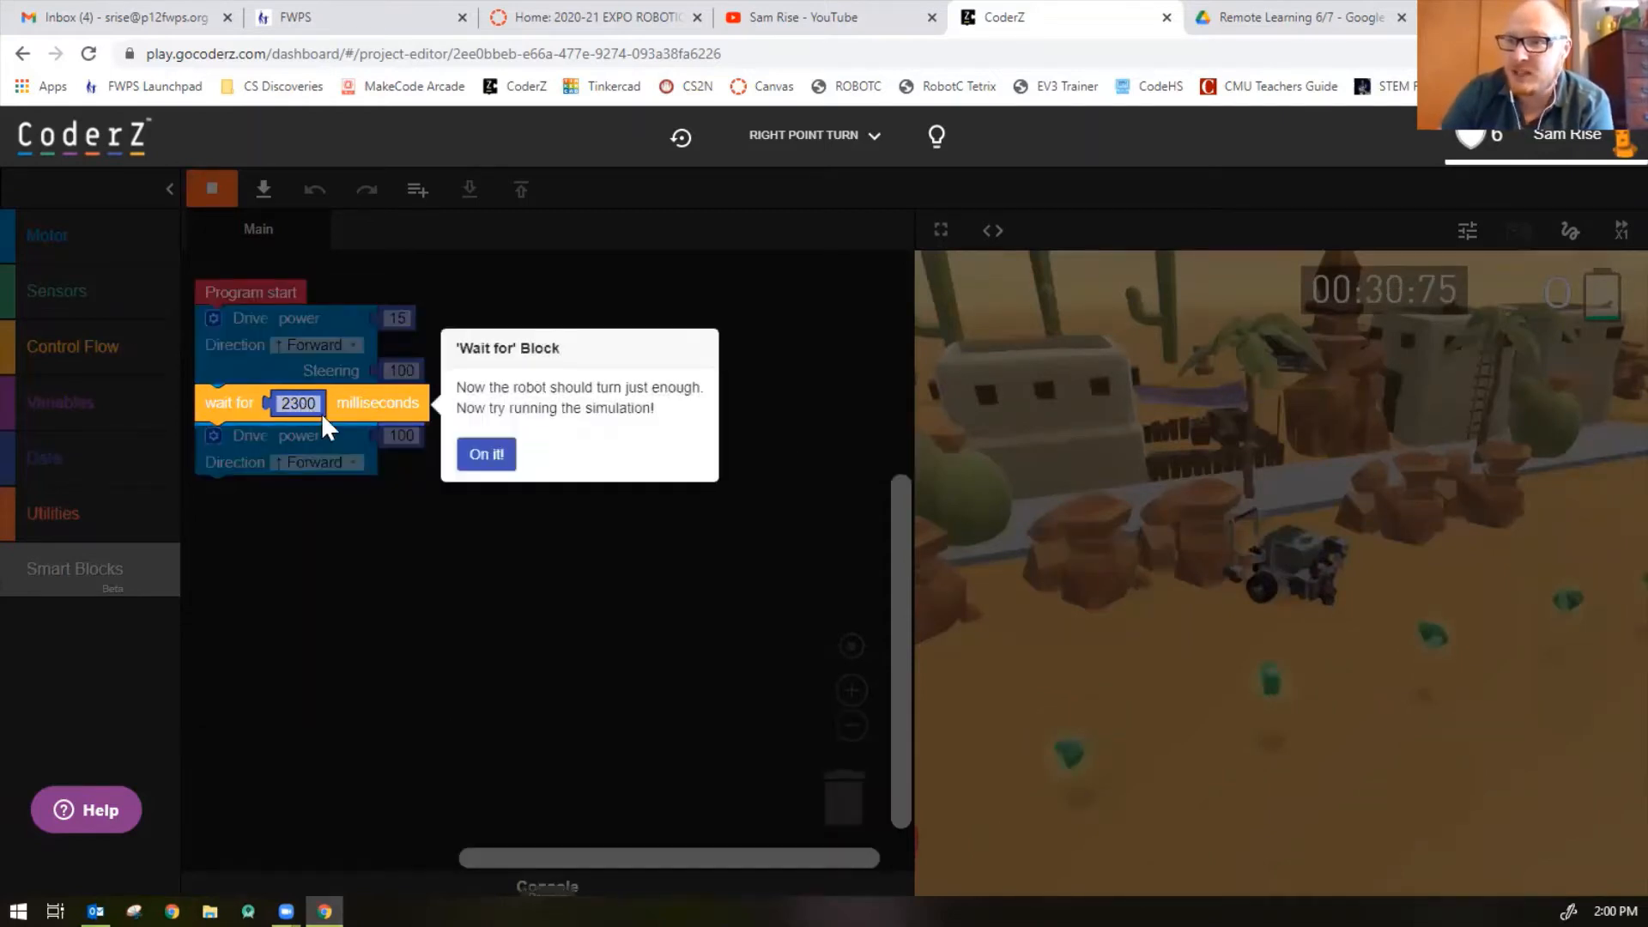
{"action": "left_click", "coordinate": [485, 453]}
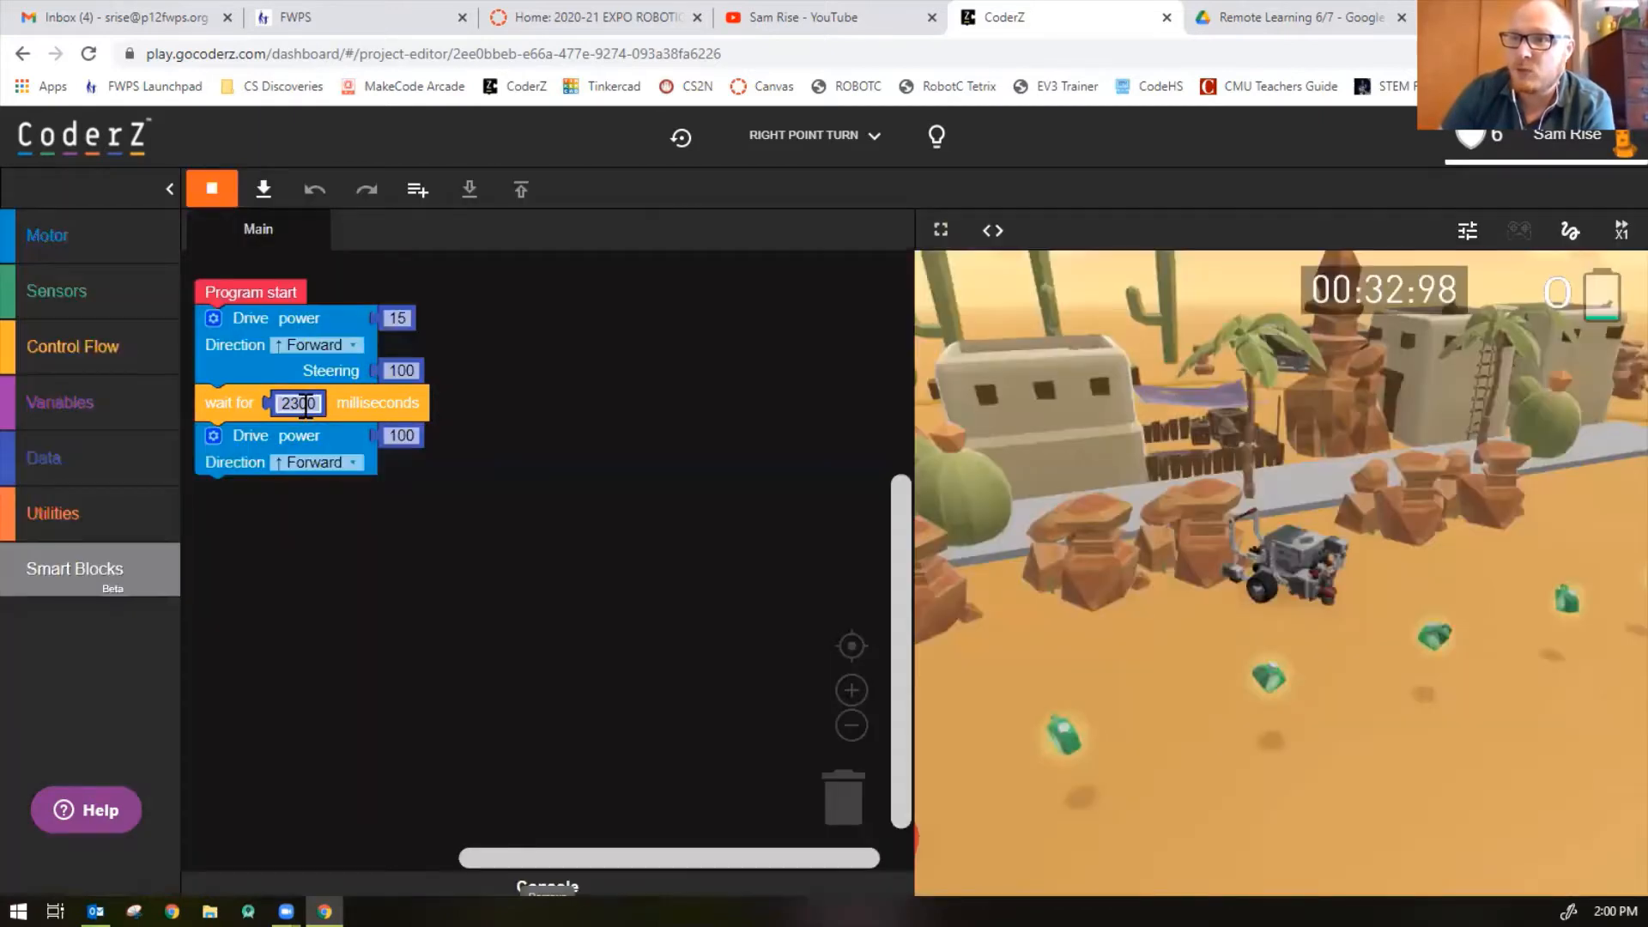
Change the 2300-ms wait to 1750 ms and rerun to complete the right point turn
{"action": "type", "text": "1"}
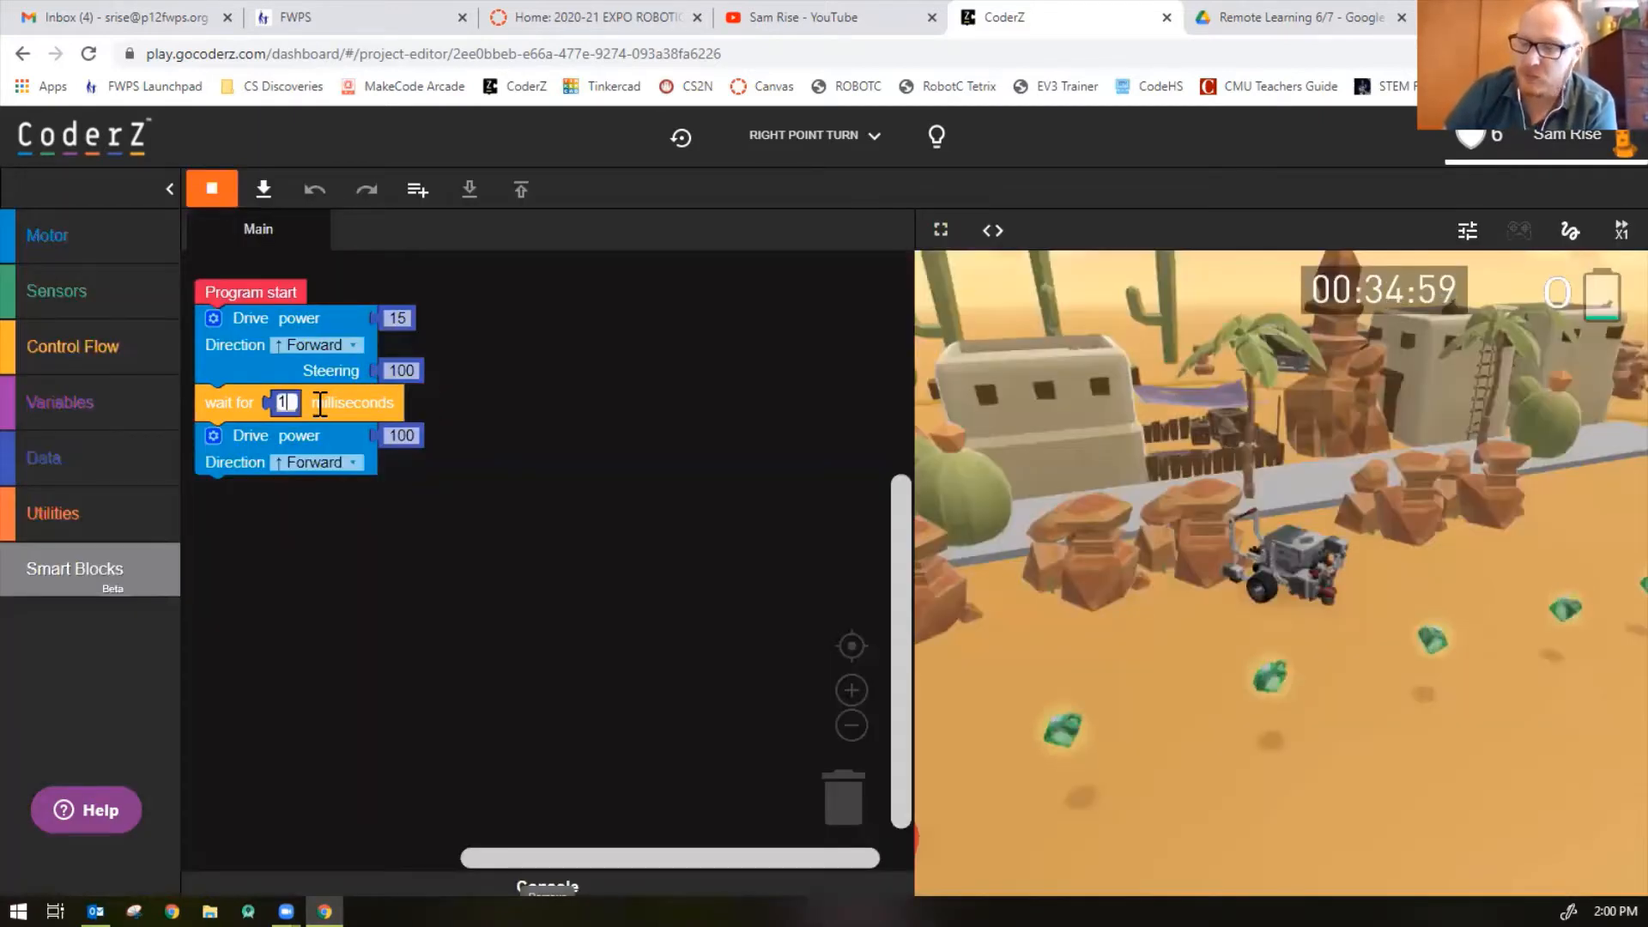
{"action": "type", "text": "1750"}
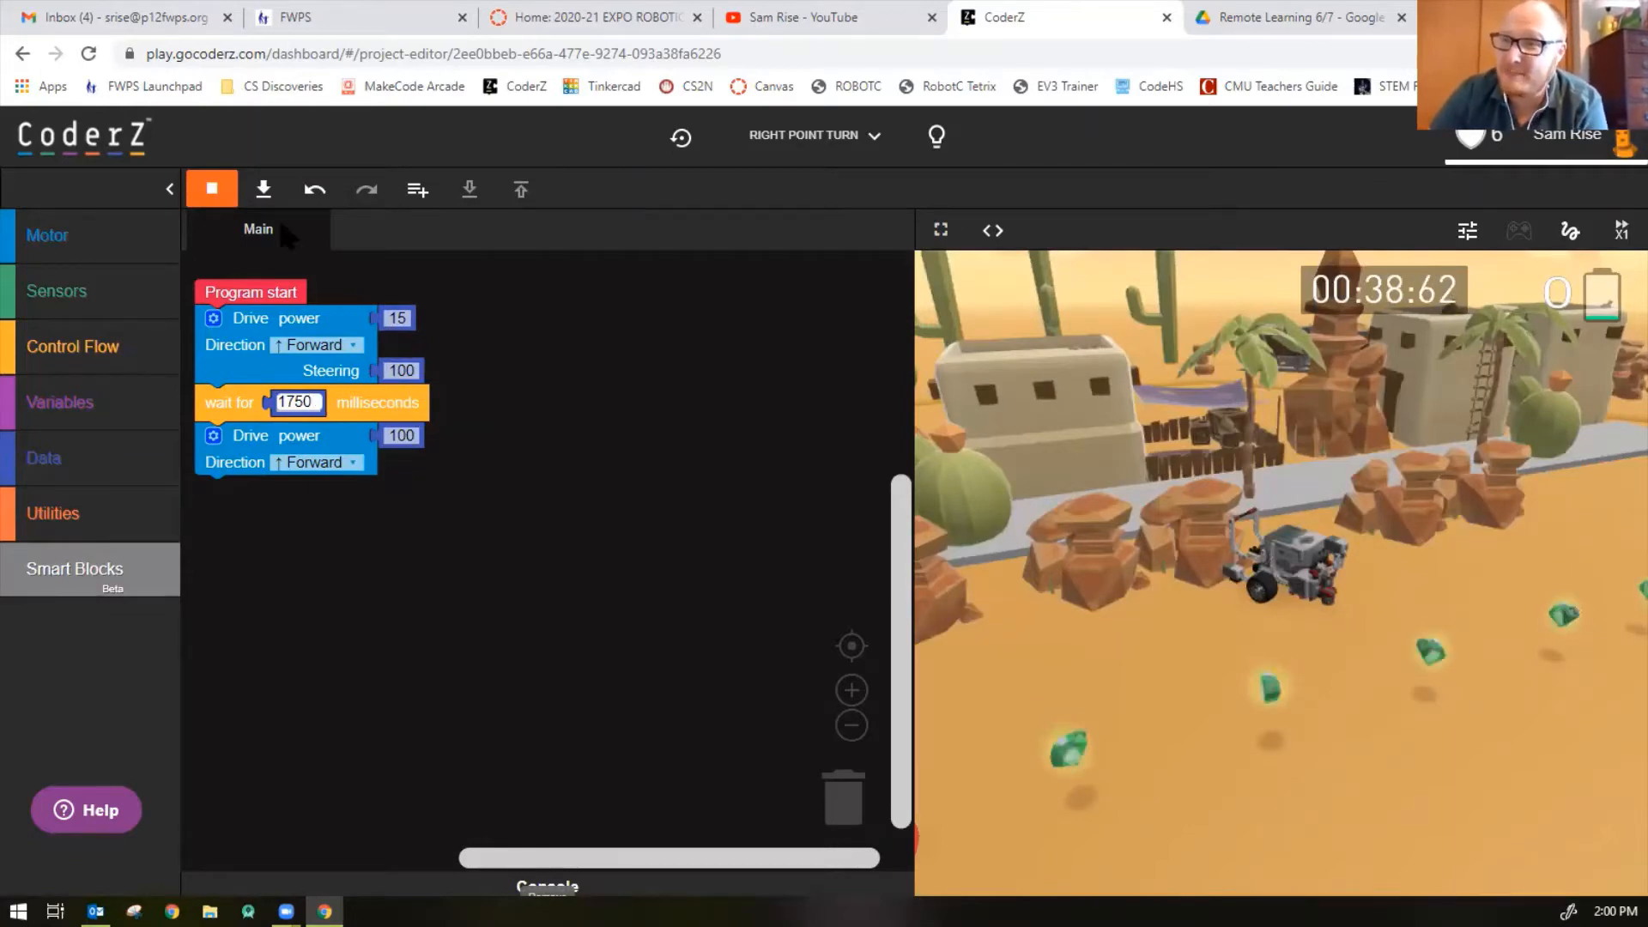
{"action": "left_click", "coordinate": [211, 189]}
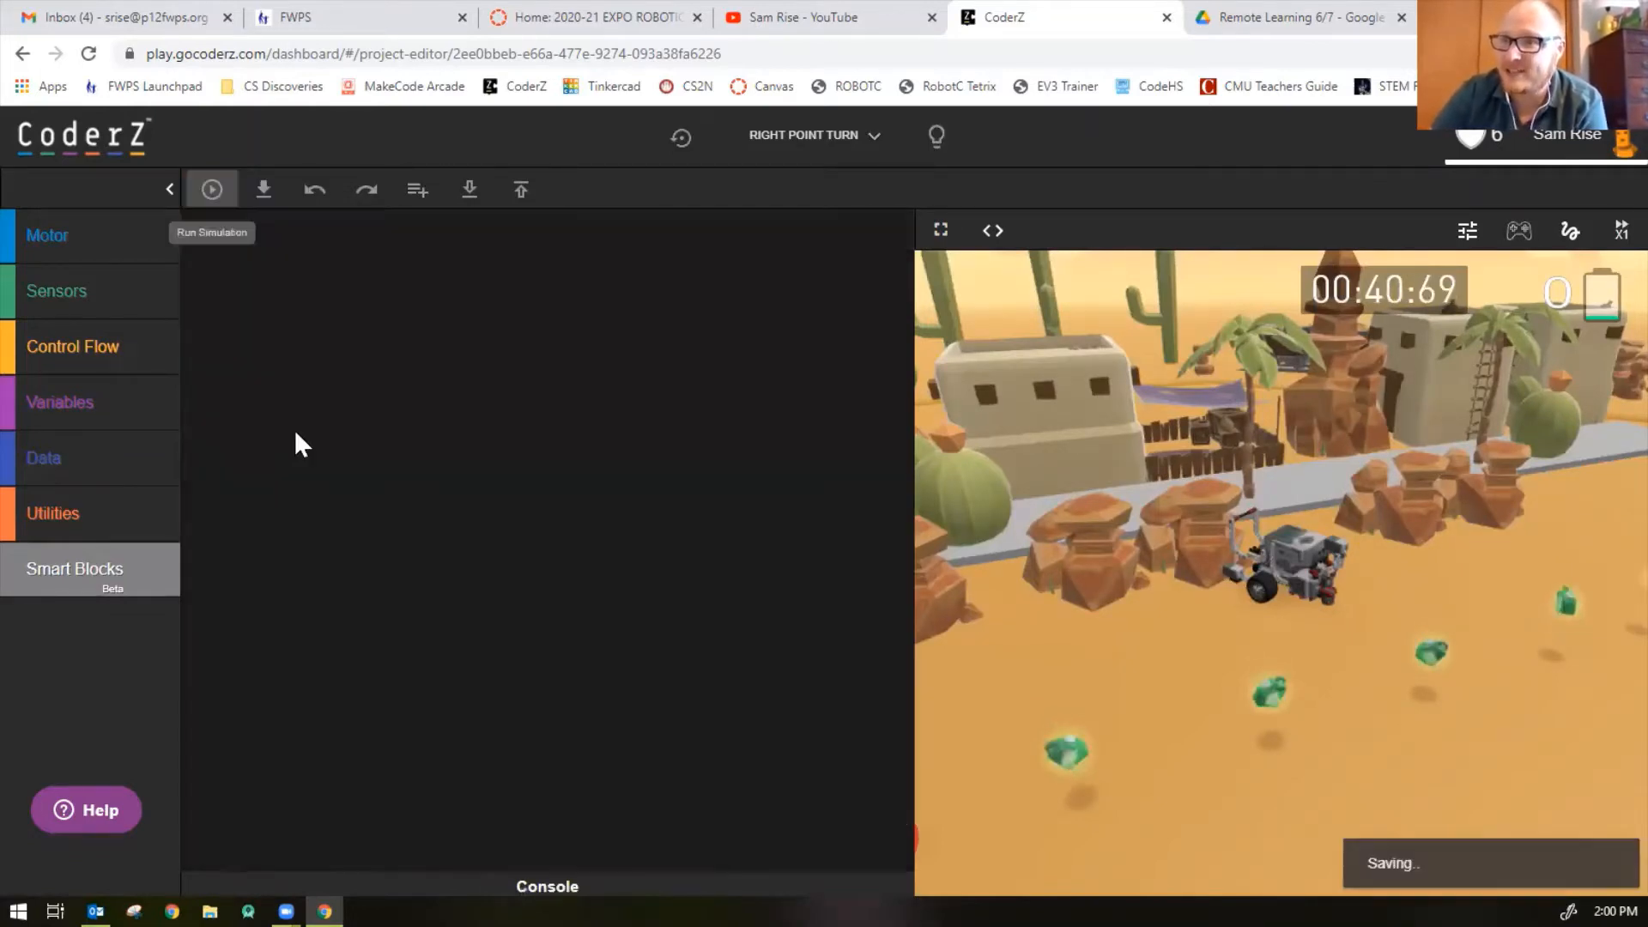
{"action": "left_click", "coordinate": [211, 189]}
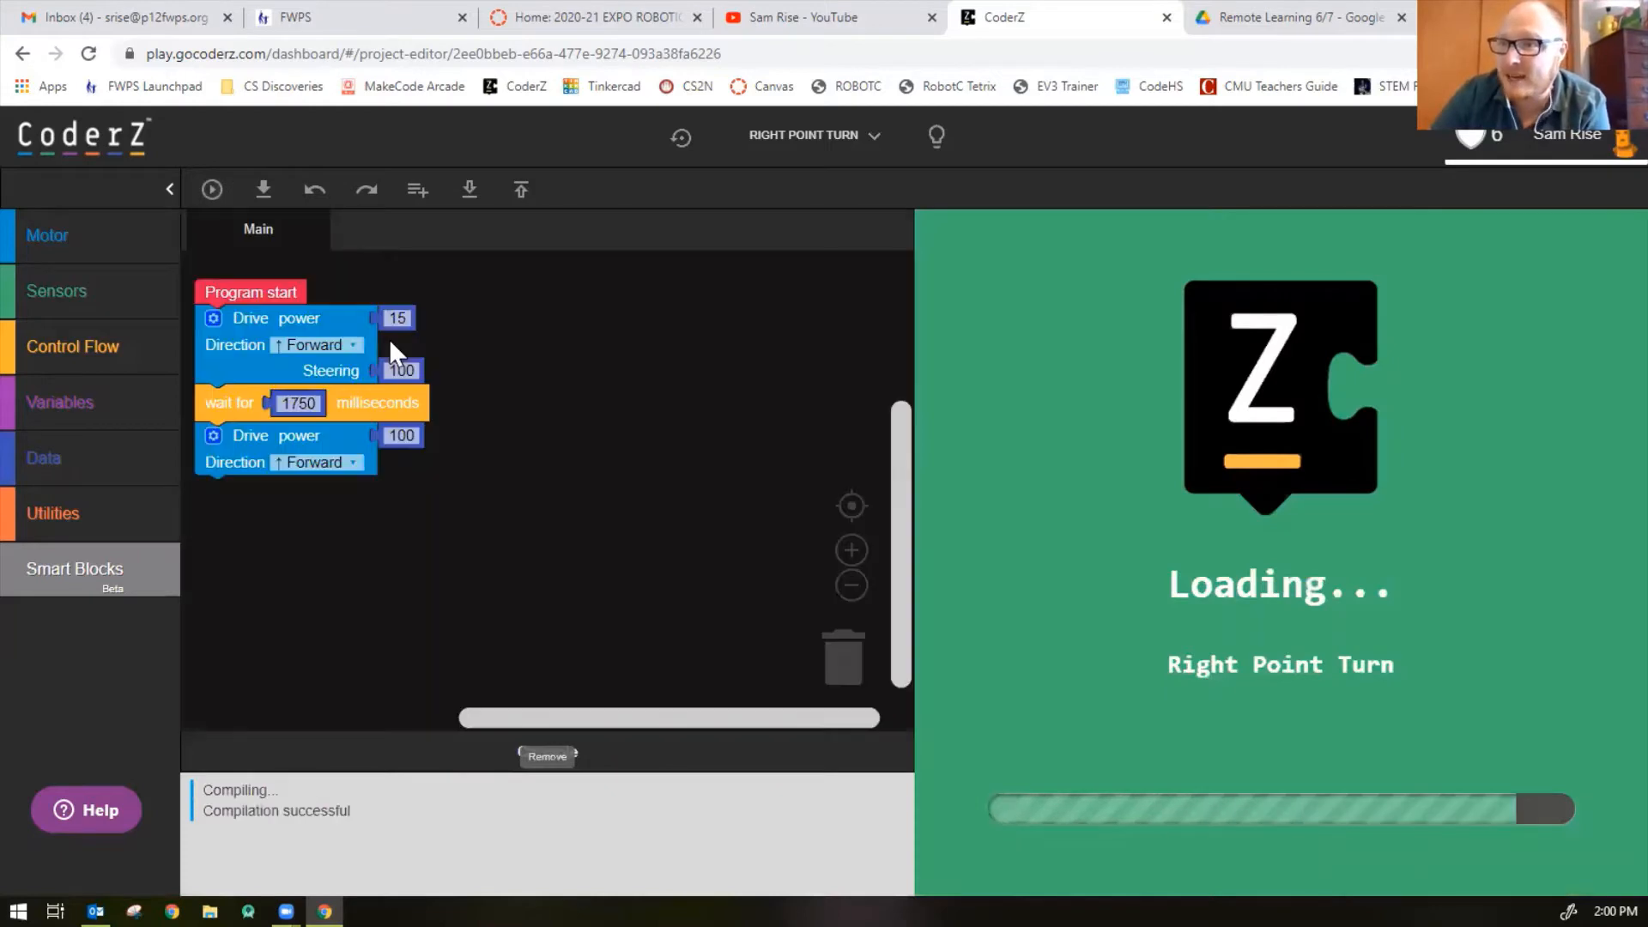
{"action": "left_click", "coordinate": [210, 188]}
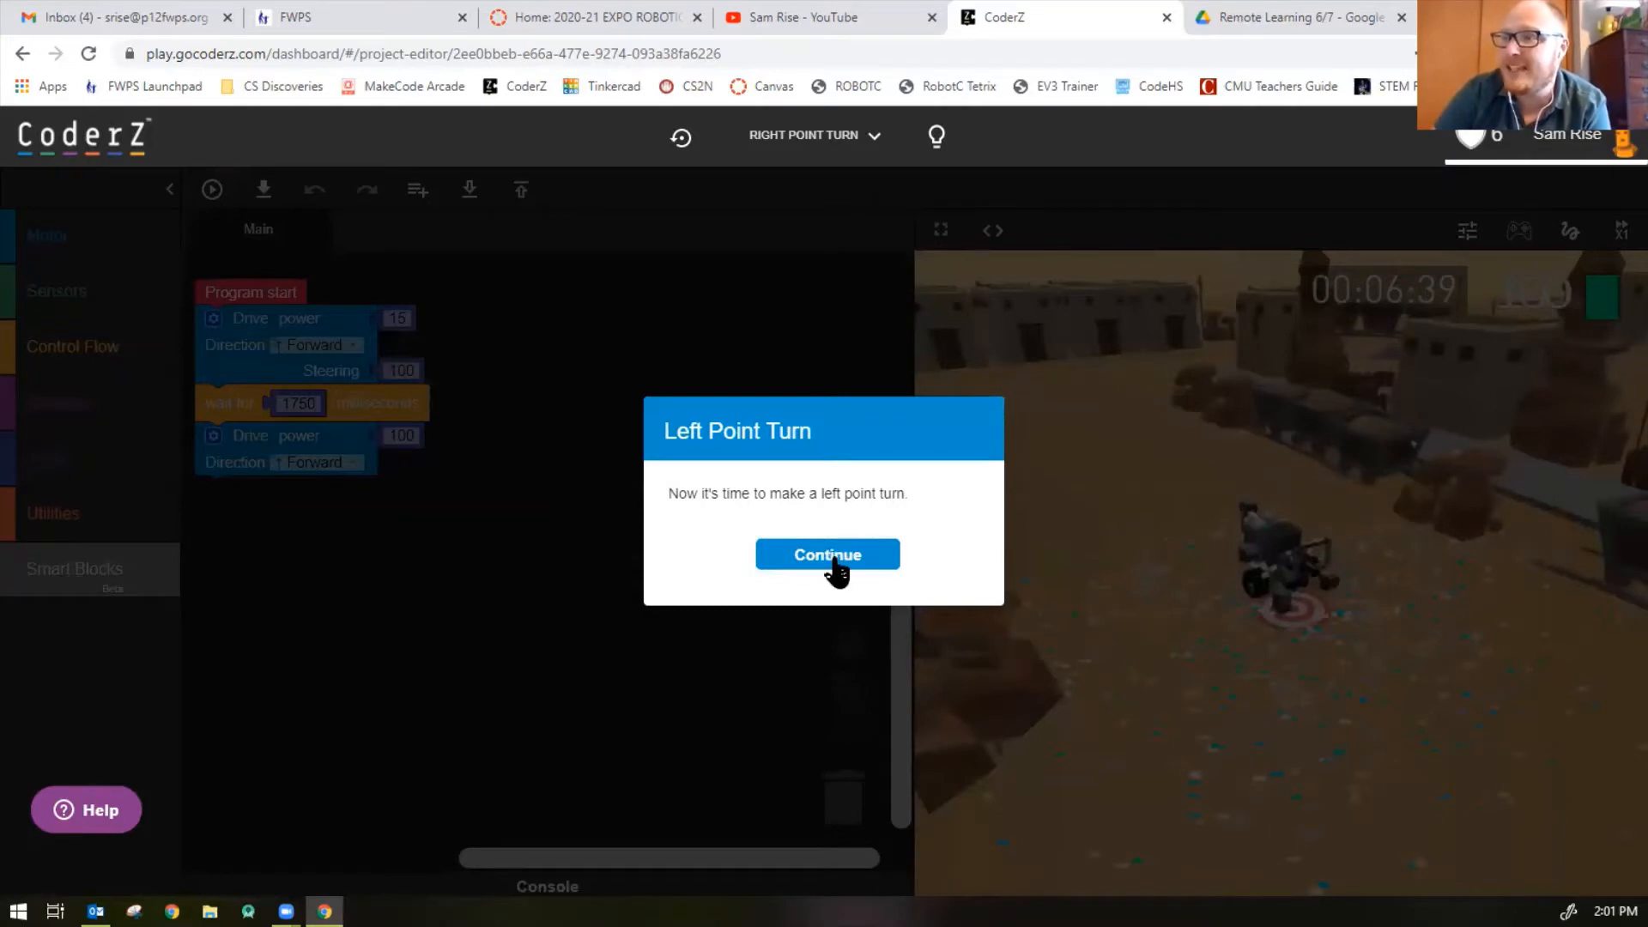
Start the Left Point Turn mission and restart it with its default code
{"action": "left_click", "coordinate": [825, 553]}
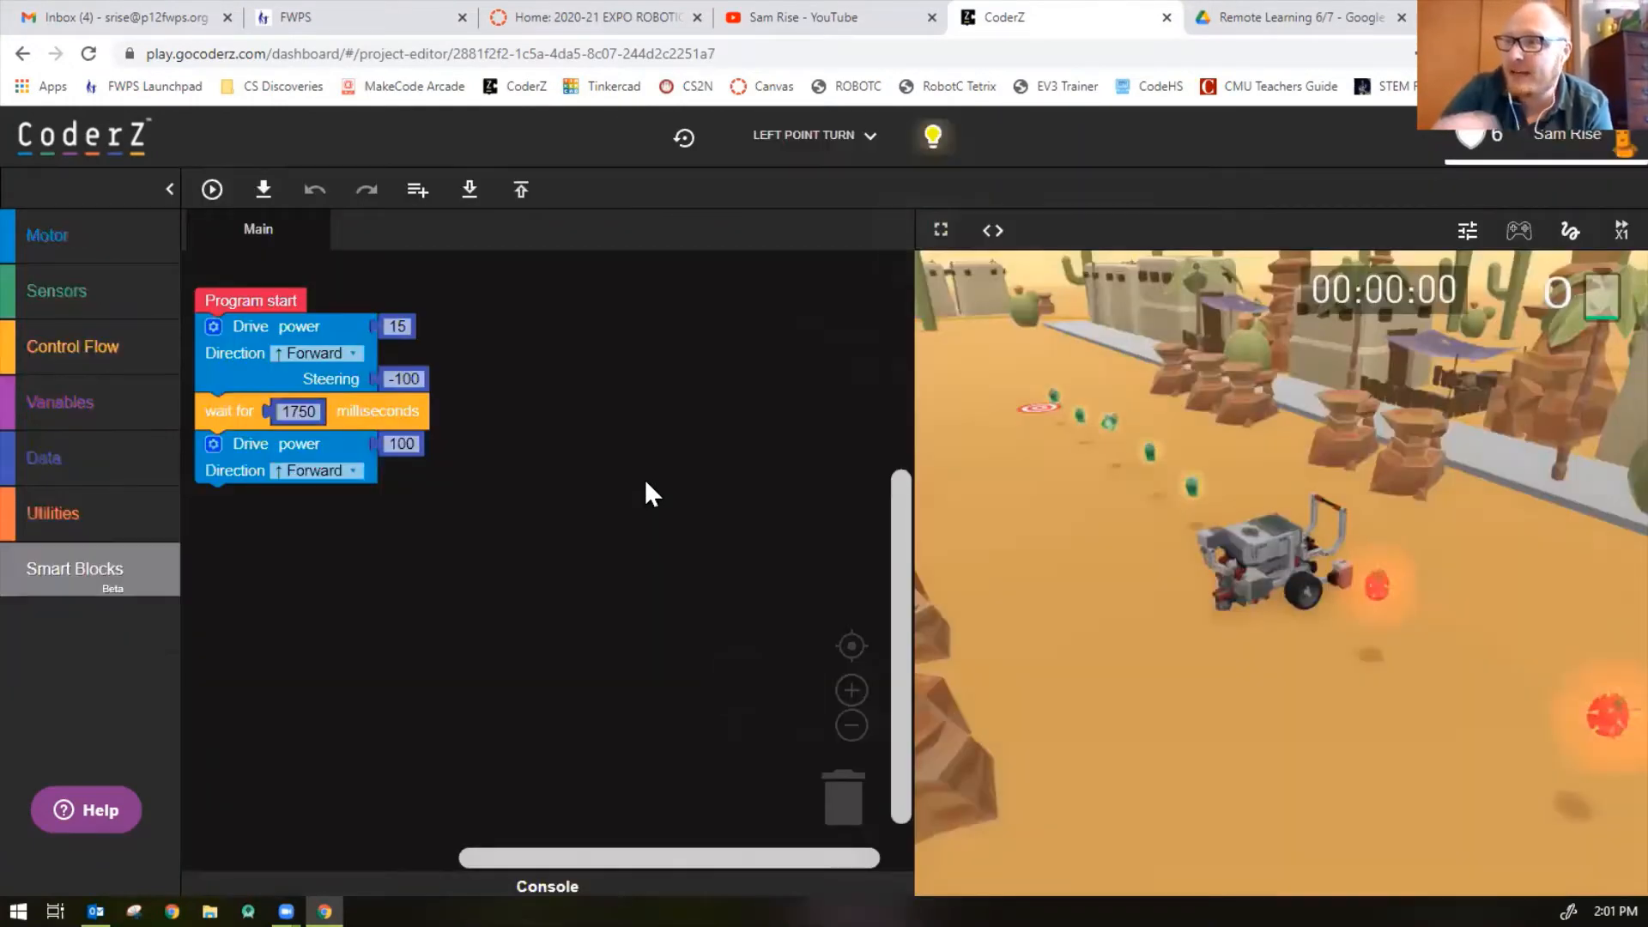
{"action": "left_click", "coordinate": [684, 137]}
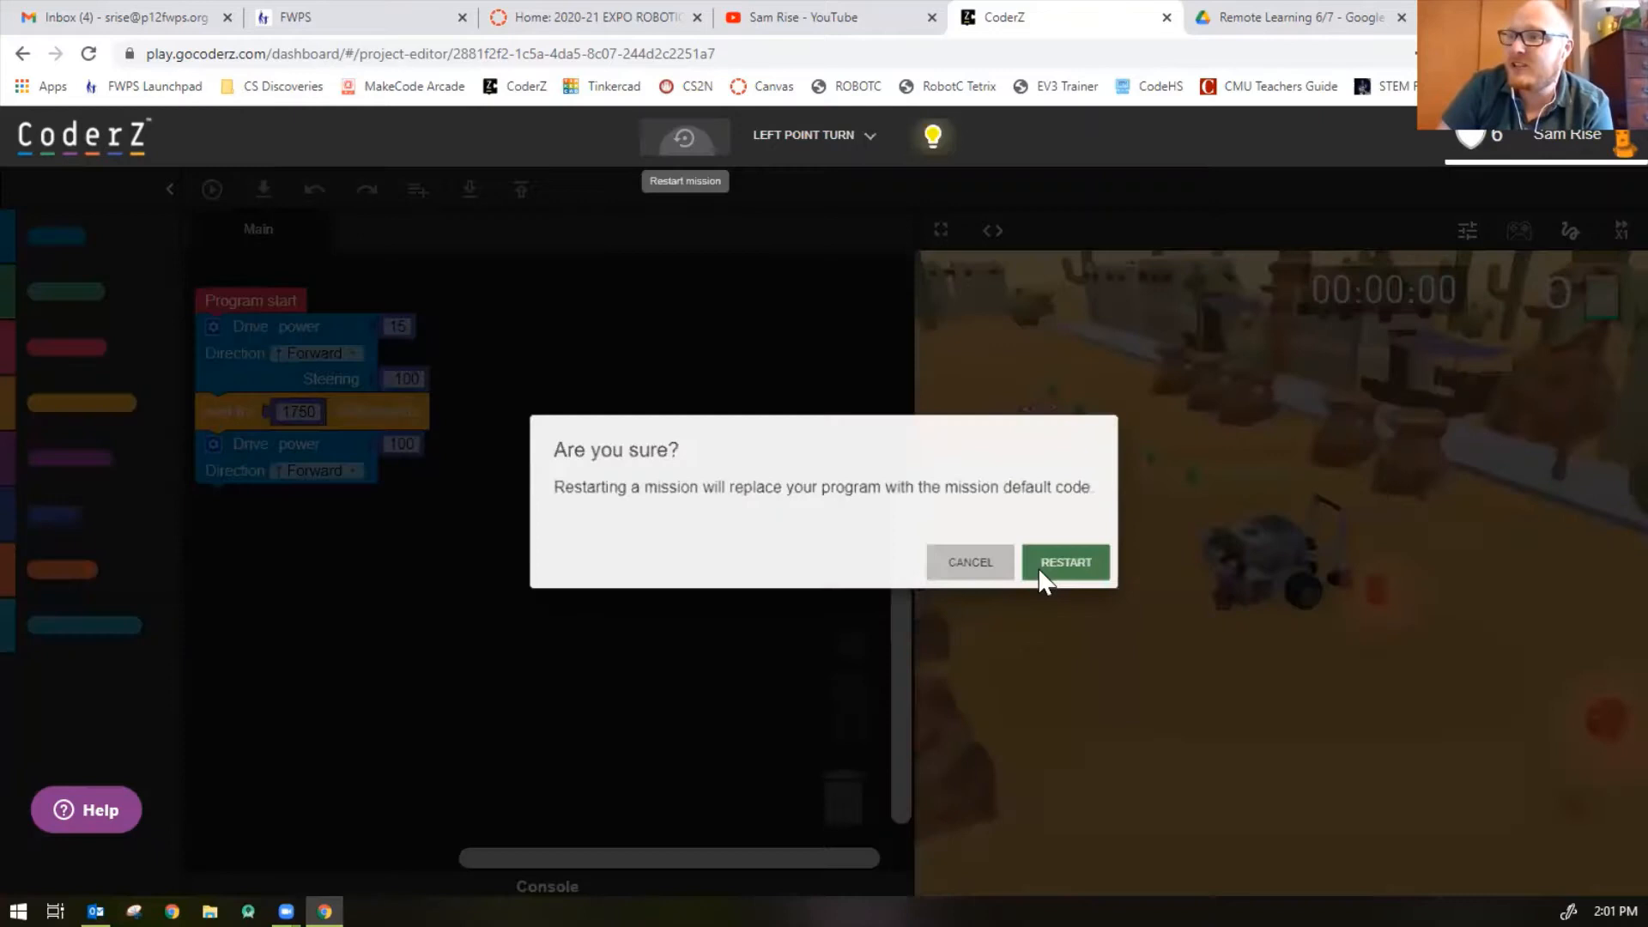
{"action": "left_click", "coordinate": [1063, 561]}
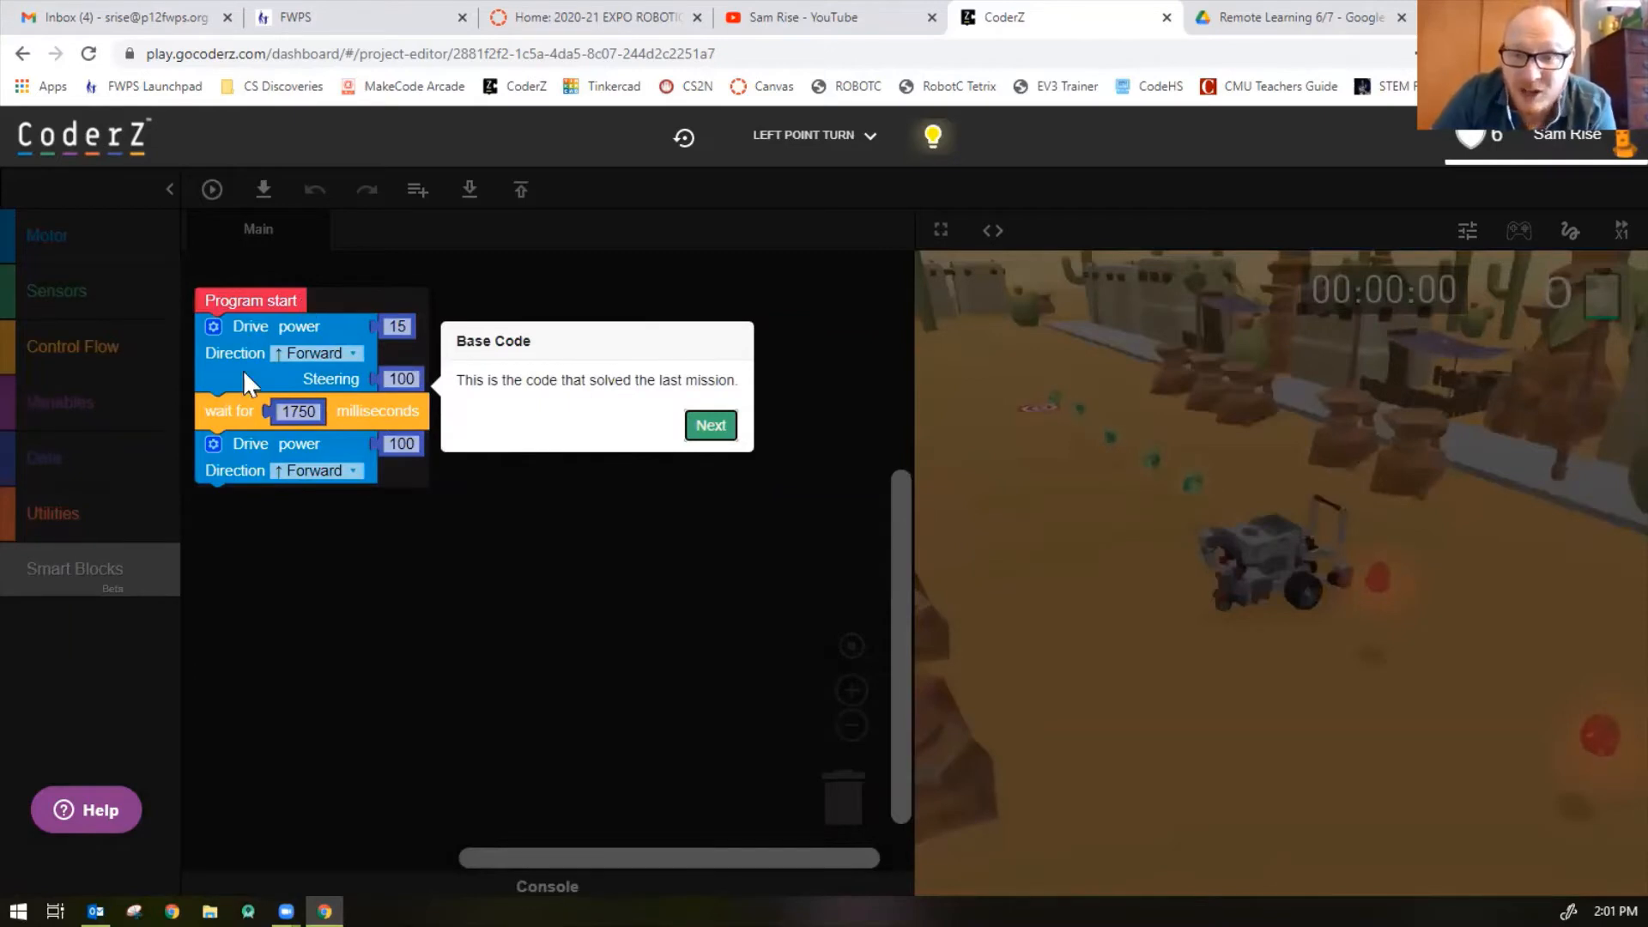
Run the base code, see the robot turn the wrong way, and reach the steering hint
{"action": "left_click", "coordinate": [711, 425]}
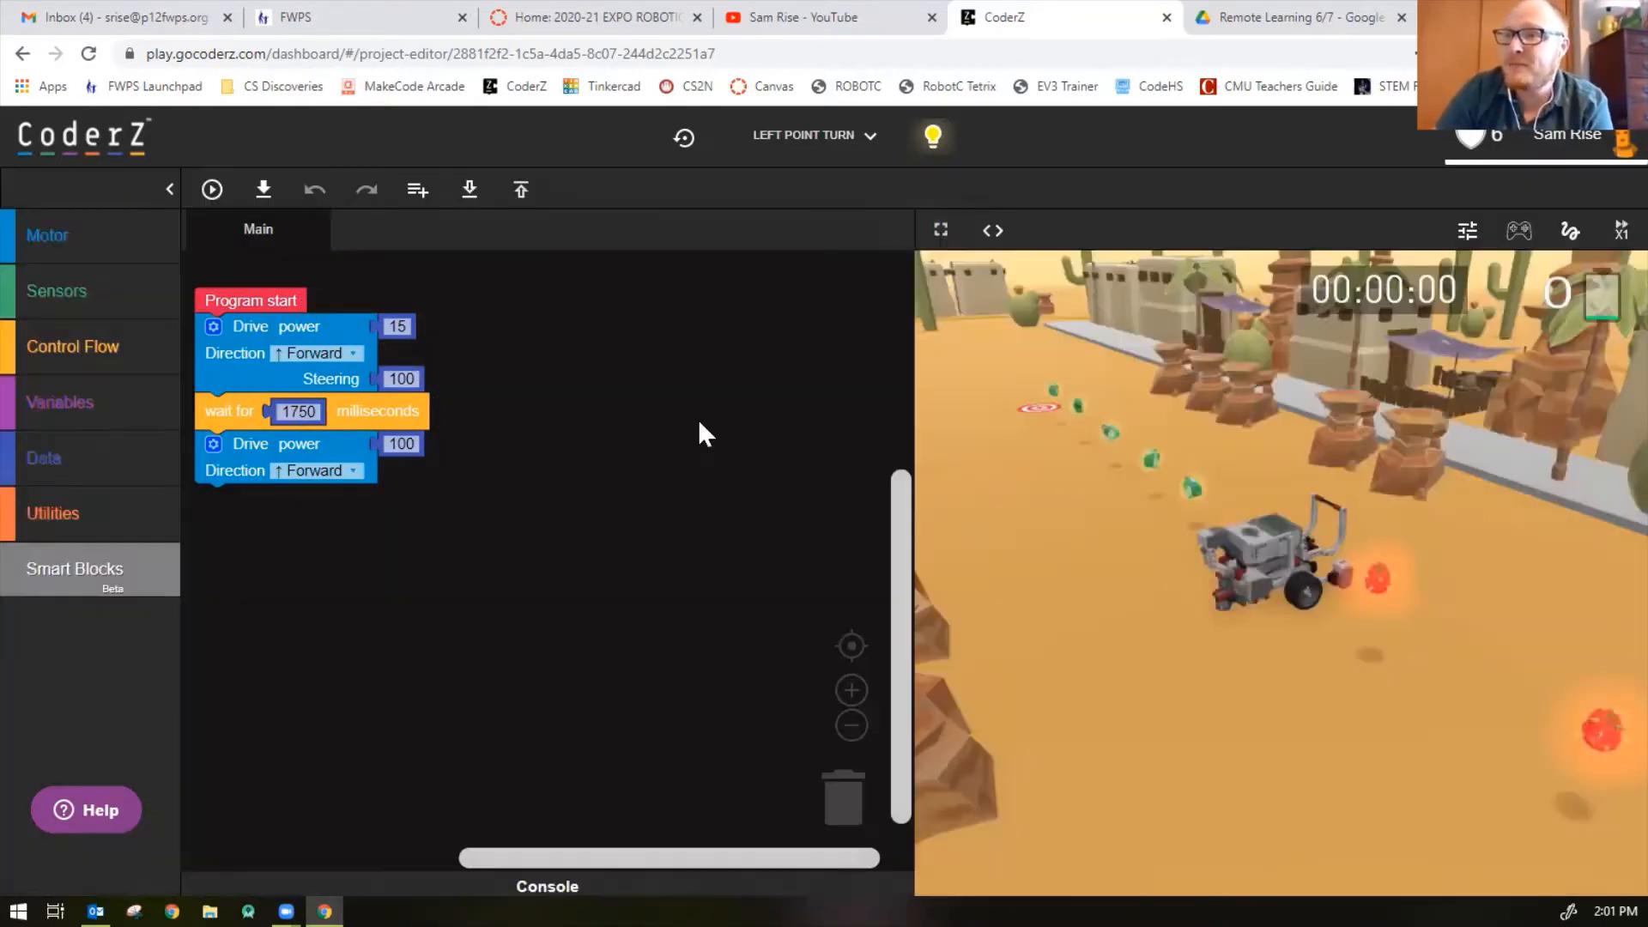
{"action": "left_click", "coordinate": [211, 189]}
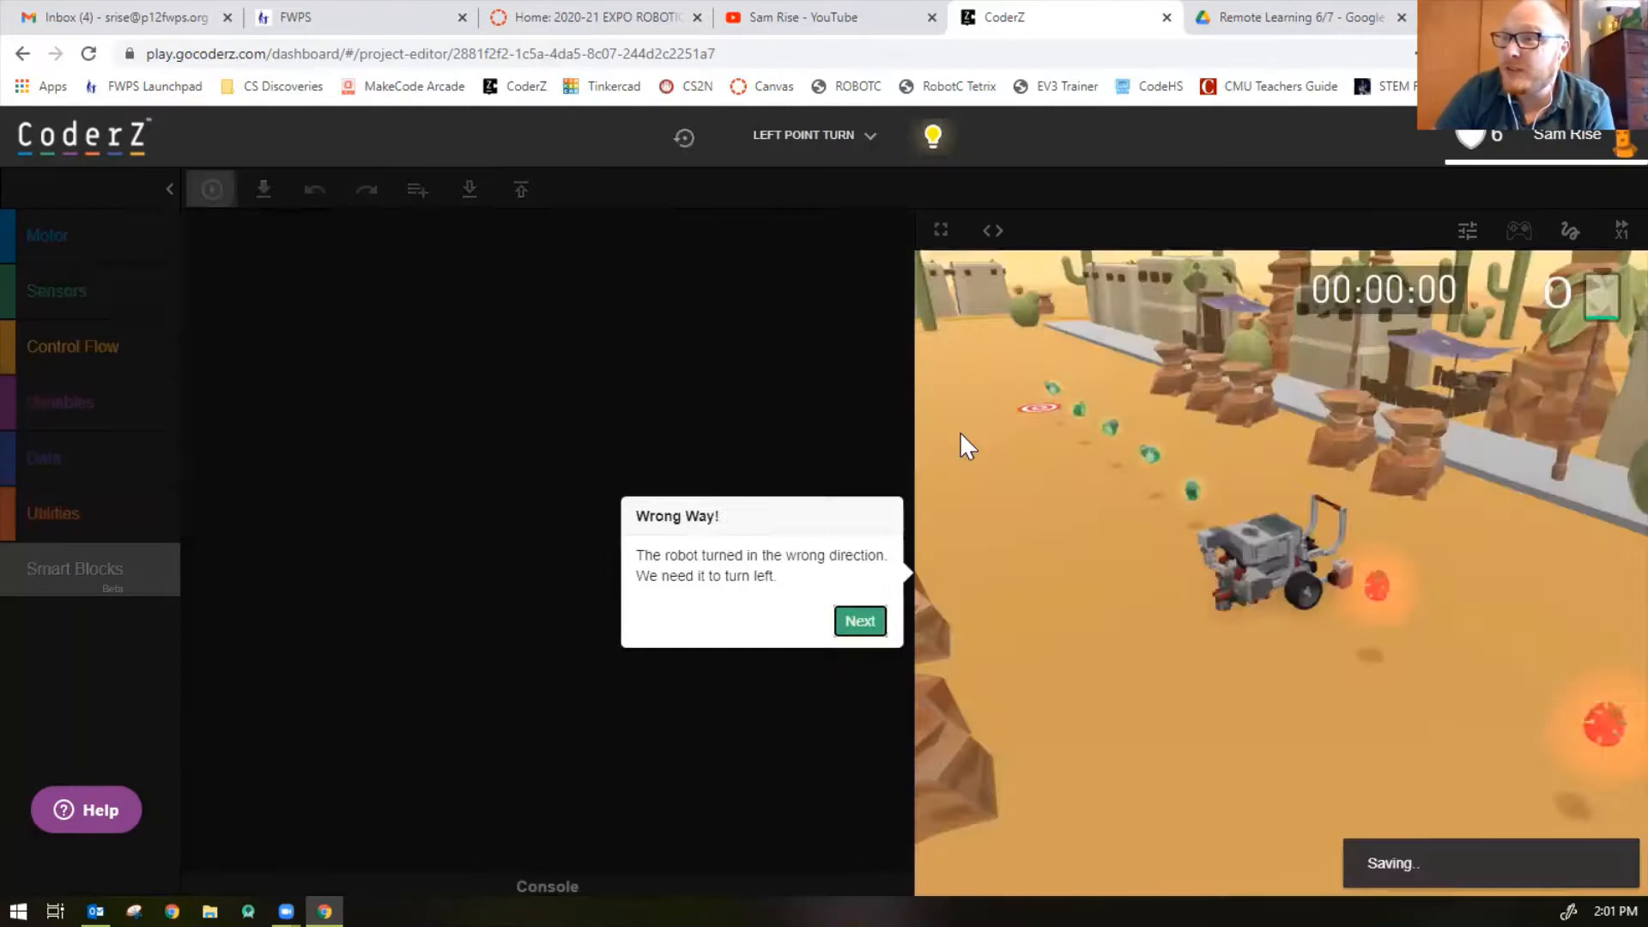
{"action": "left_click", "coordinate": [211, 189]}
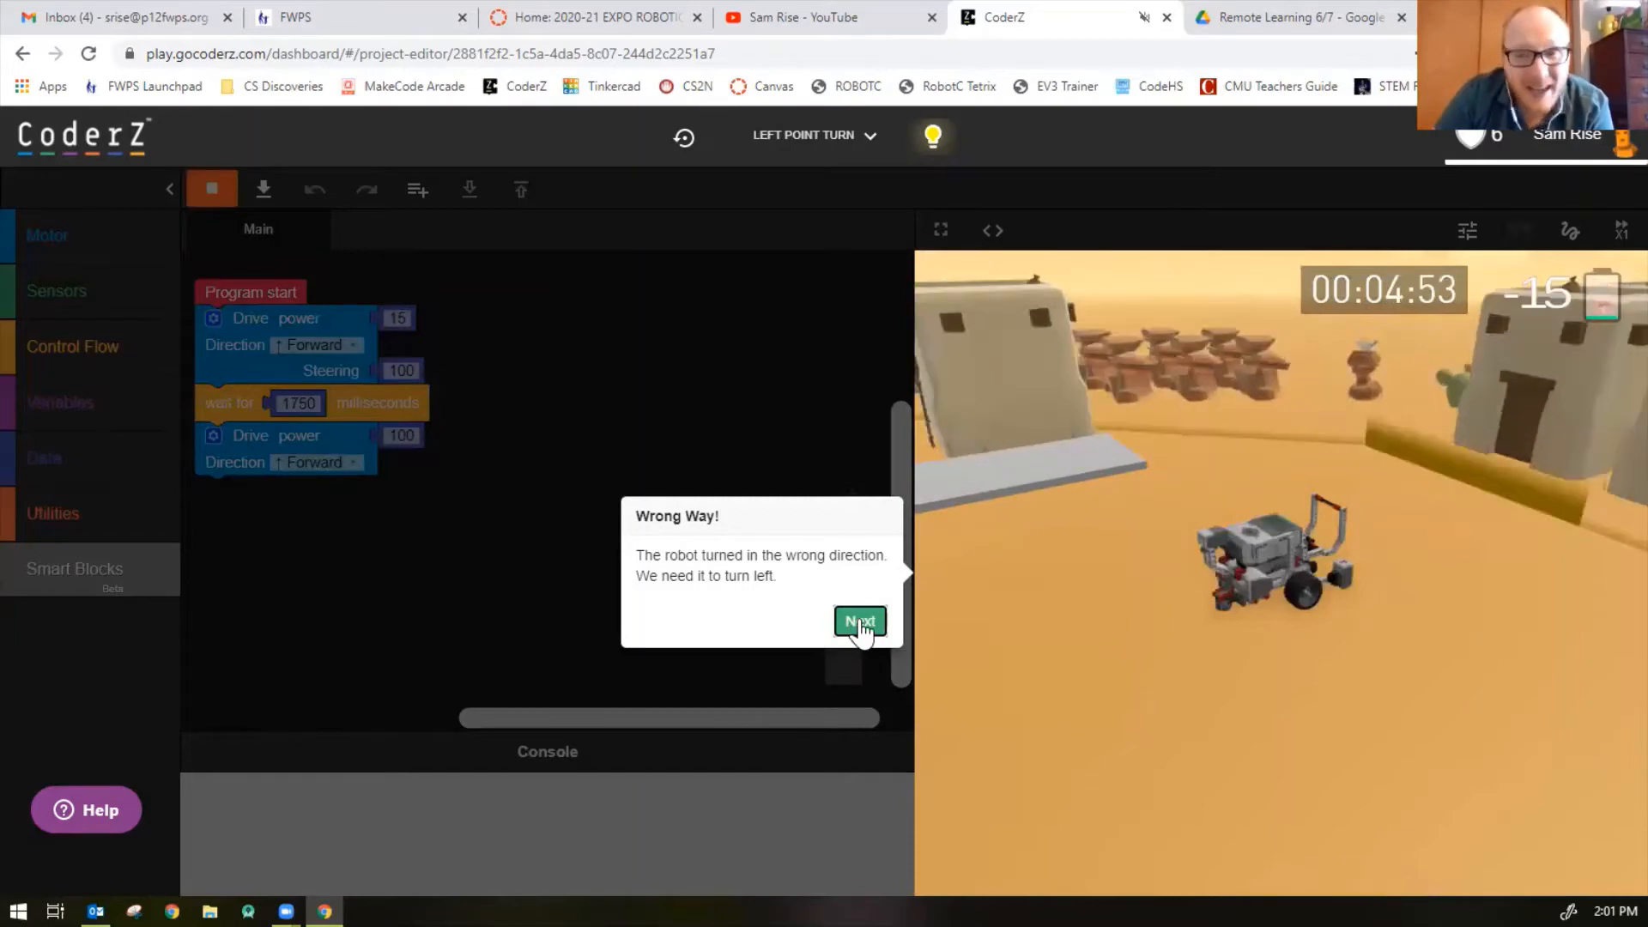
{"action": "left_click", "coordinate": [860, 621]}
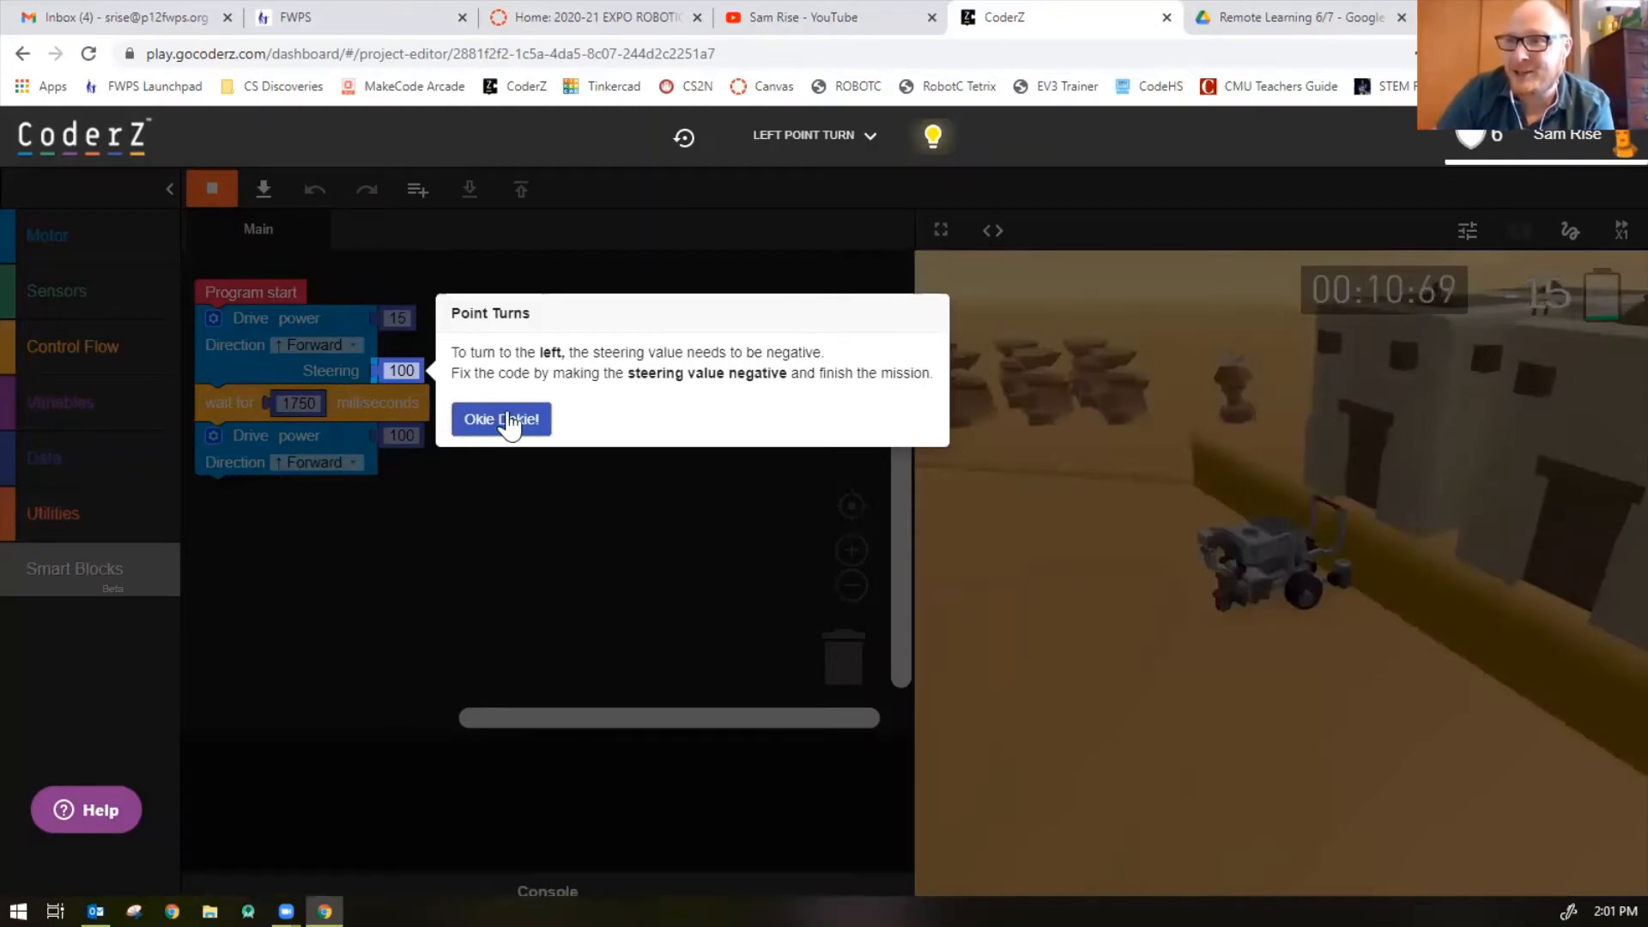
Set Steering to -100, rerun to complete Left Point Turn, and advance to Parking Right
{"action": "left_click", "coordinate": [500, 418]}
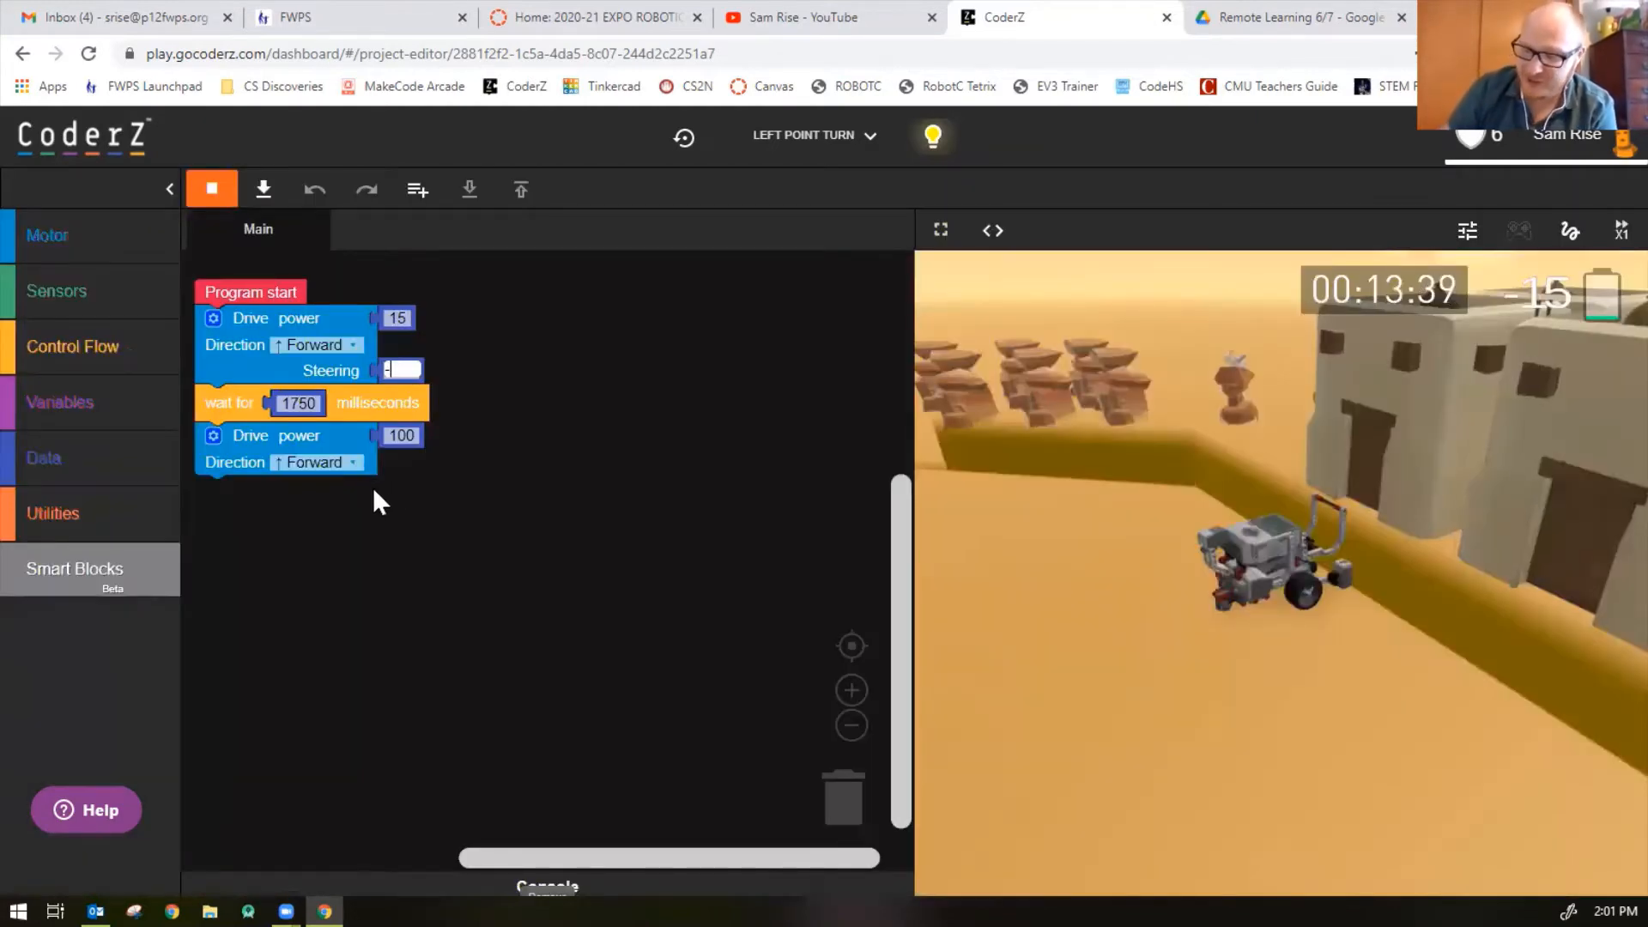
{"action": "type", "text": "-100"}
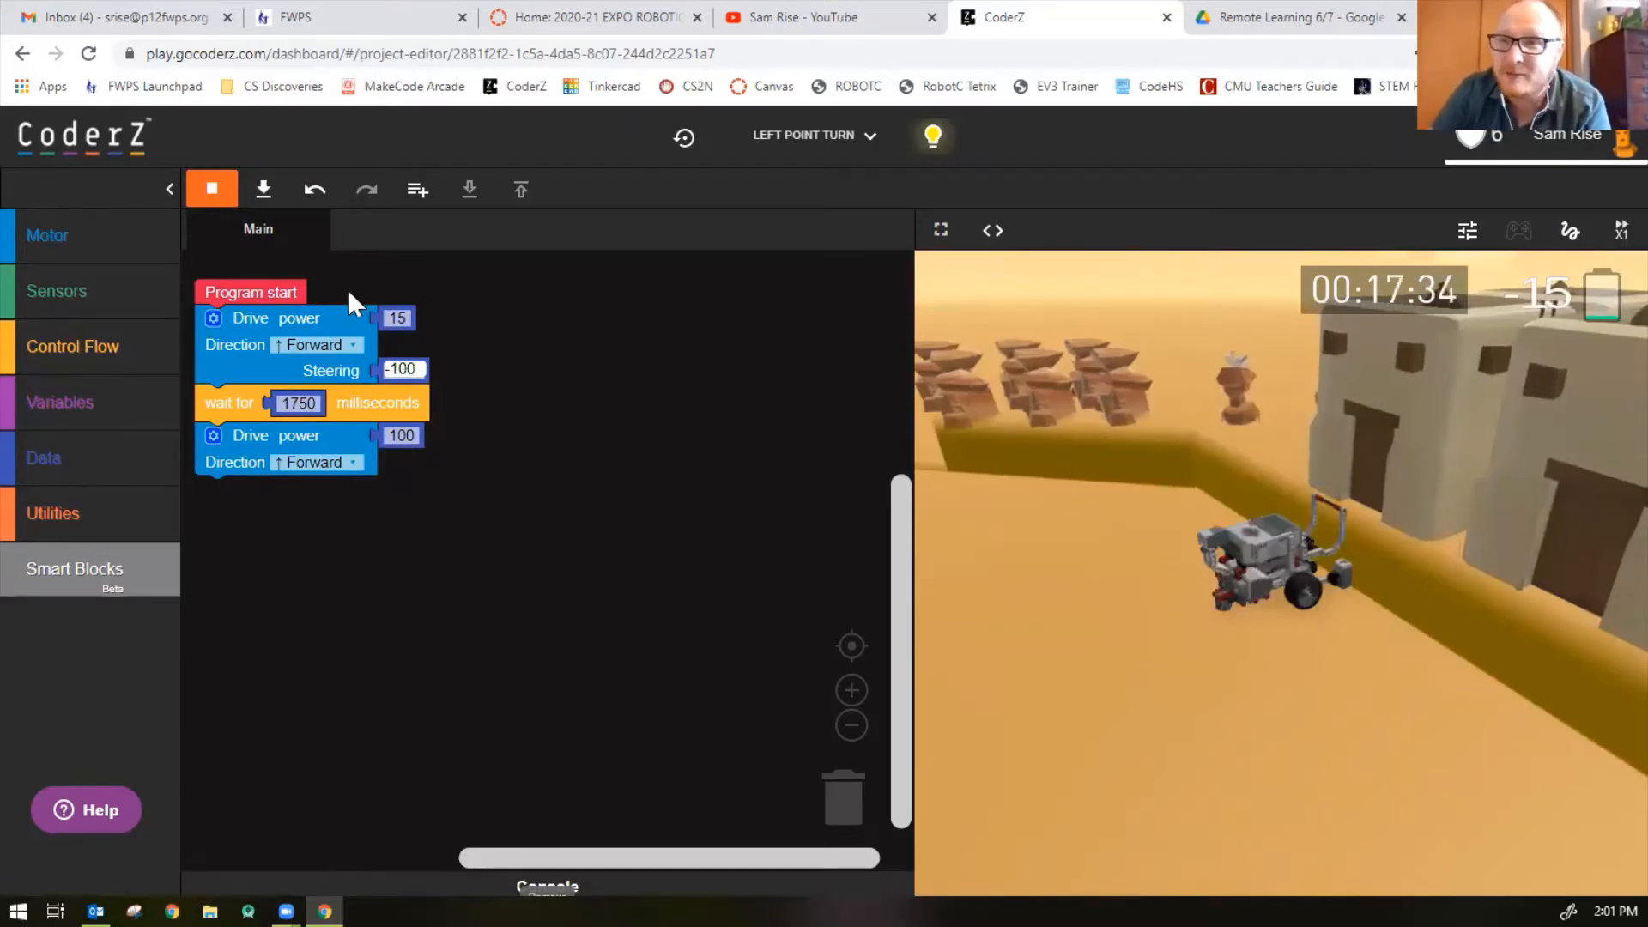
{"action": "left_click", "coordinate": [211, 189]}
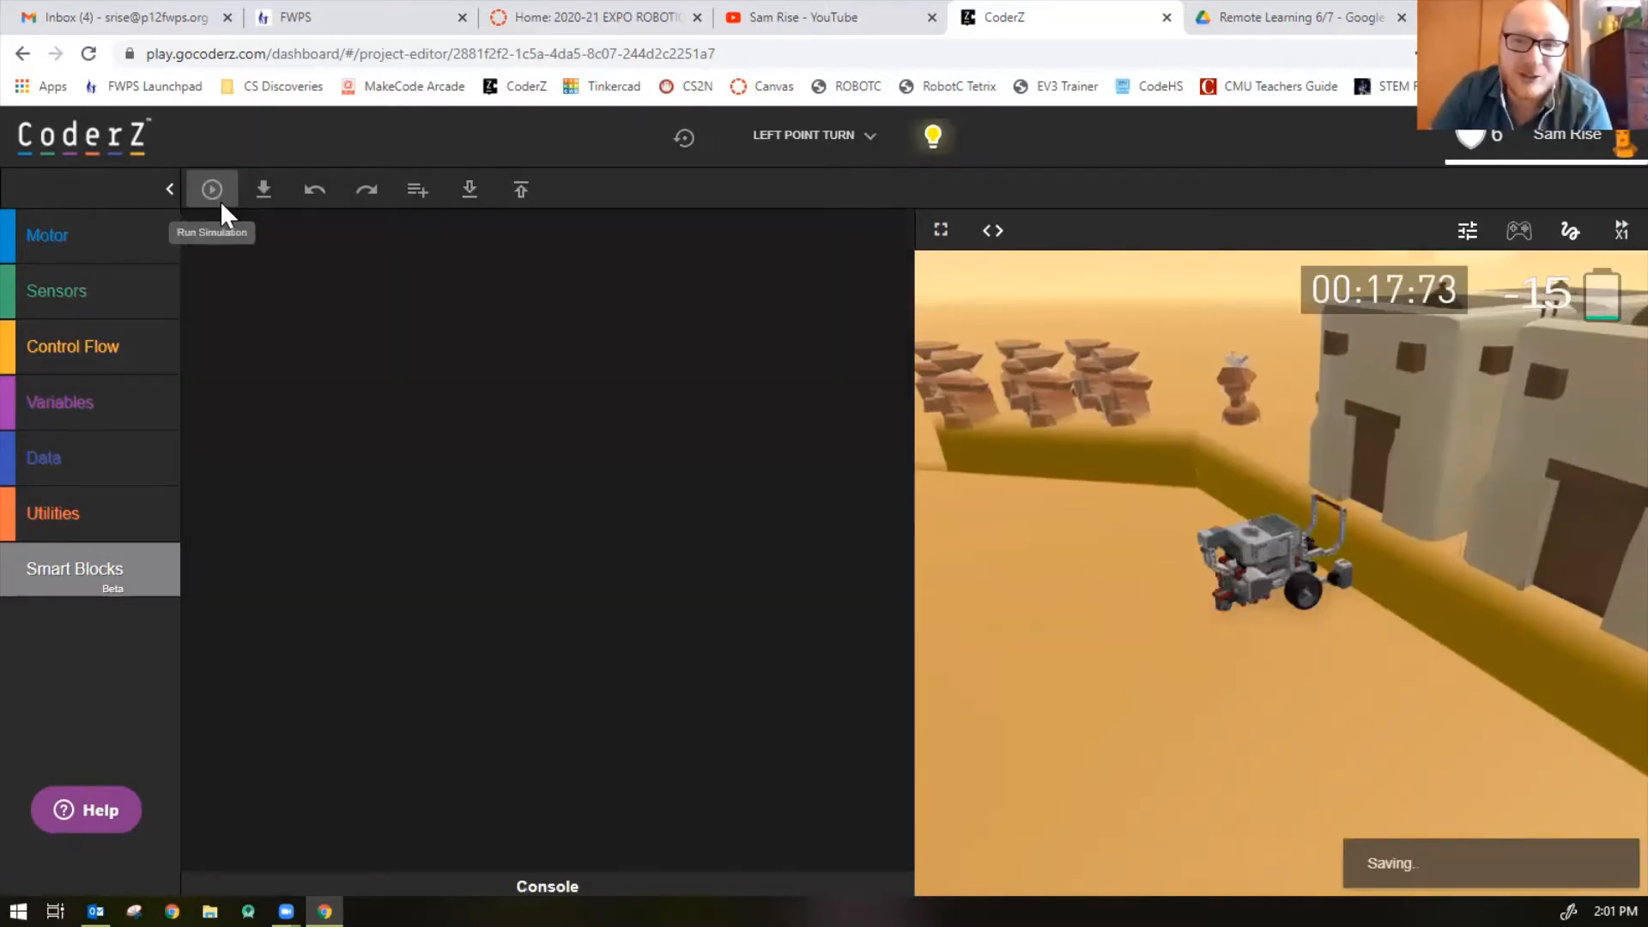
{"action": "left_click", "coordinate": [212, 189]}
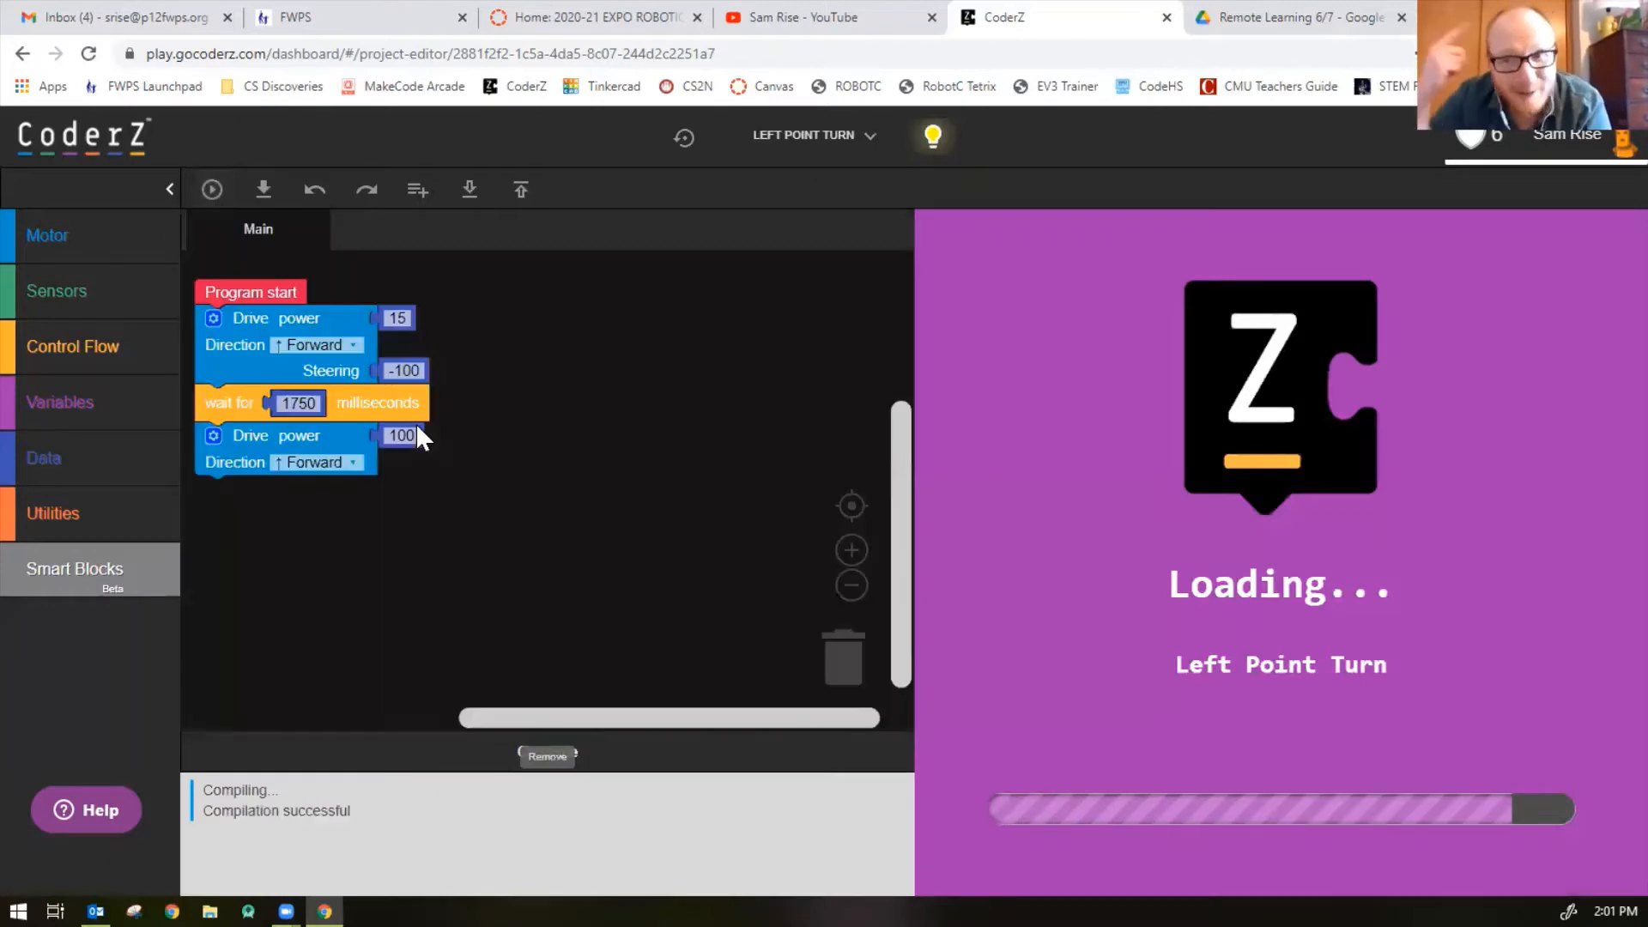
{"action": "left_click", "coordinate": [212, 189]}
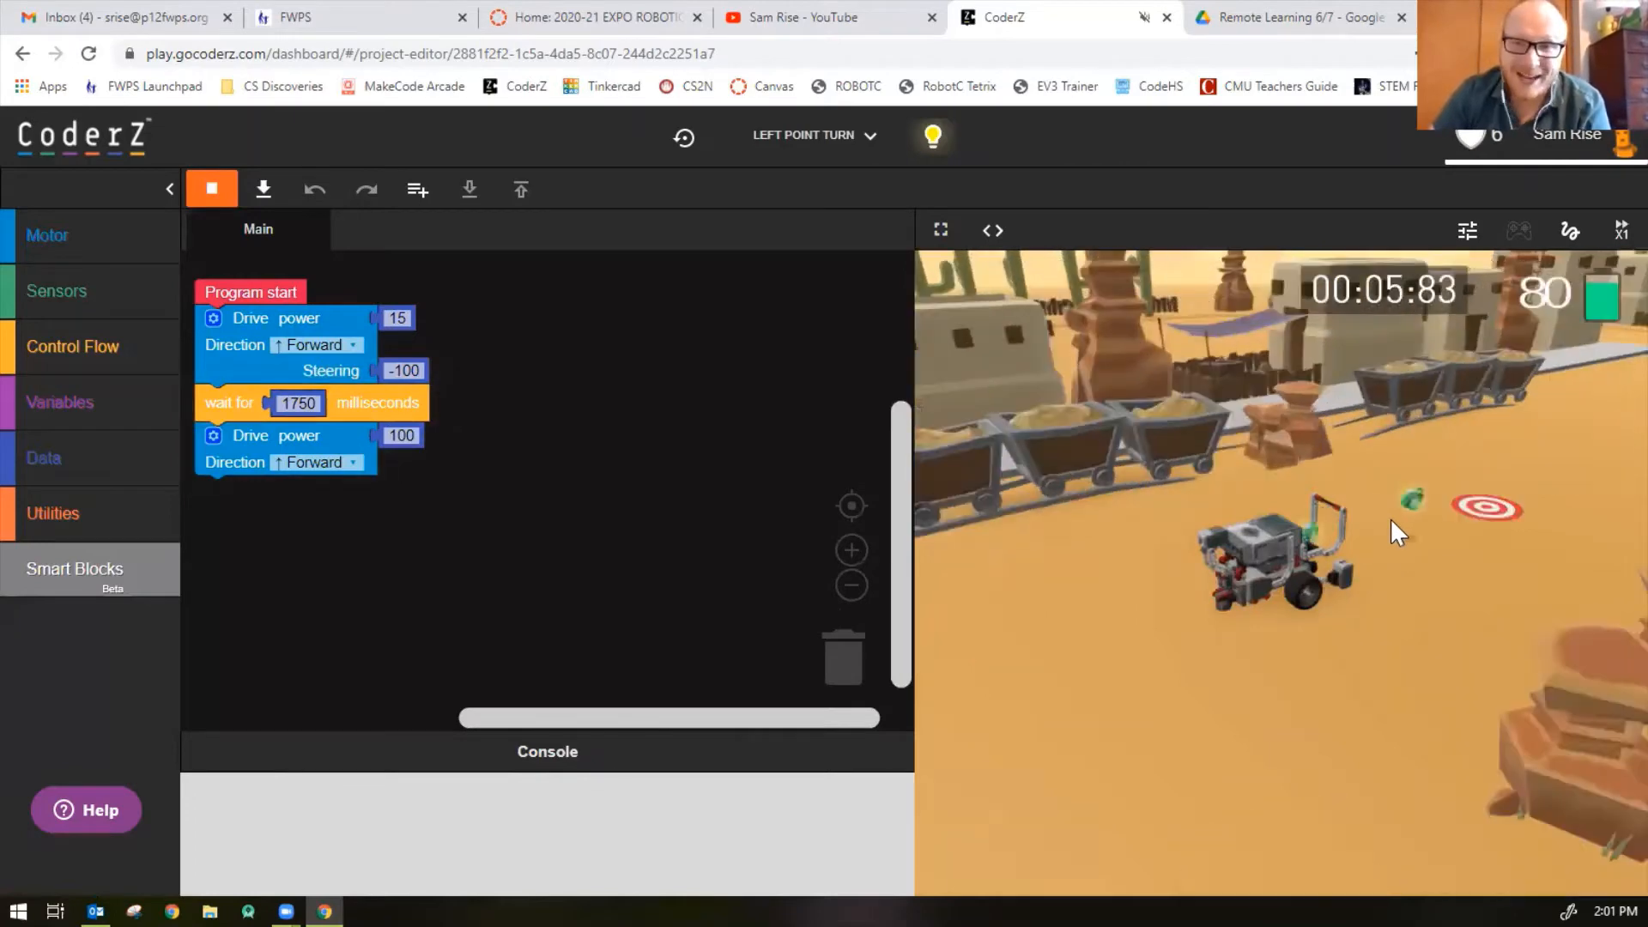
{"action": "left_click", "coordinate": [211, 189]}
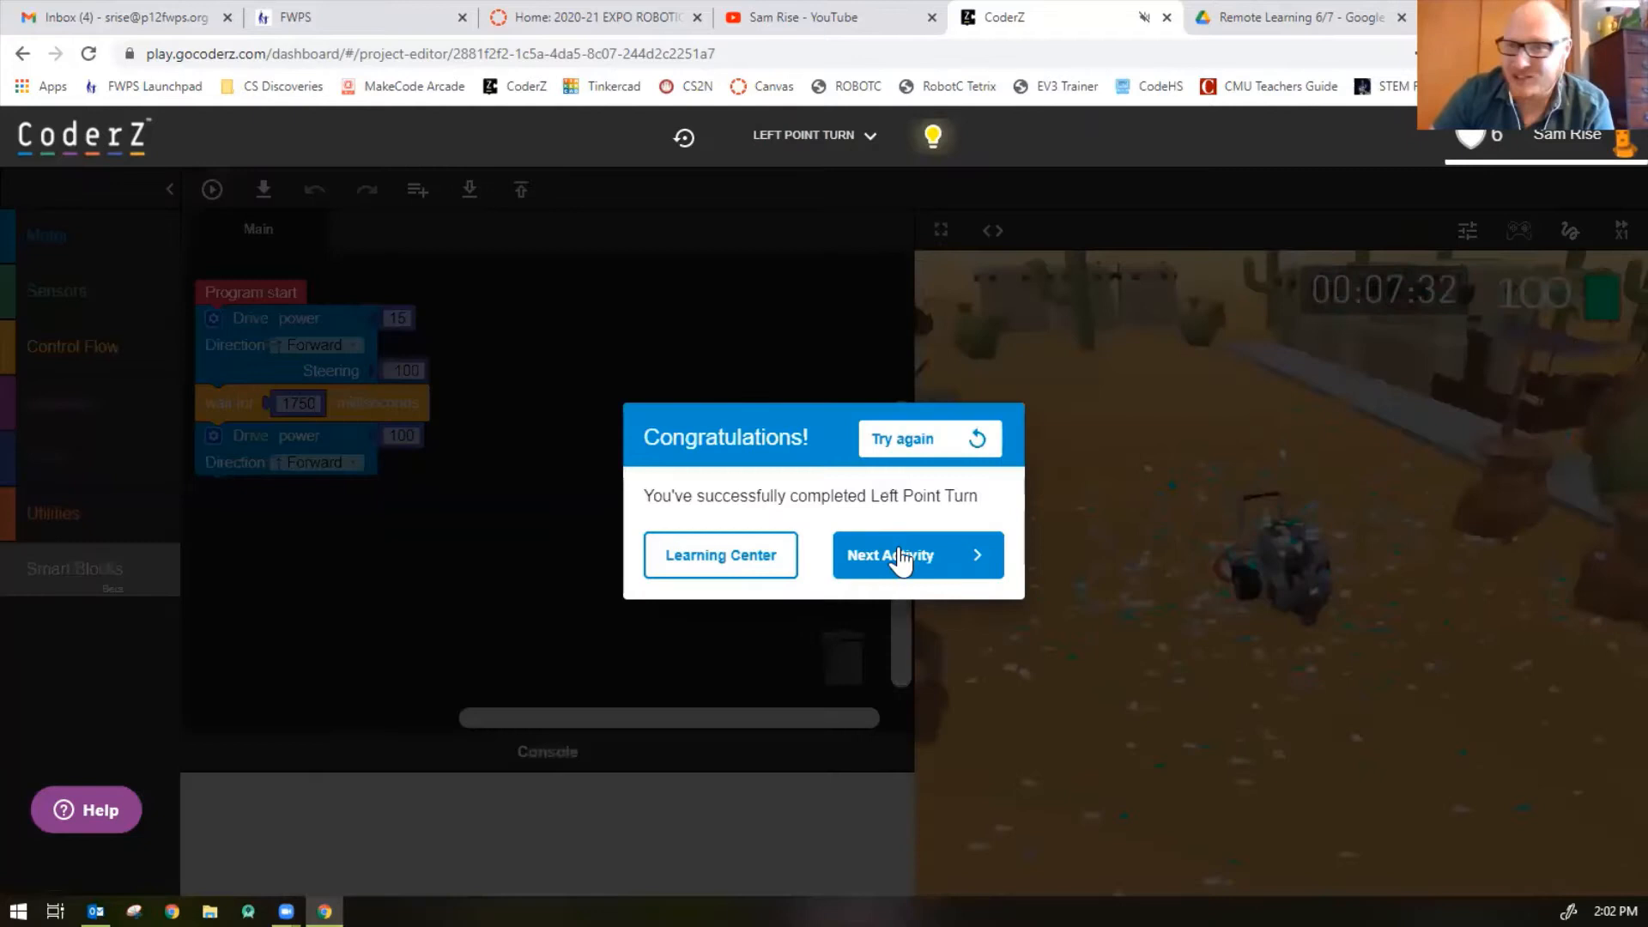
{"action": "left_click", "coordinate": [889, 556]}
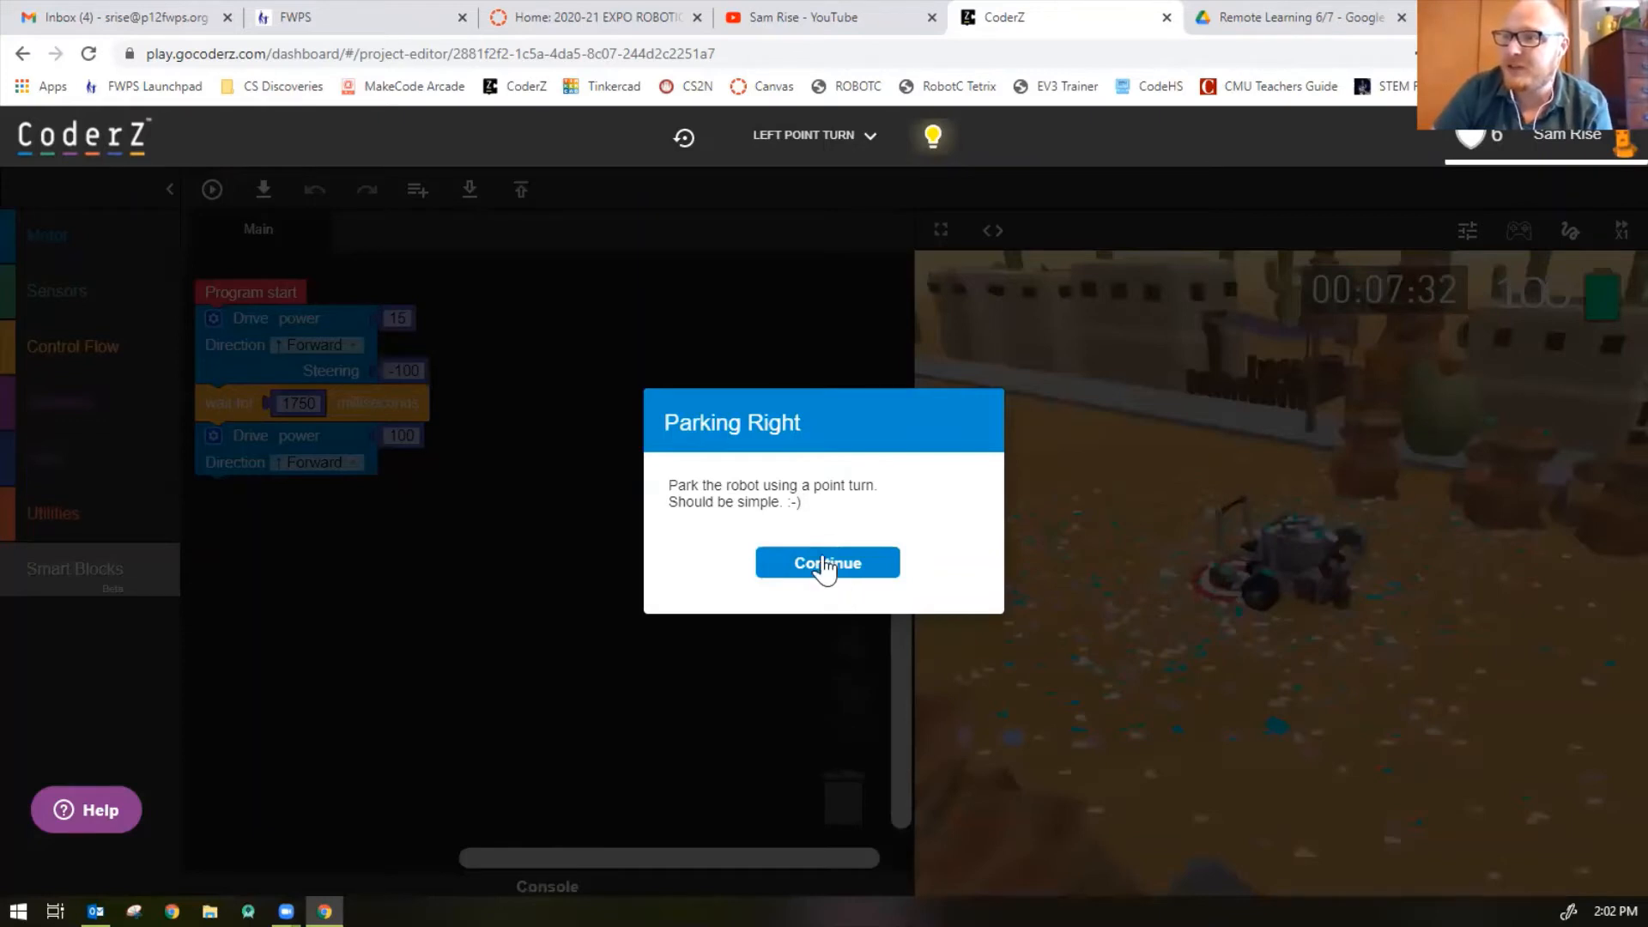
Start Parking Right, run its starter code into an occupied spot, and read the hints
{"action": "left_click", "coordinate": [826, 563]}
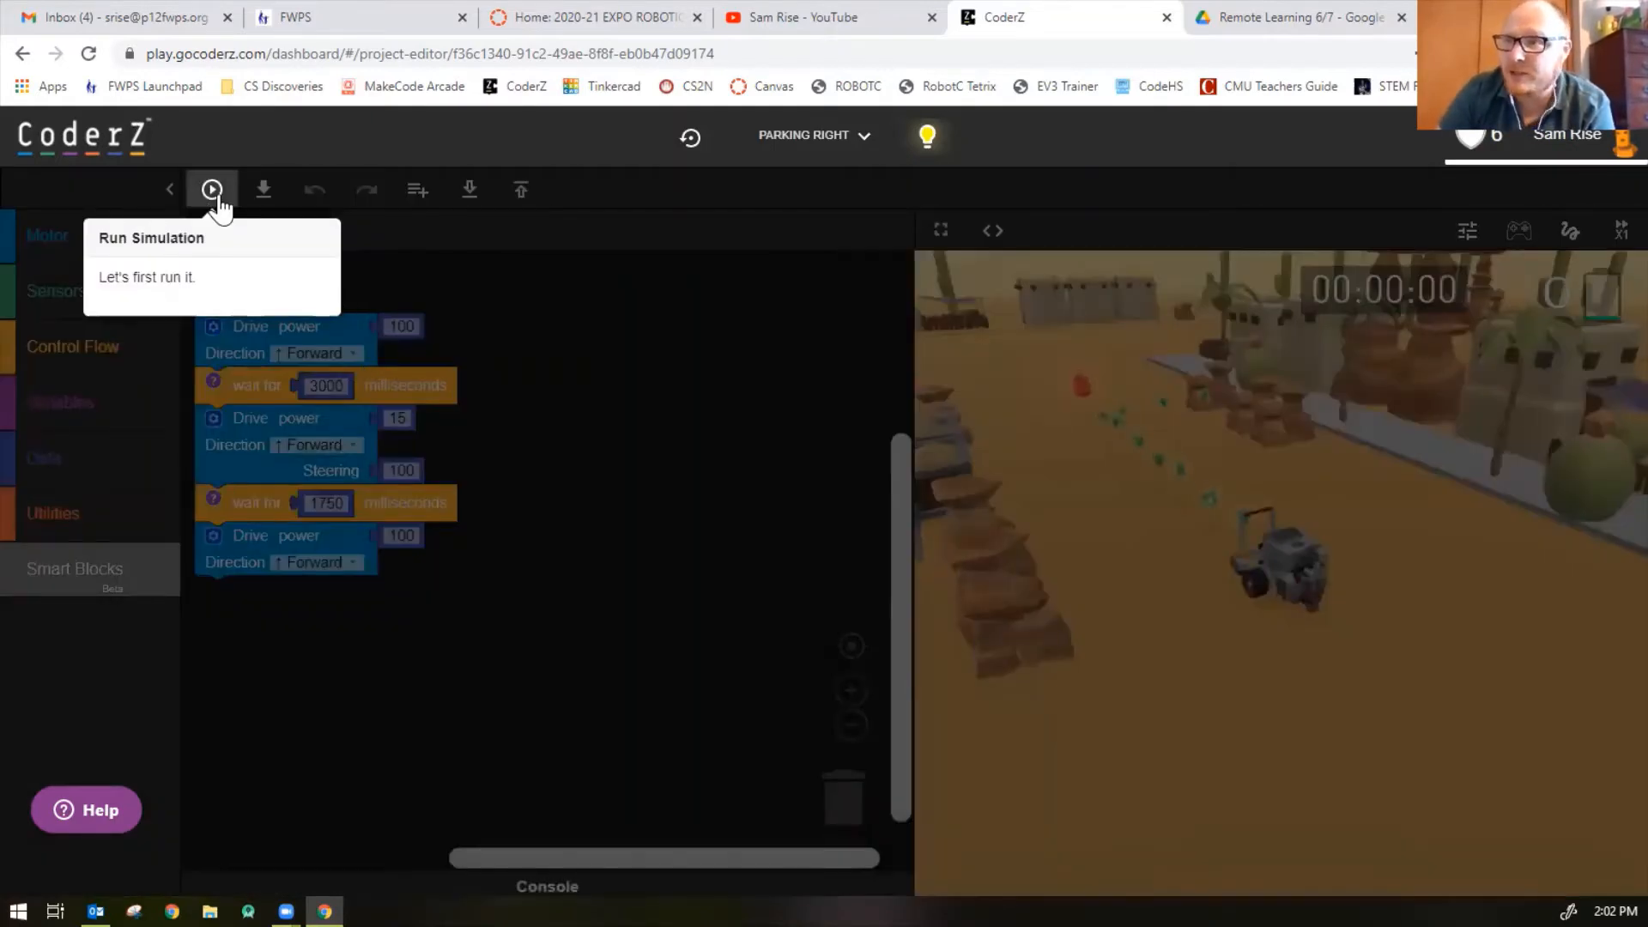
{"action": "left_click", "coordinate": [211, 189]}
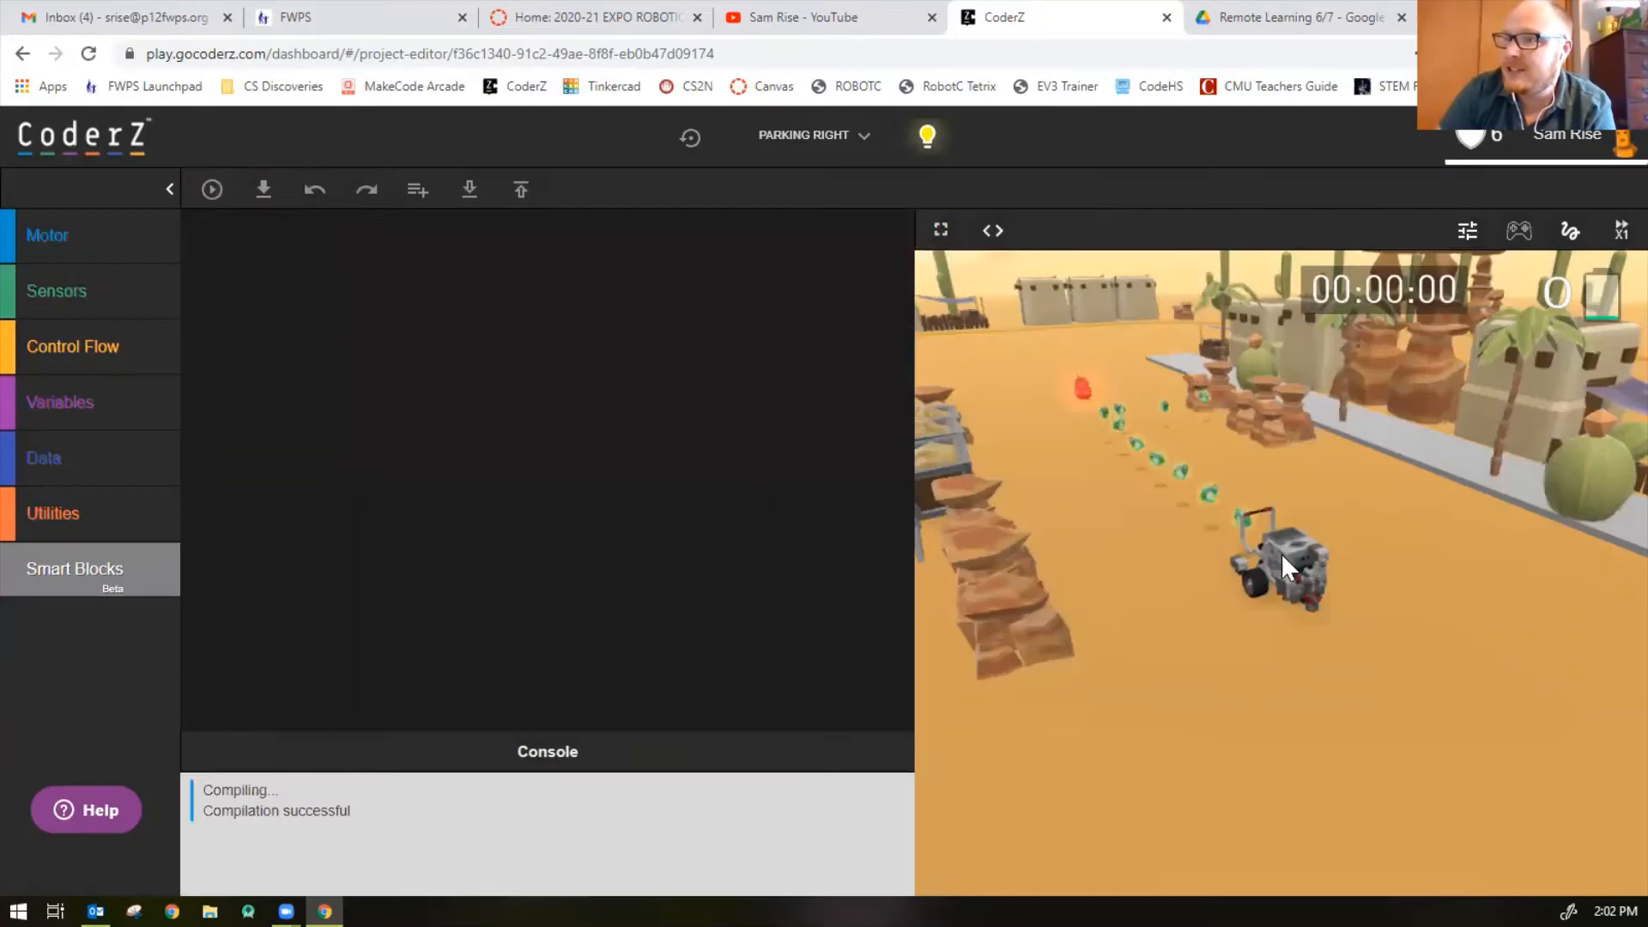
{"action": "left_click", "coordinate": [211, 189]}
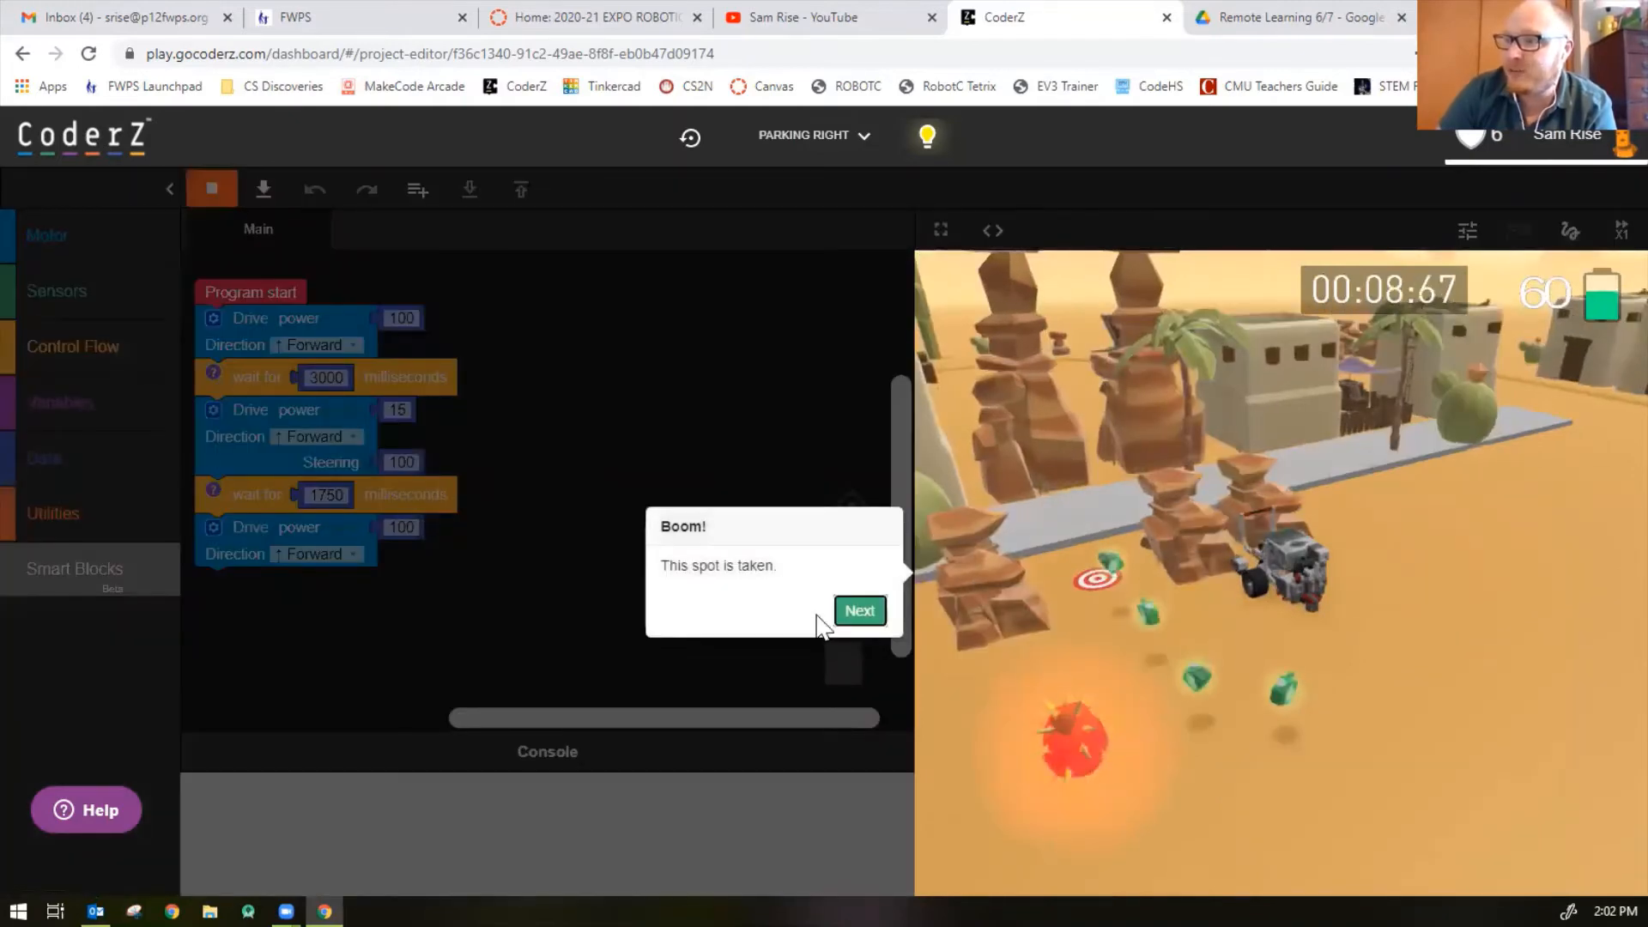
{"action": "left_click", "coordinate": [859, 610]}
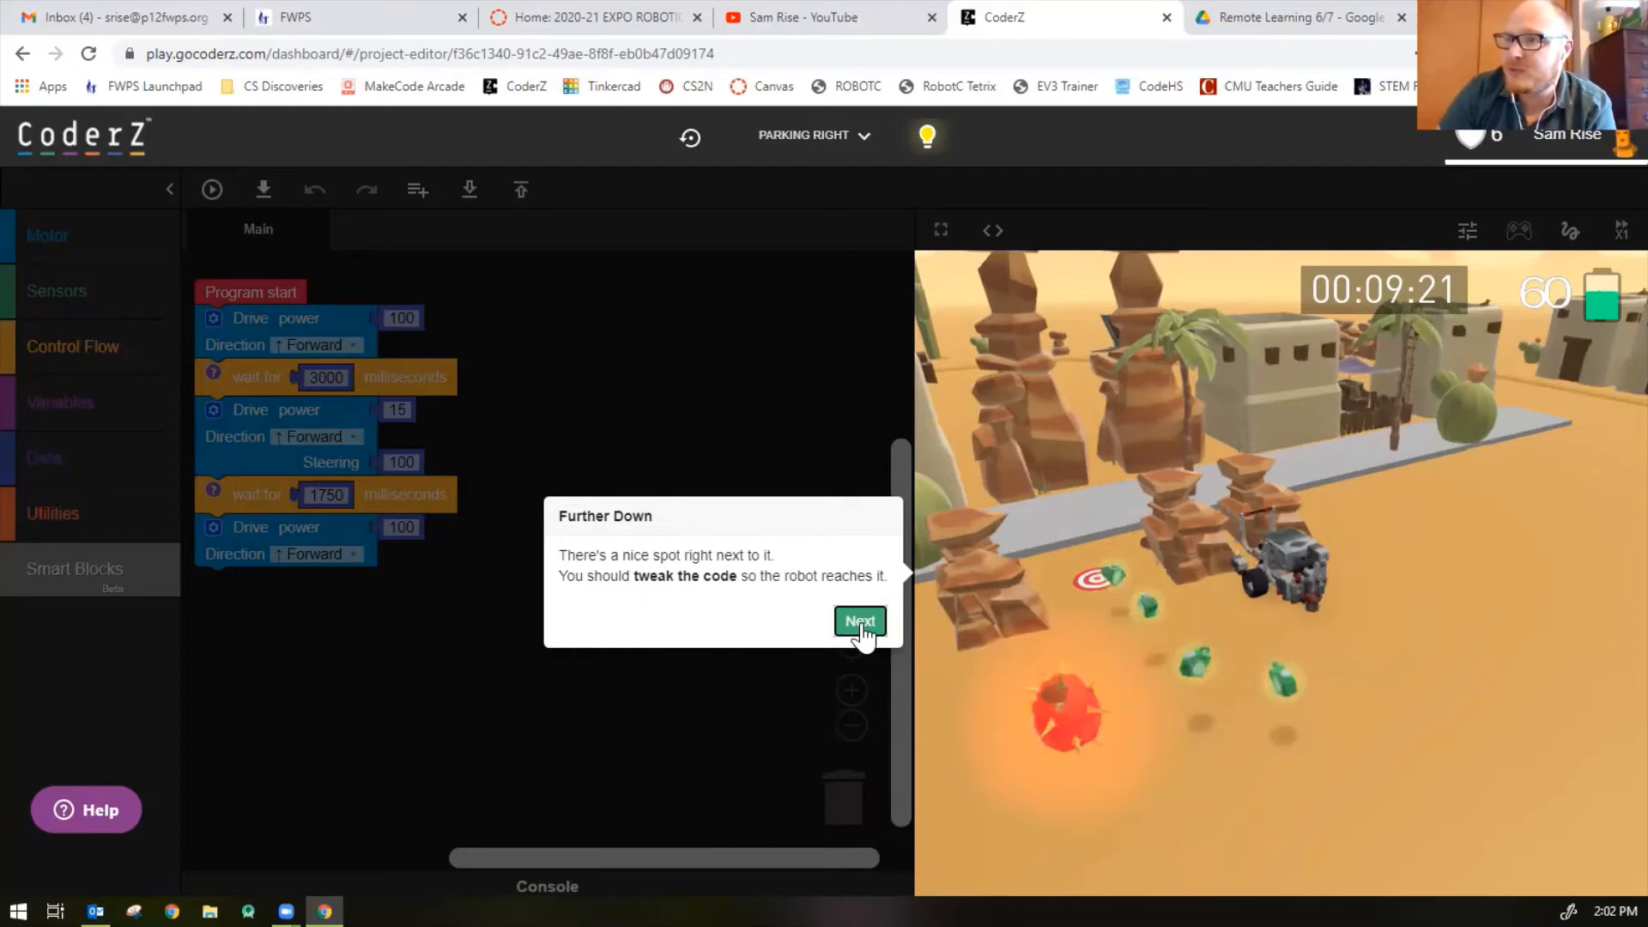
{"action": "left_click", "coordinate": [860, 621]}
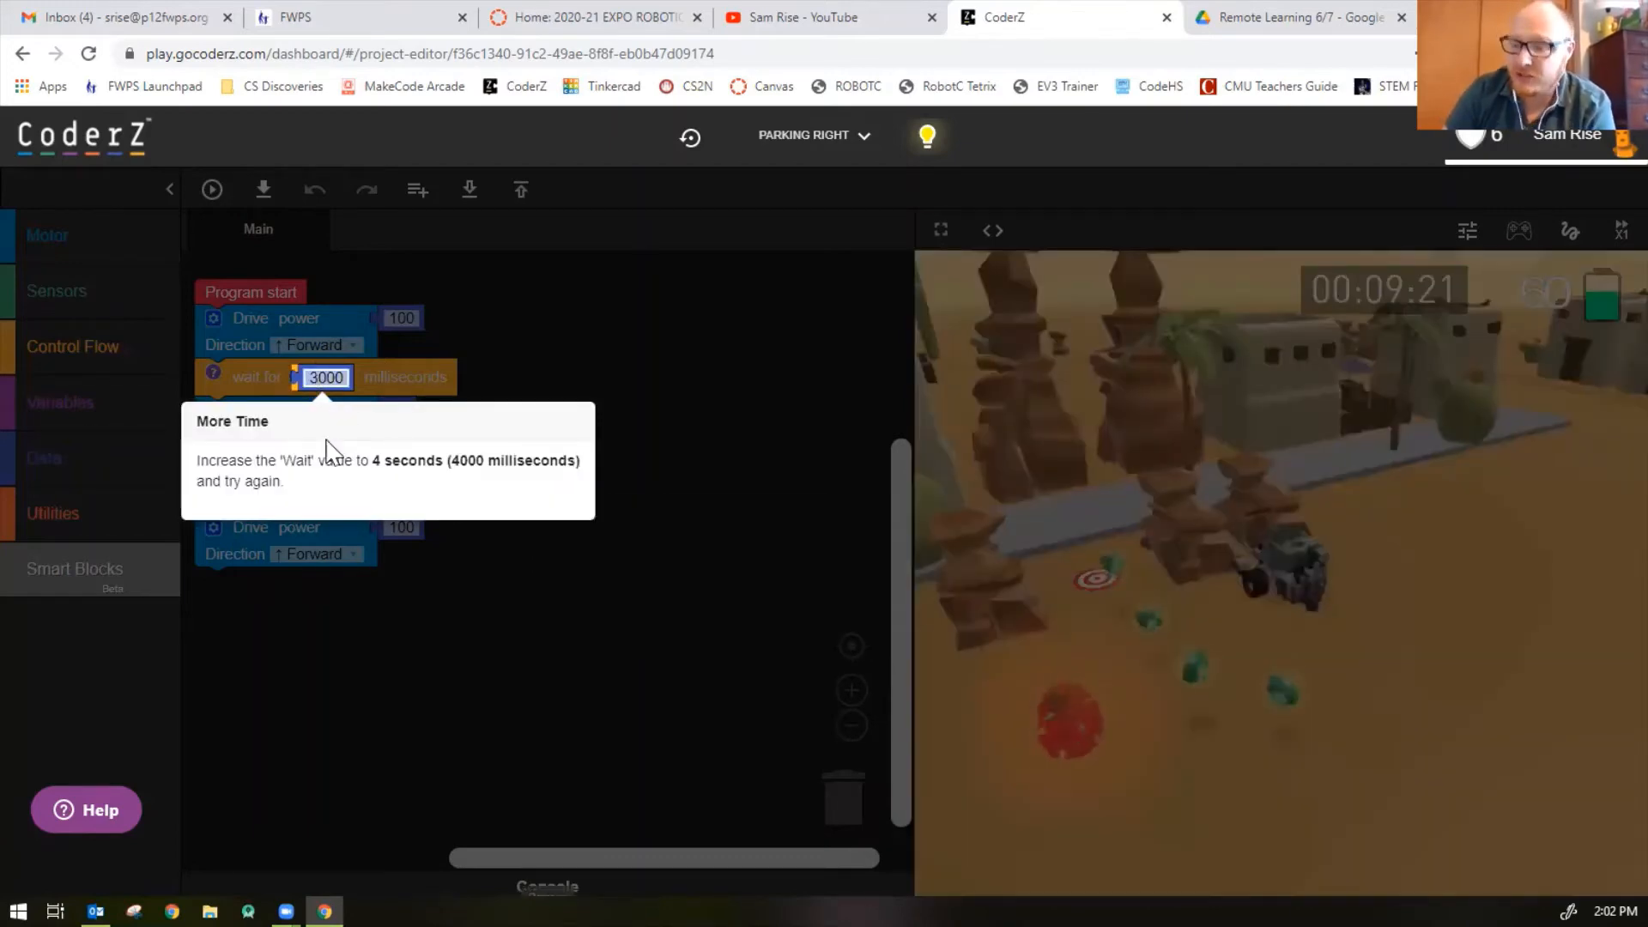
Raise the first wait from 3000 to 4000 ms and advance to Parking Left
{"action": "type", "text": "400"}
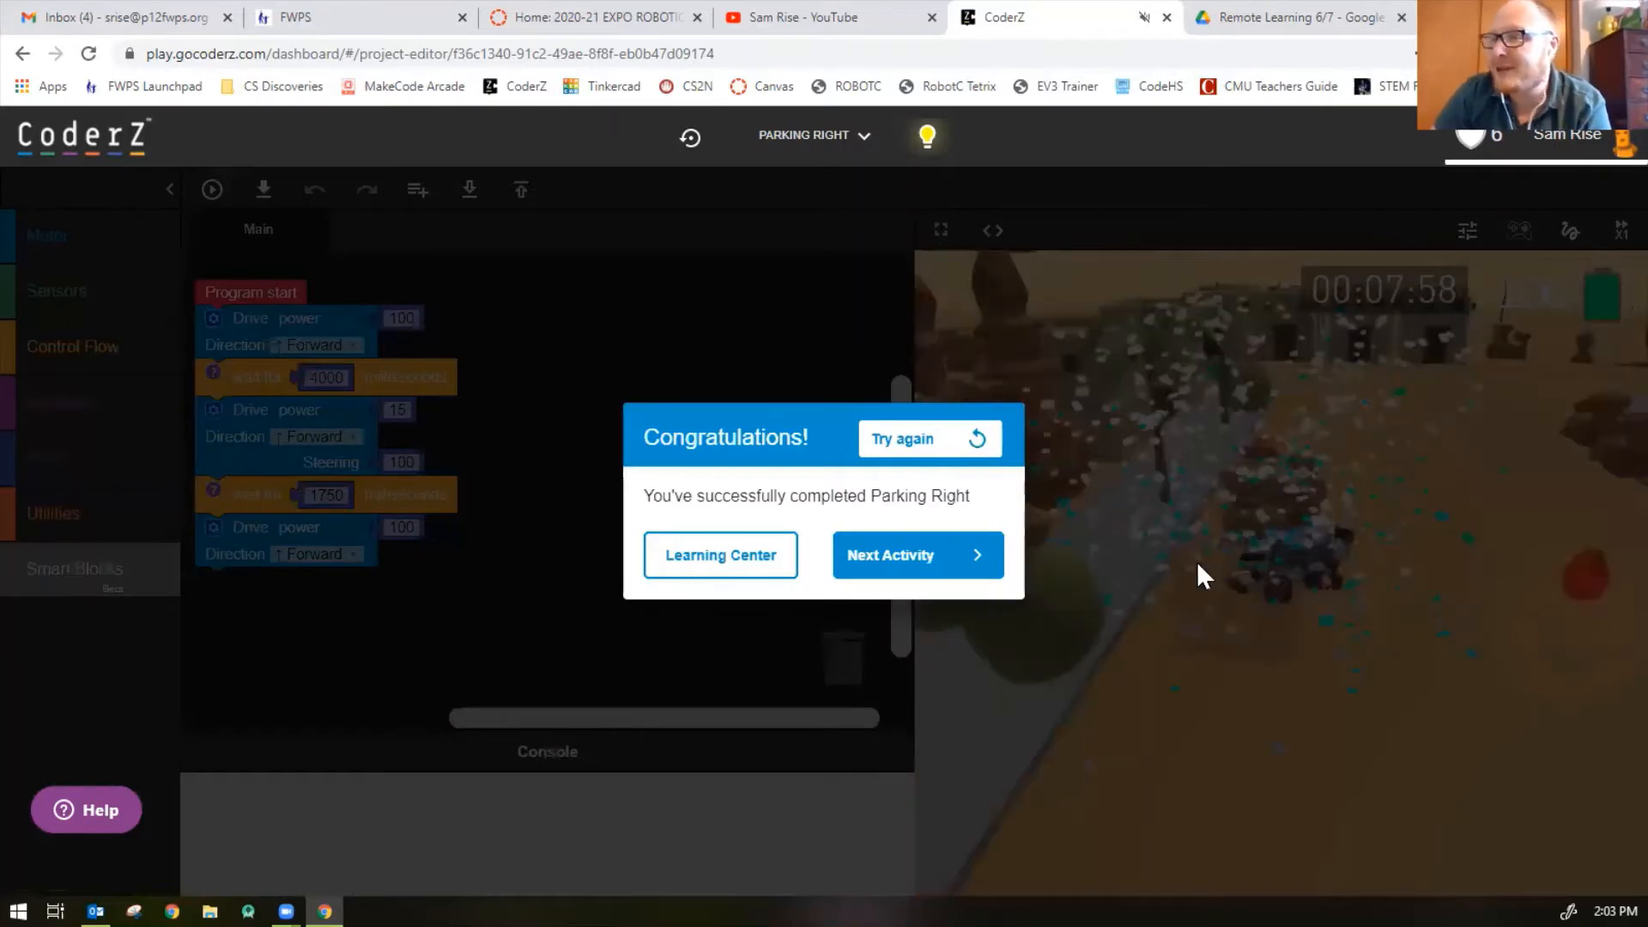
{"action": "left_click", "coordinate": [914, 556]}
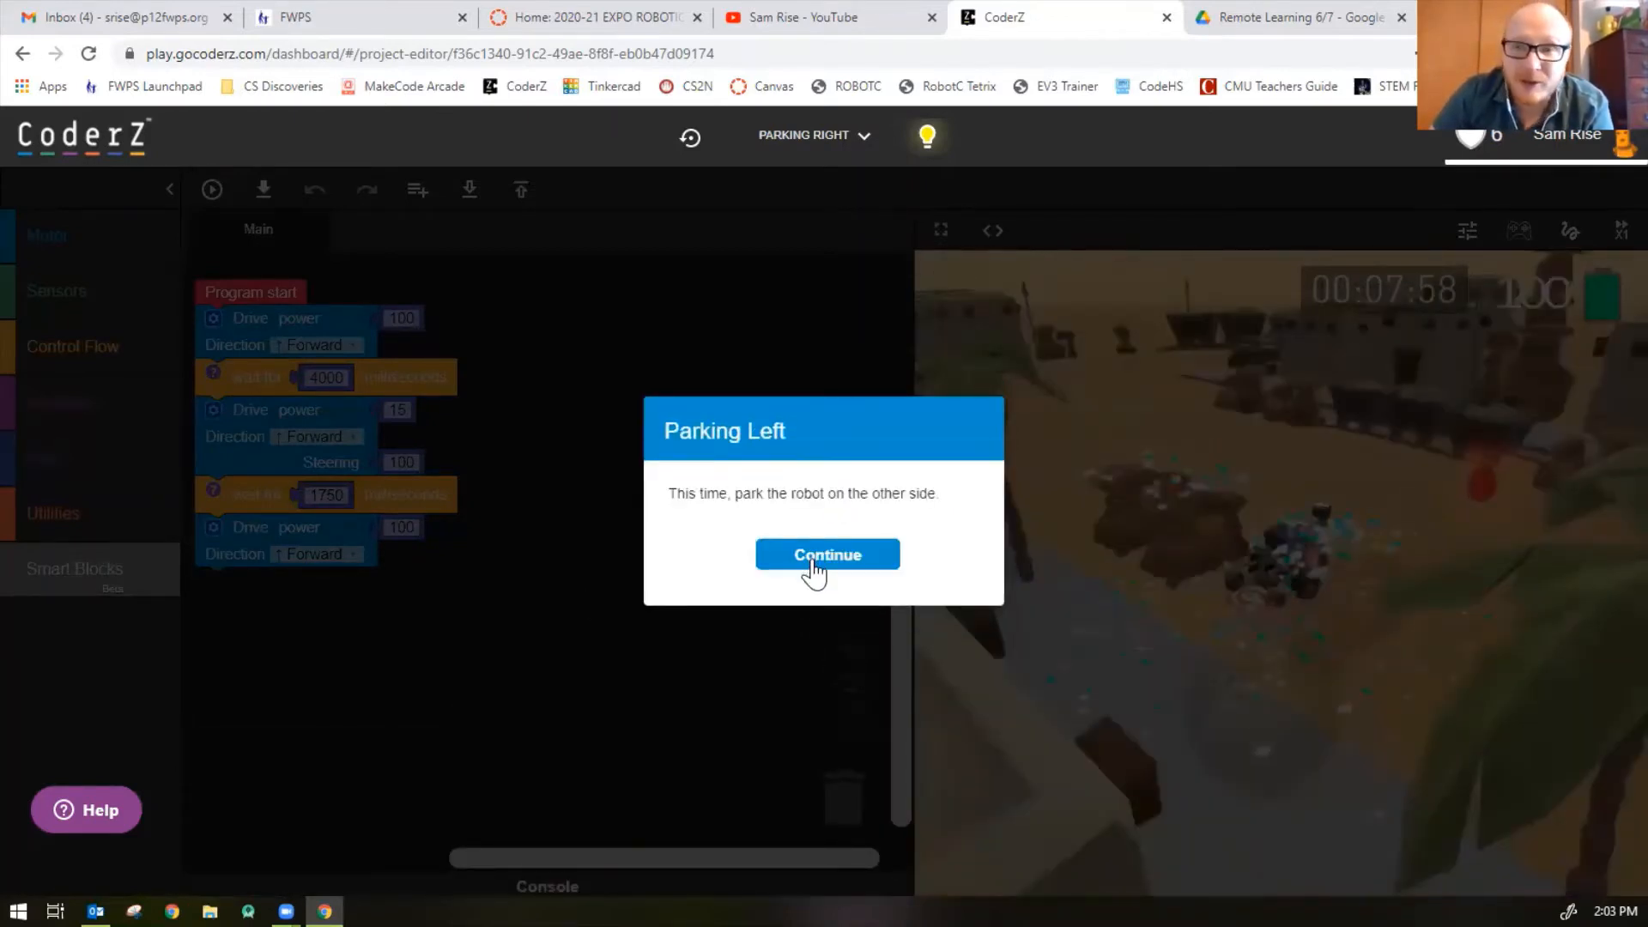
Continue past the Parking Left intro dialog so its starter code loads
{"action": "left_click", "coordinate": [827, 553]}
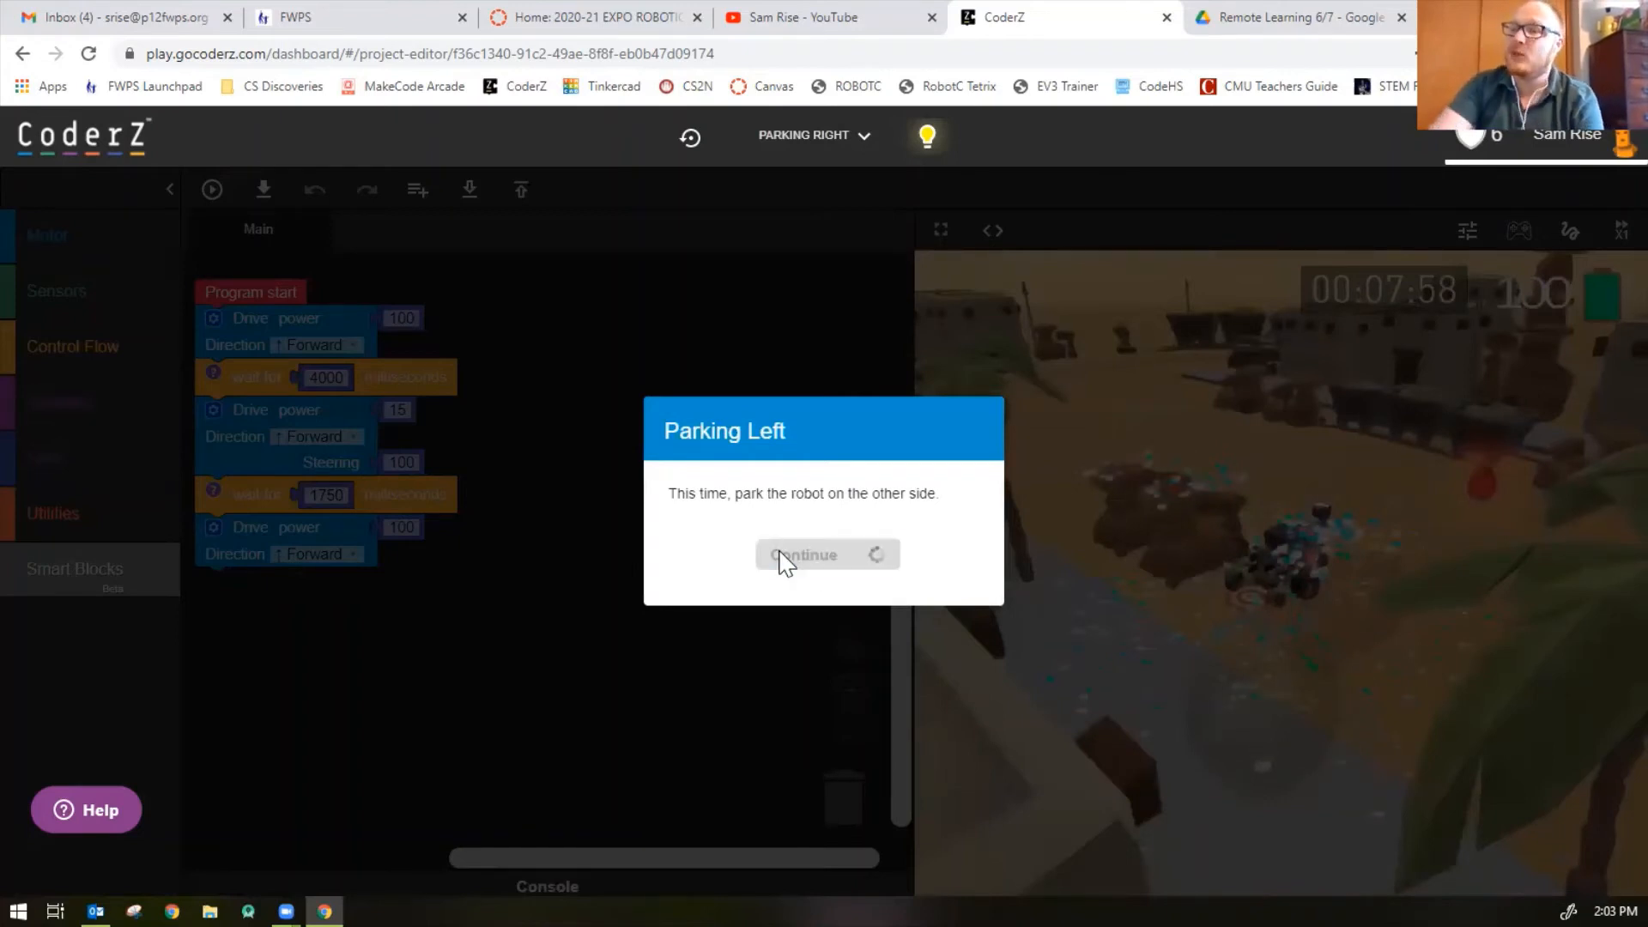
{"action": "left_click", "coordinate": [804, 553]}
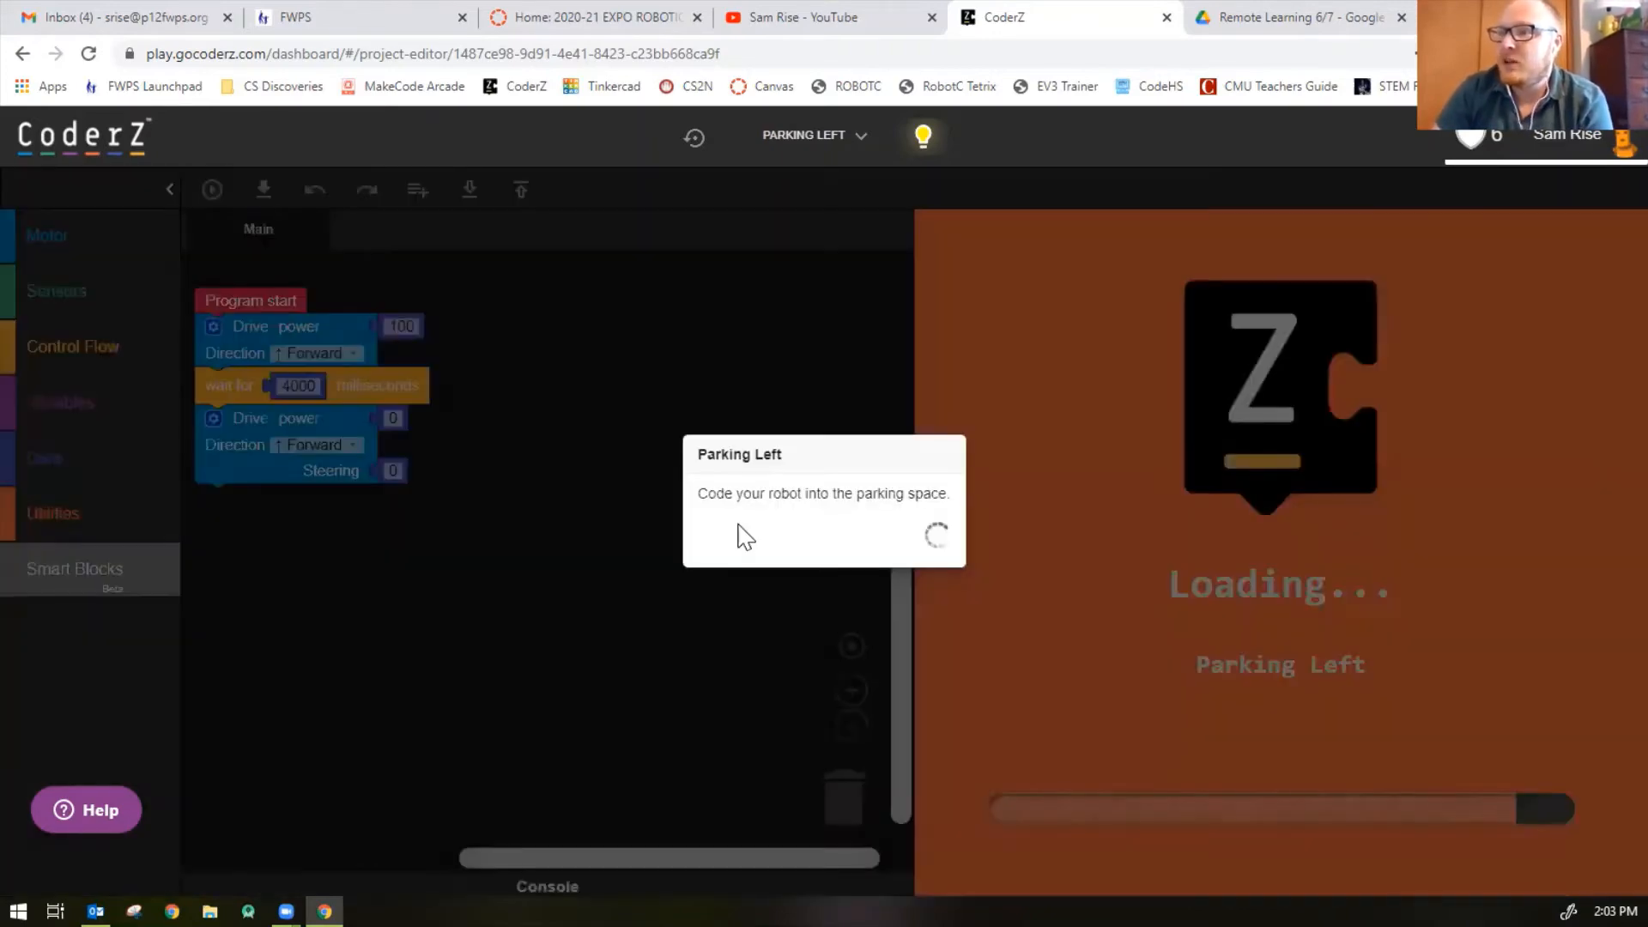
{"action": "mouse_move", "coordinate": [921, 540]}
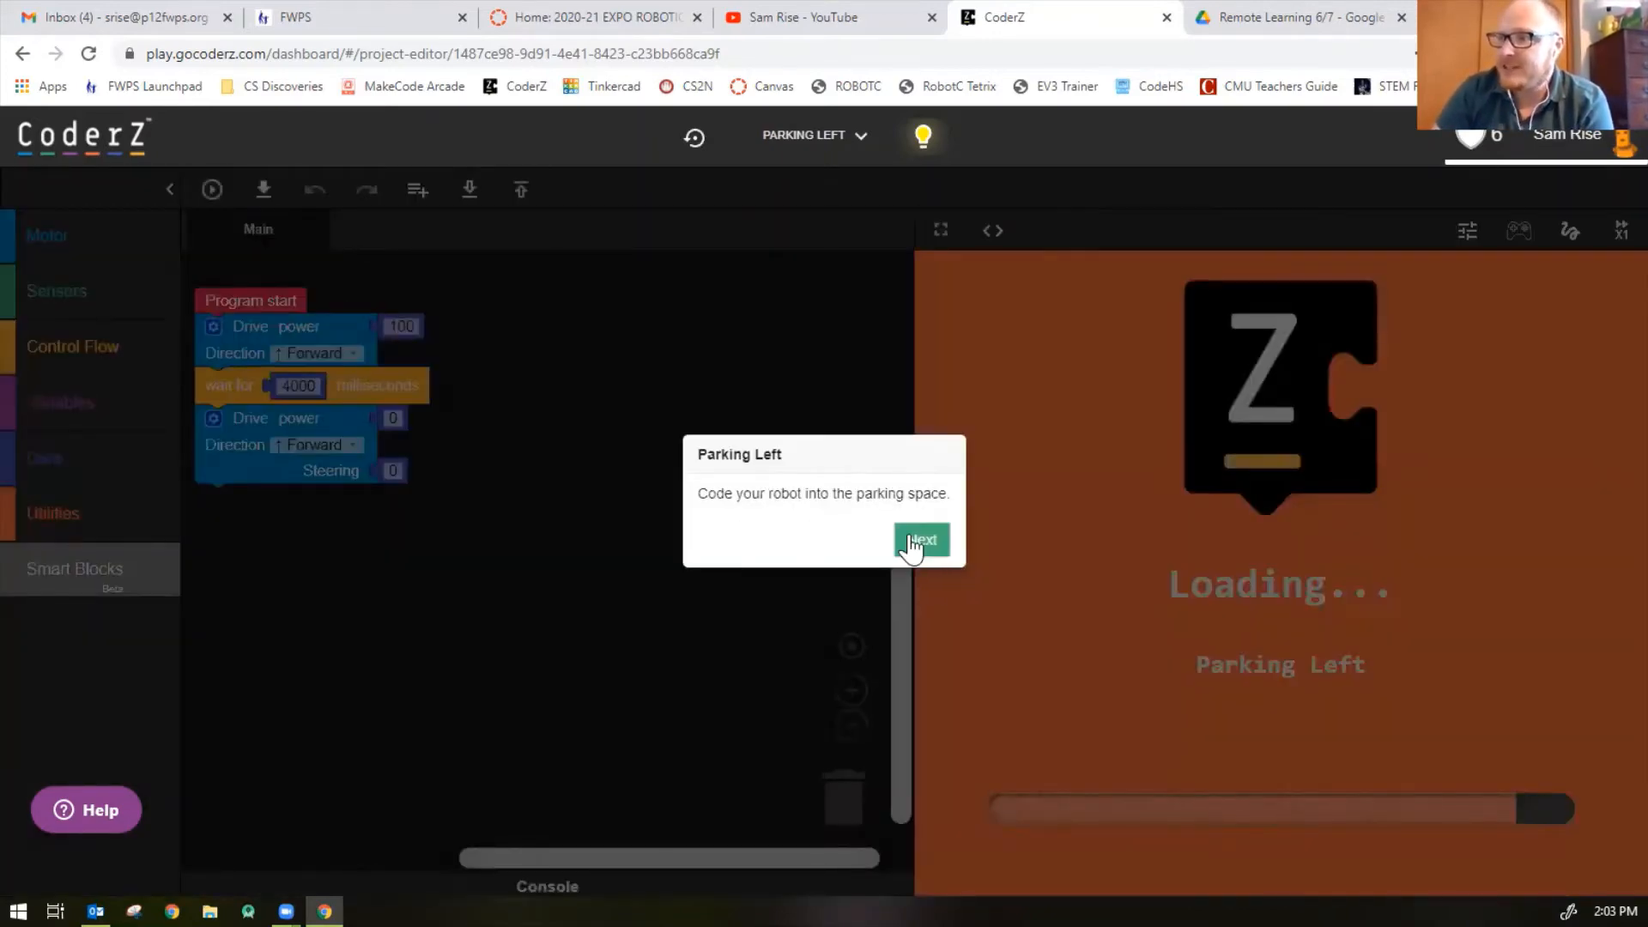
Dismiss the Parking Left, Drive blocks, Wait for, and Tips popups
{"action": "left_click", "coordinate": [922, 539]}
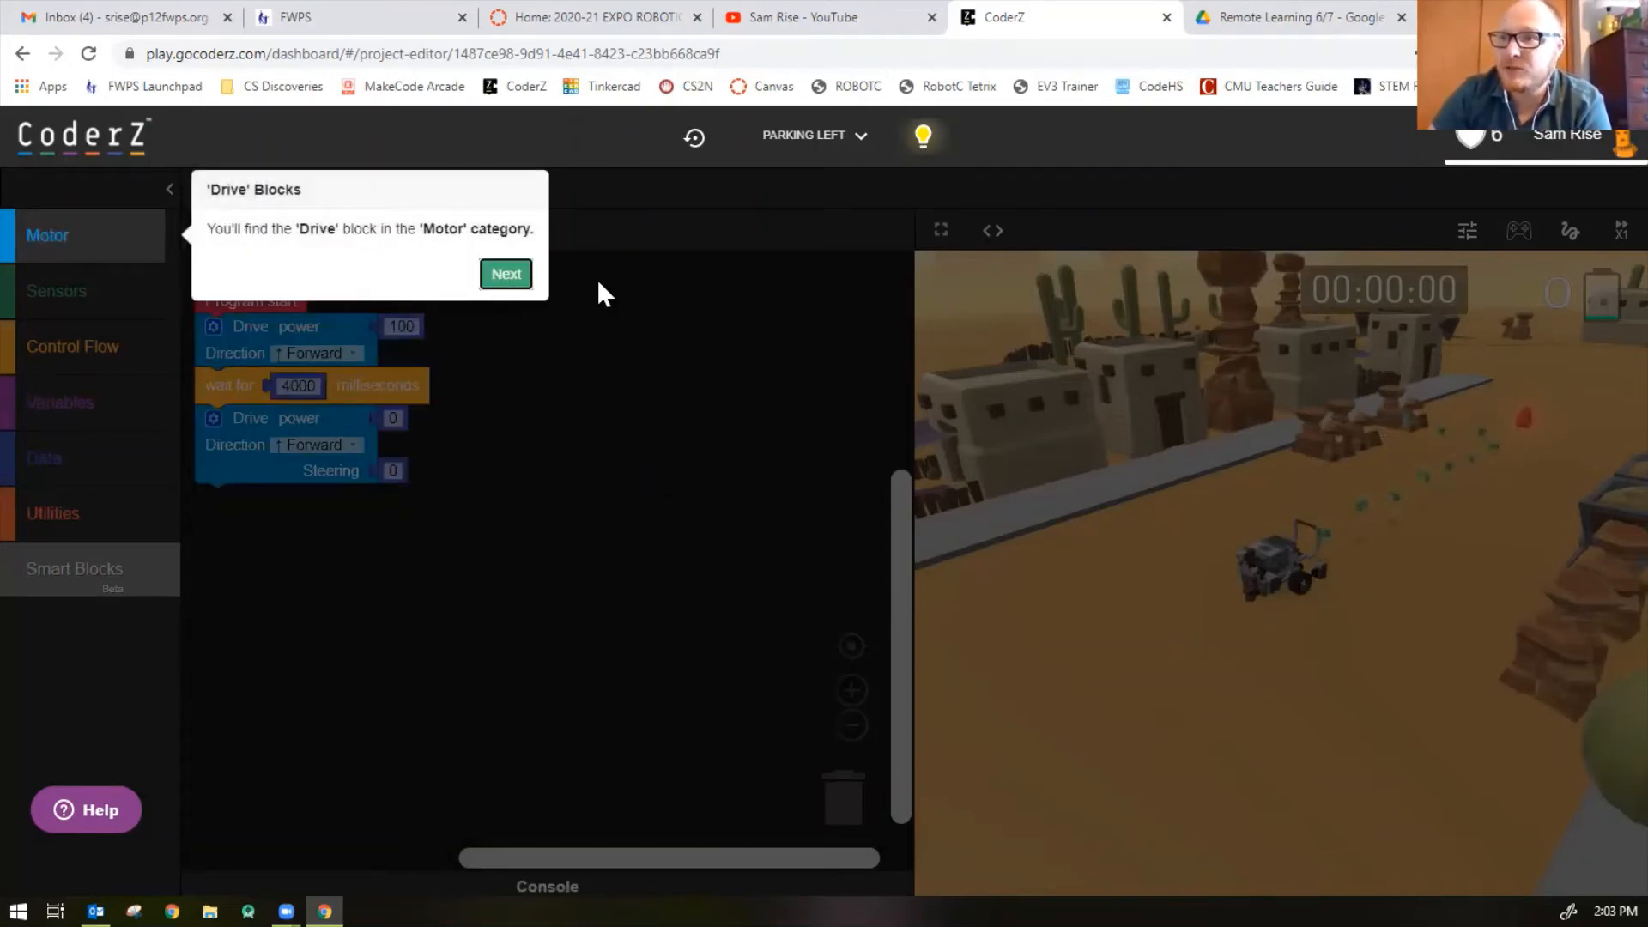
{"action": "left_click", "coordinate": [505, 273]}
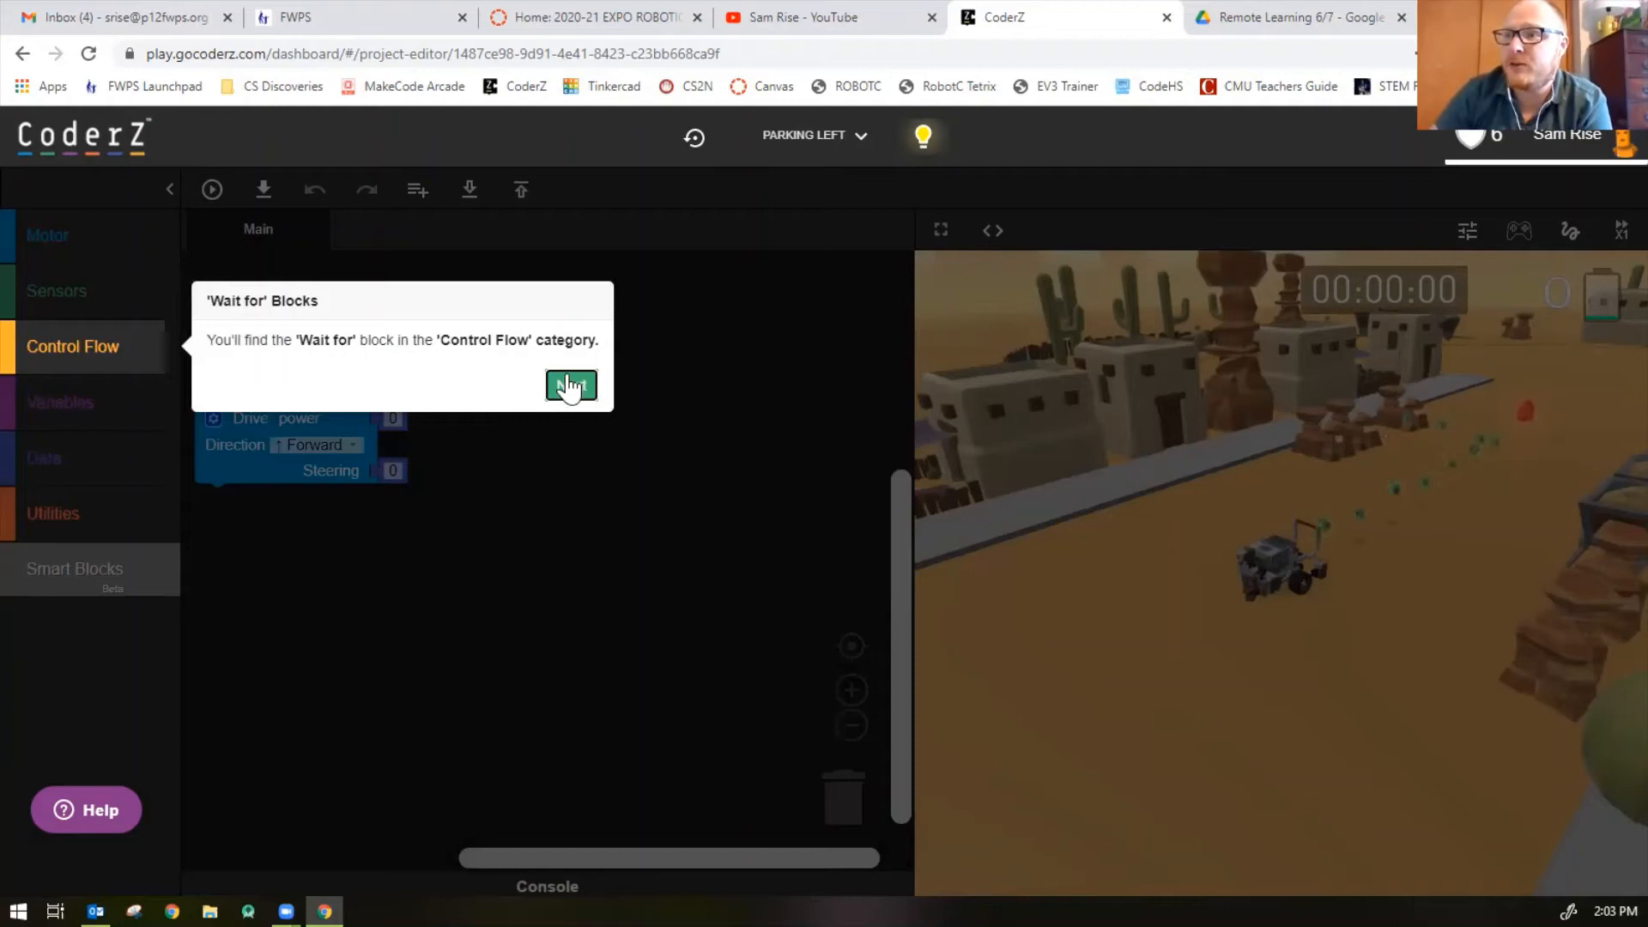
{"action": "left_click", "coordinate": [570, 385]}
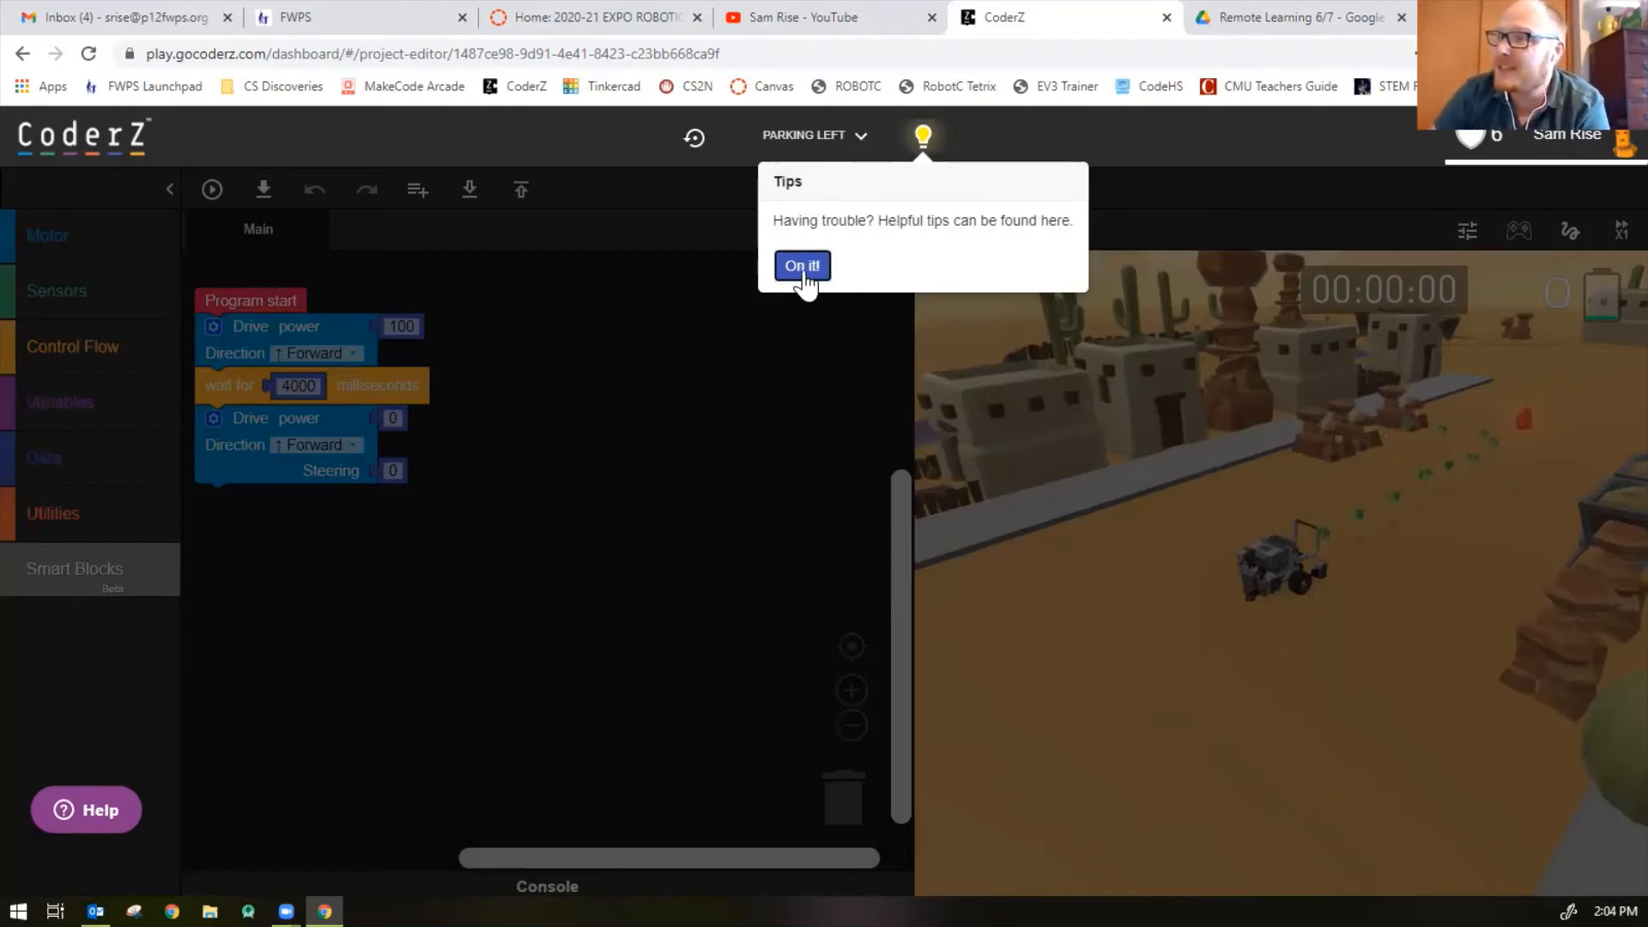
{"action": "left_click", "coordinate": [802, 265]}
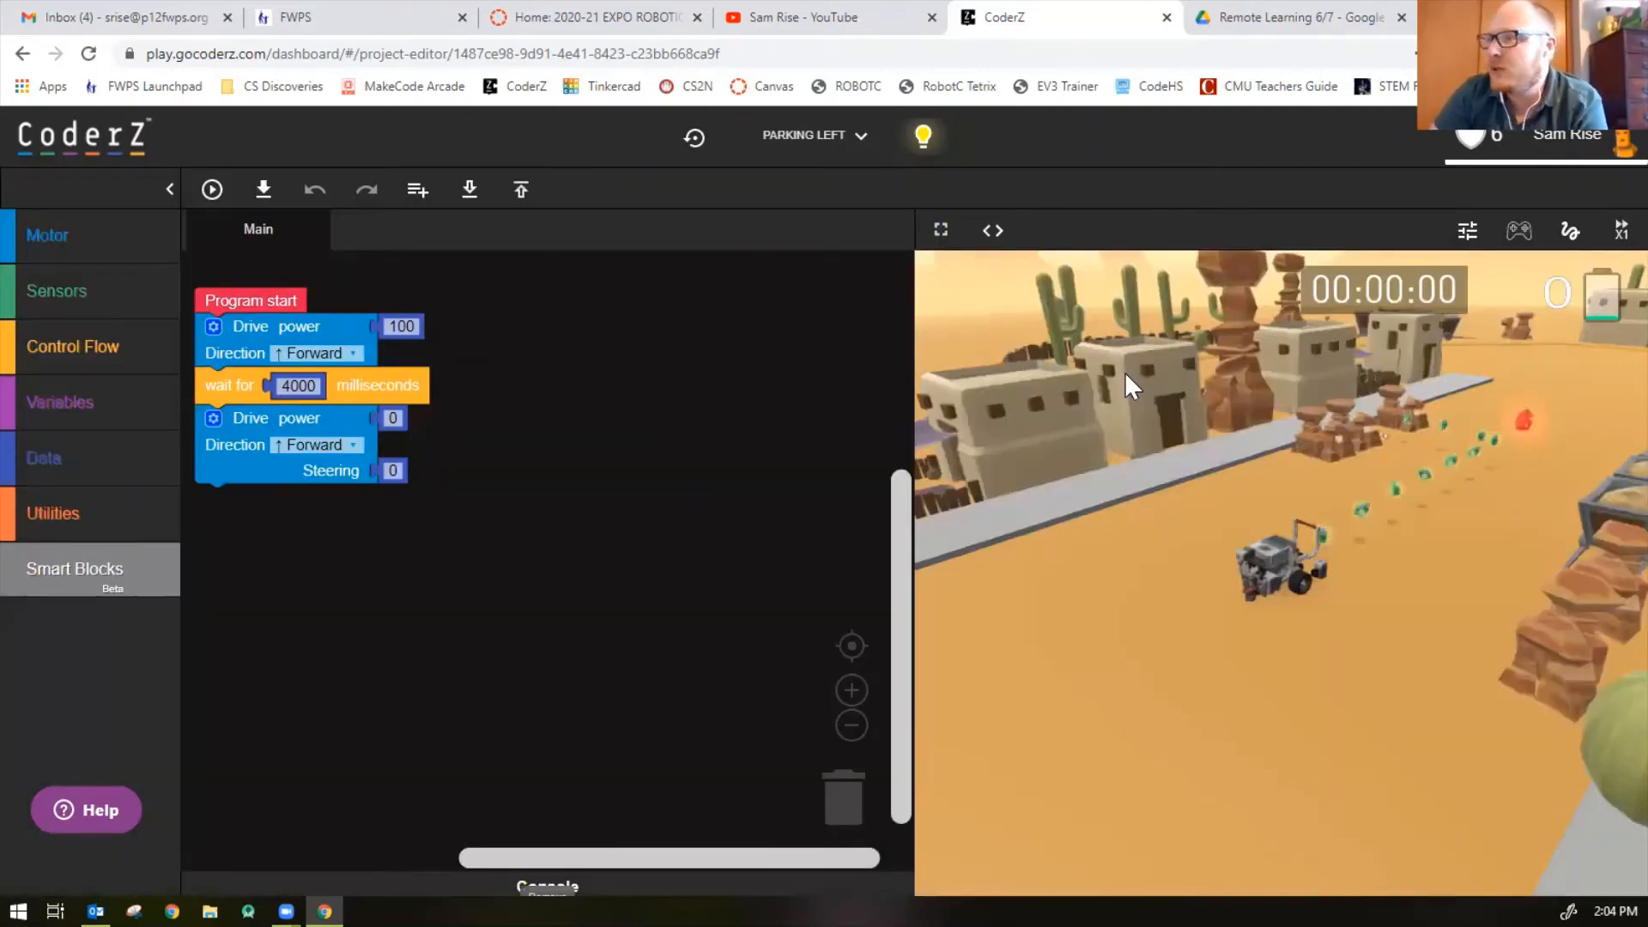
{"action": "mouse_move", "coordinate": [1493, 463]}
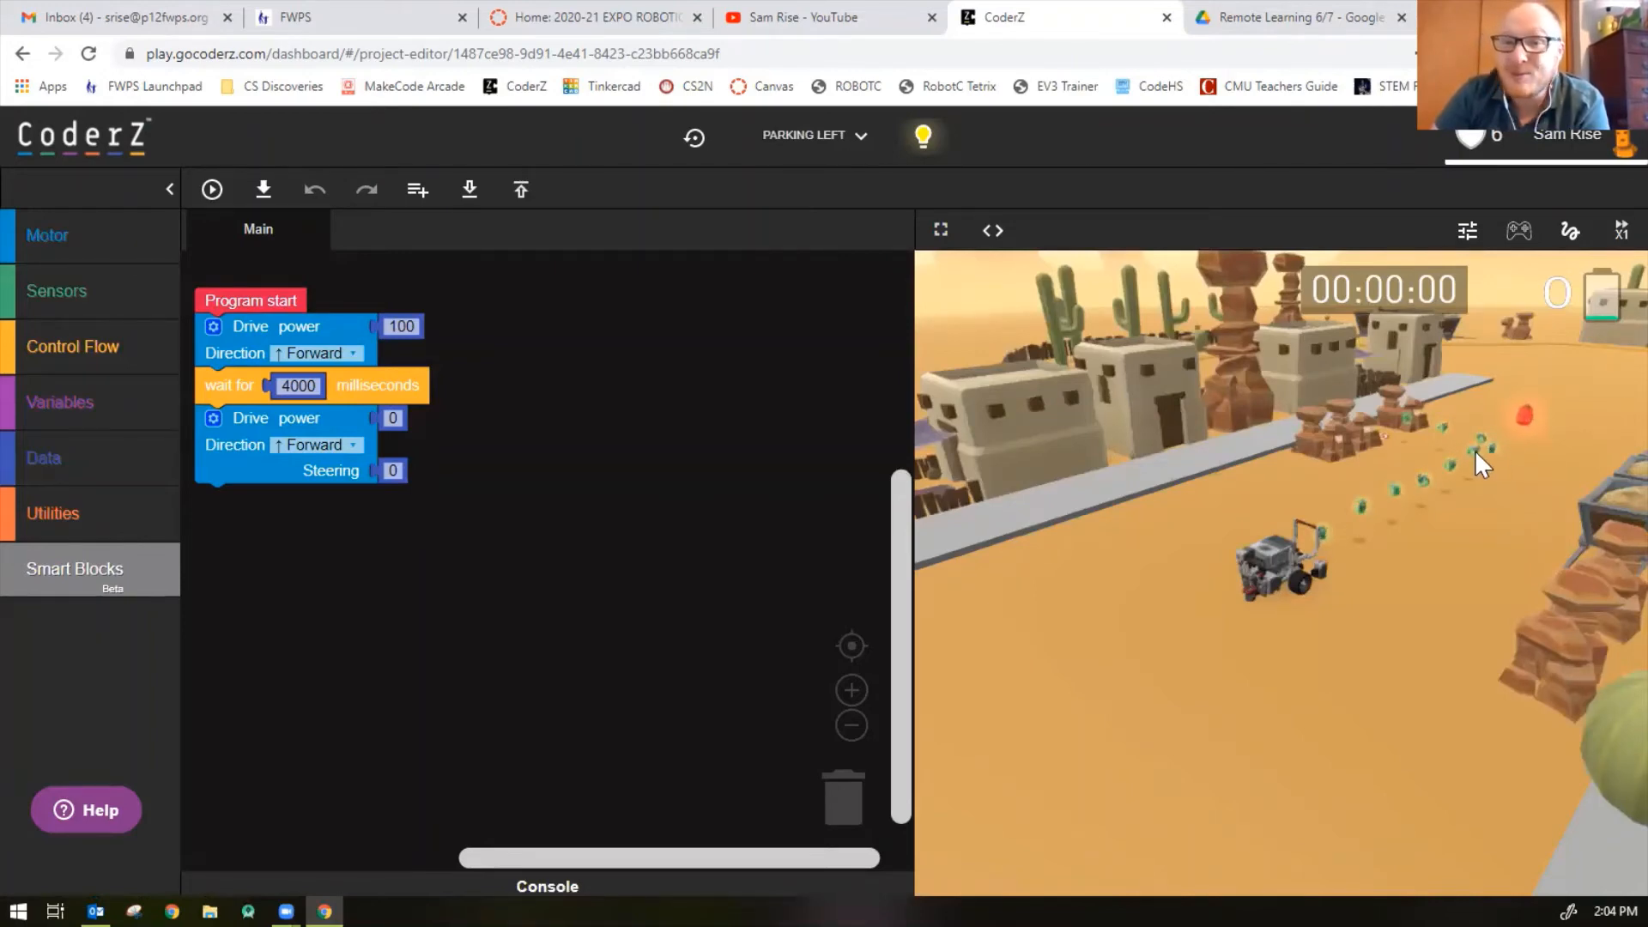
Give the second Drive power 15 and steering -100, then run the simulation
{"action": "left_click", "coordinate": [393, 417]}
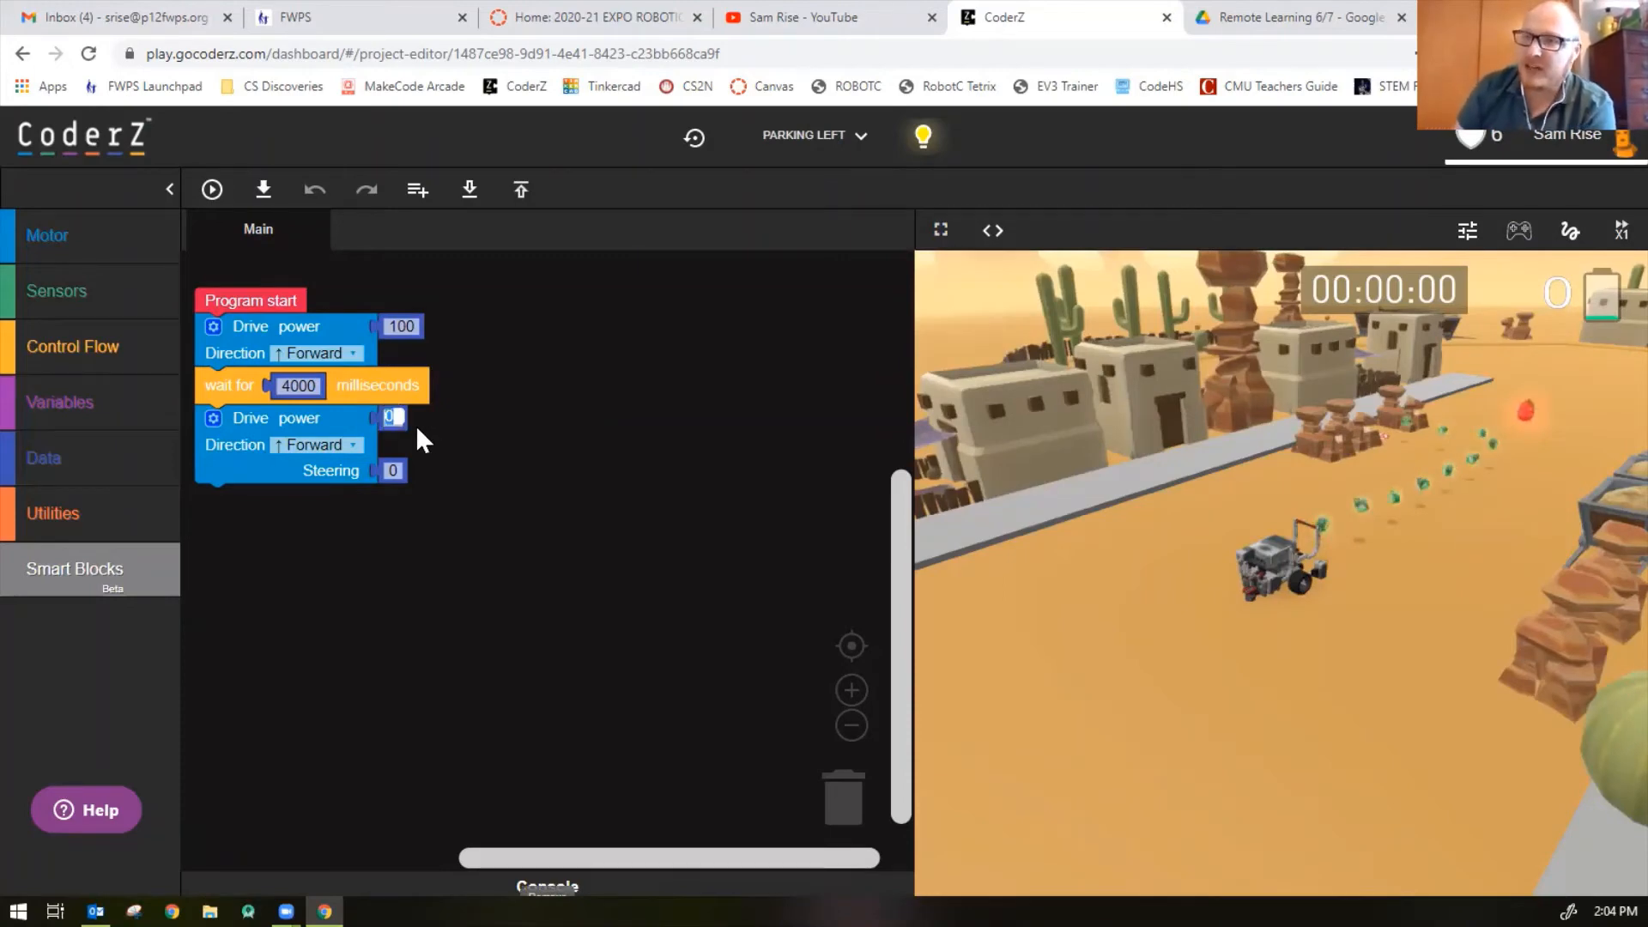
{"action": "type", "text": "15"}
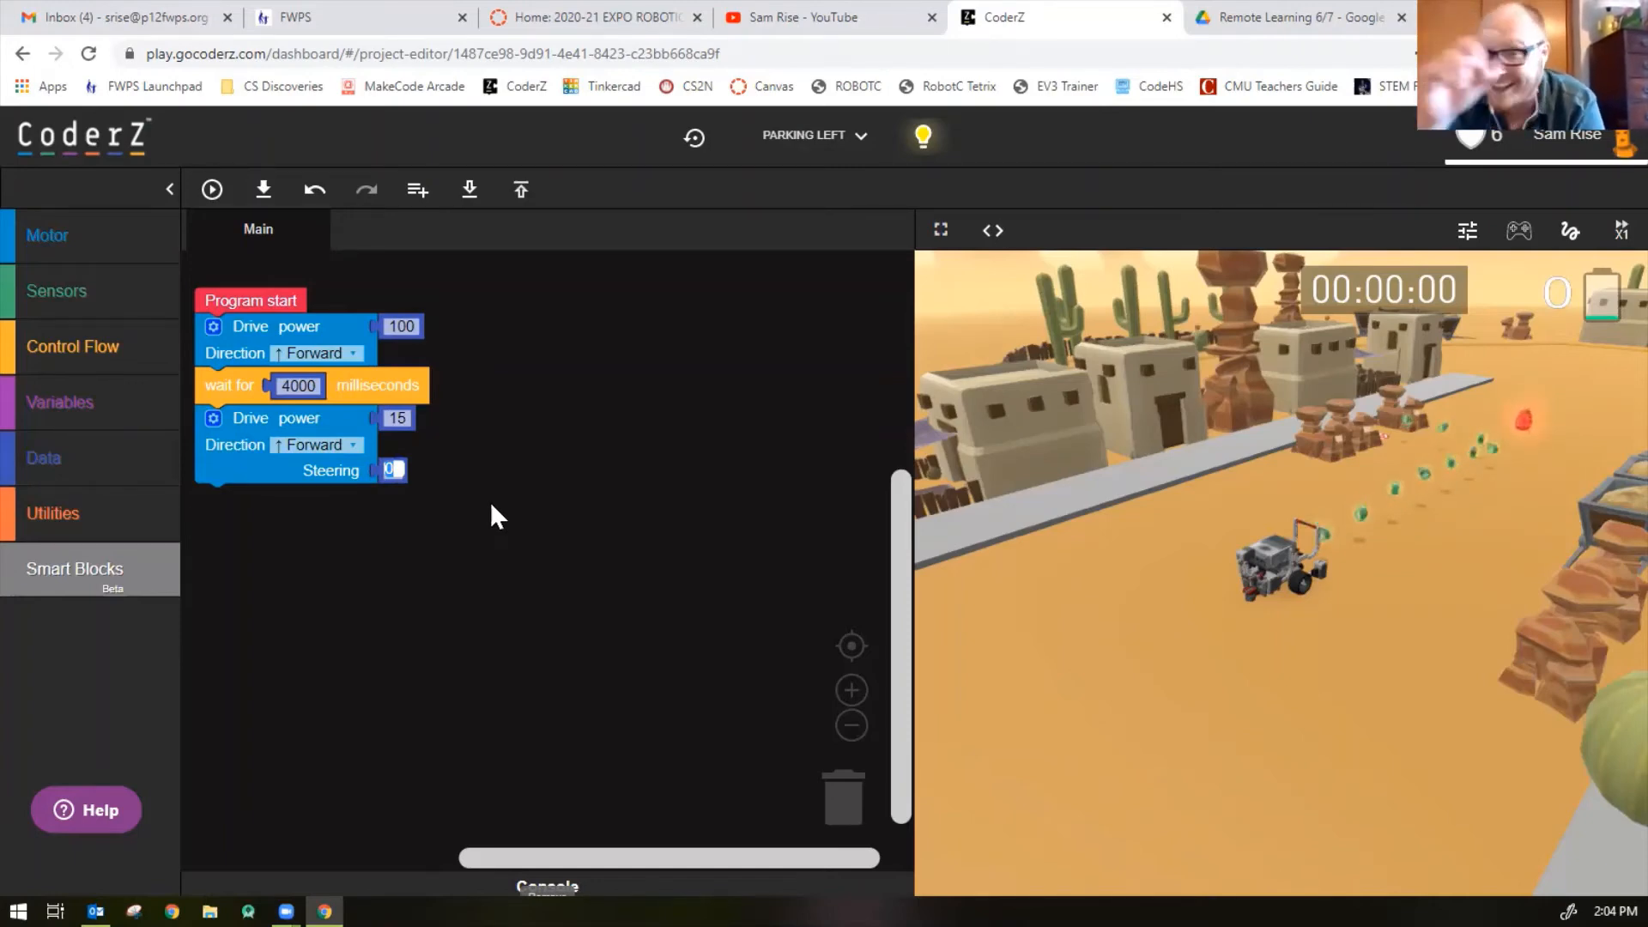
{"action": "type", "text": "-100"}
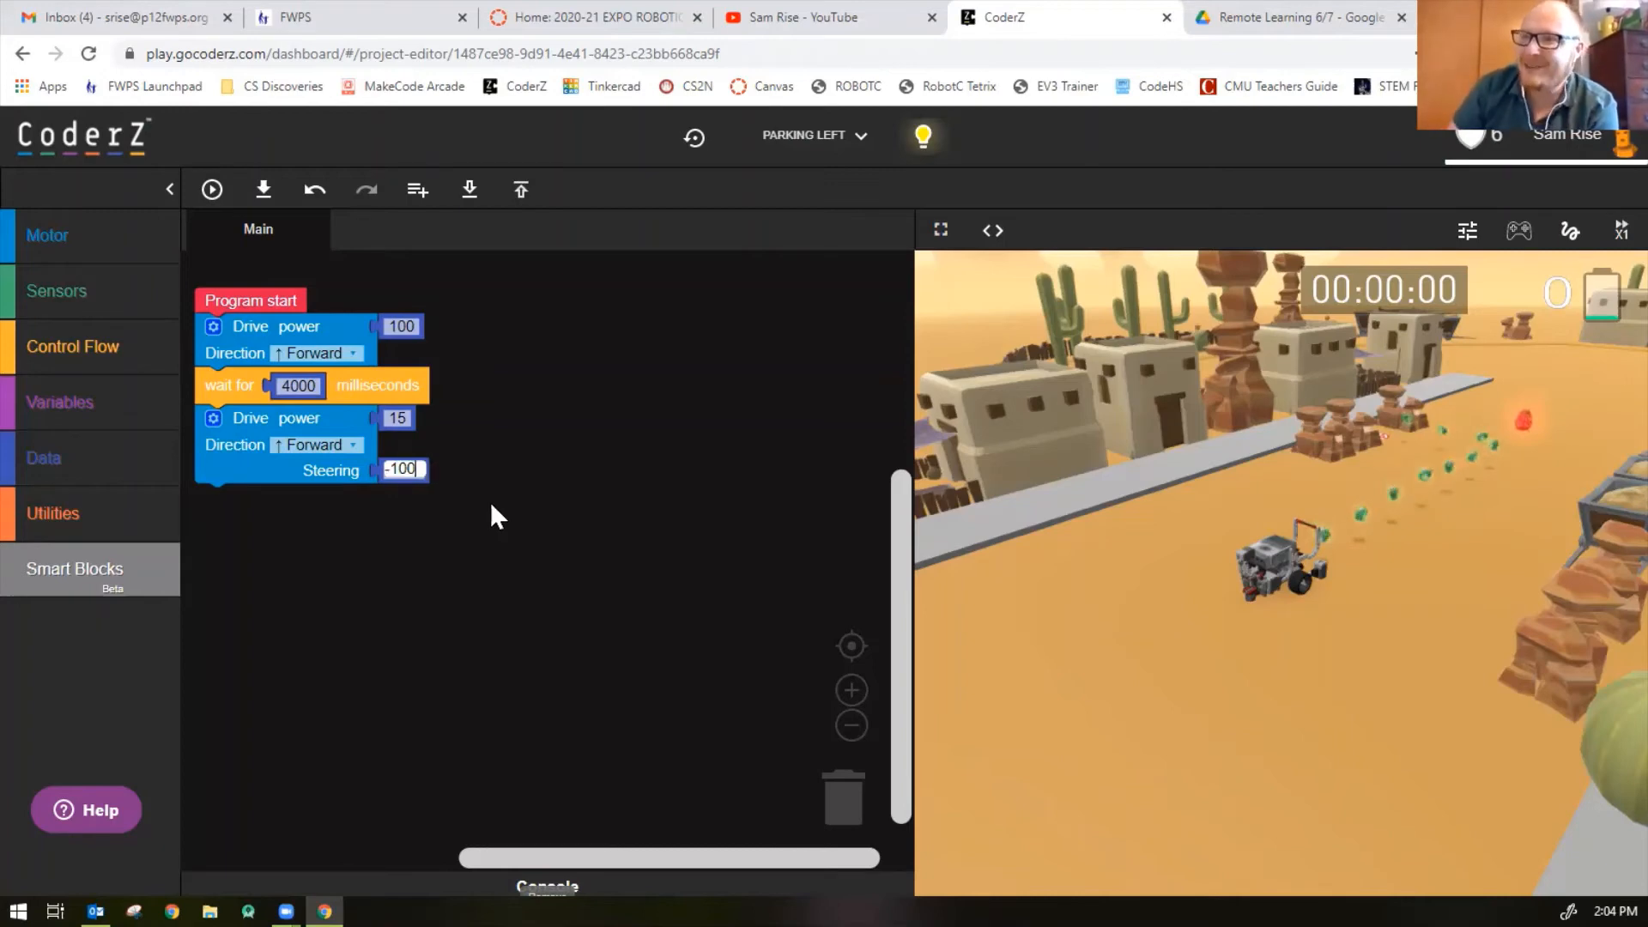
{"action": "left_click", "coordinate": [212, 189]}
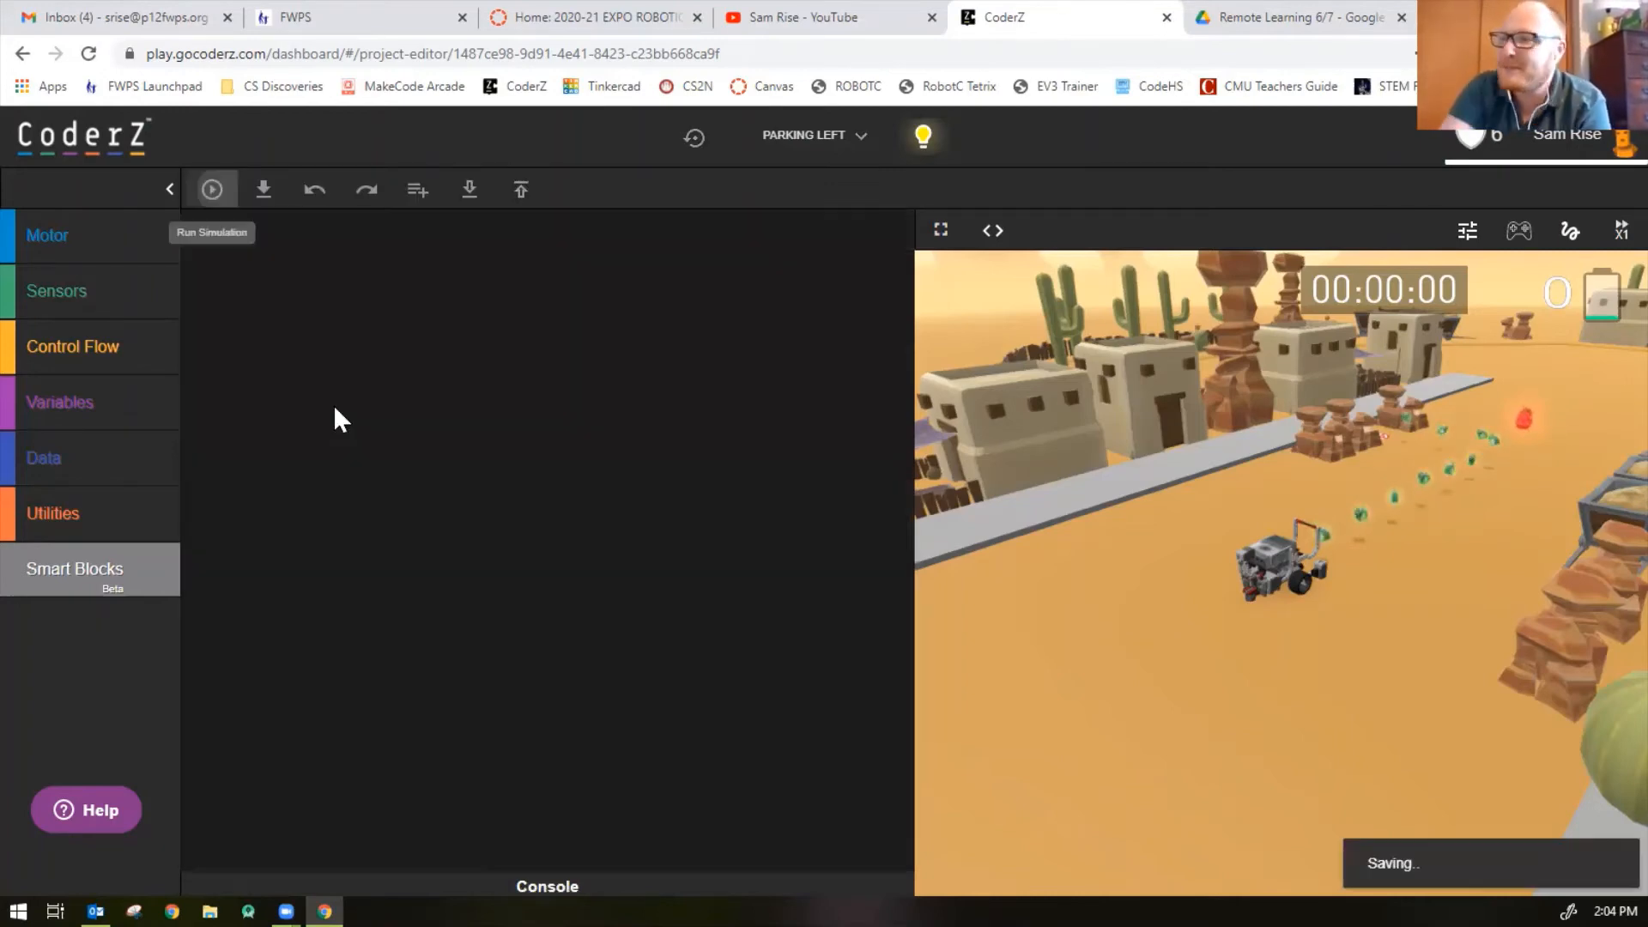
Stop and restart the Parking Left program to watch the robot drive toward the spot
{"action": "left_click", "coordinate": [211, 189]}
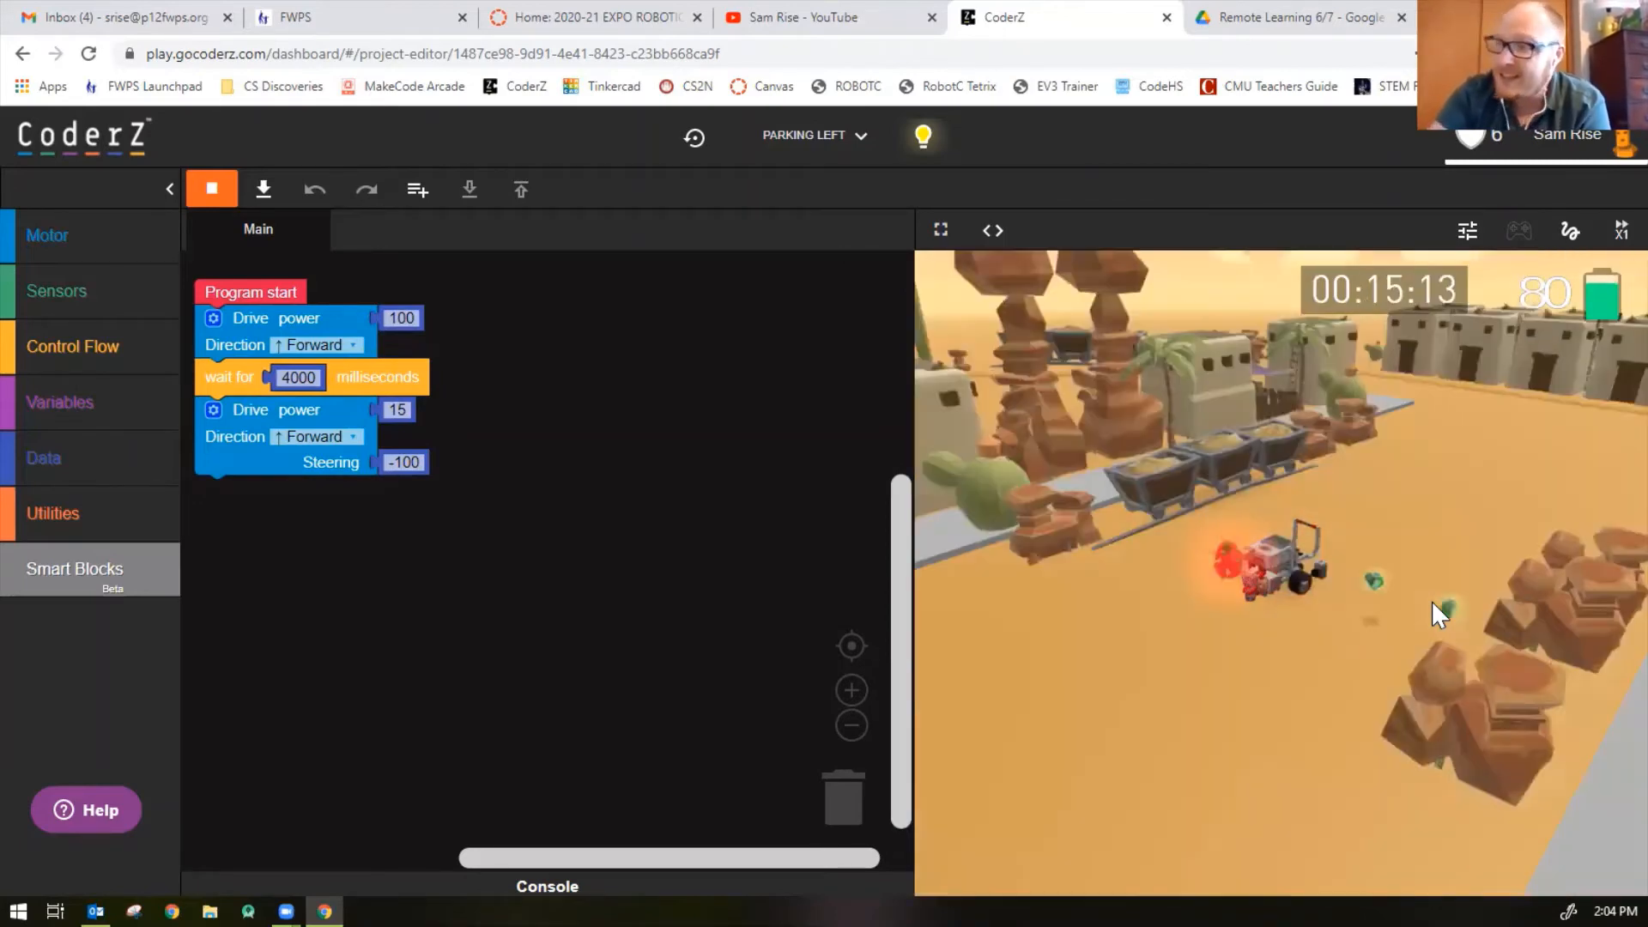
{"action": "left_click", "coordinate": [72, 346]}
{"action": "type", "text": "1750"}
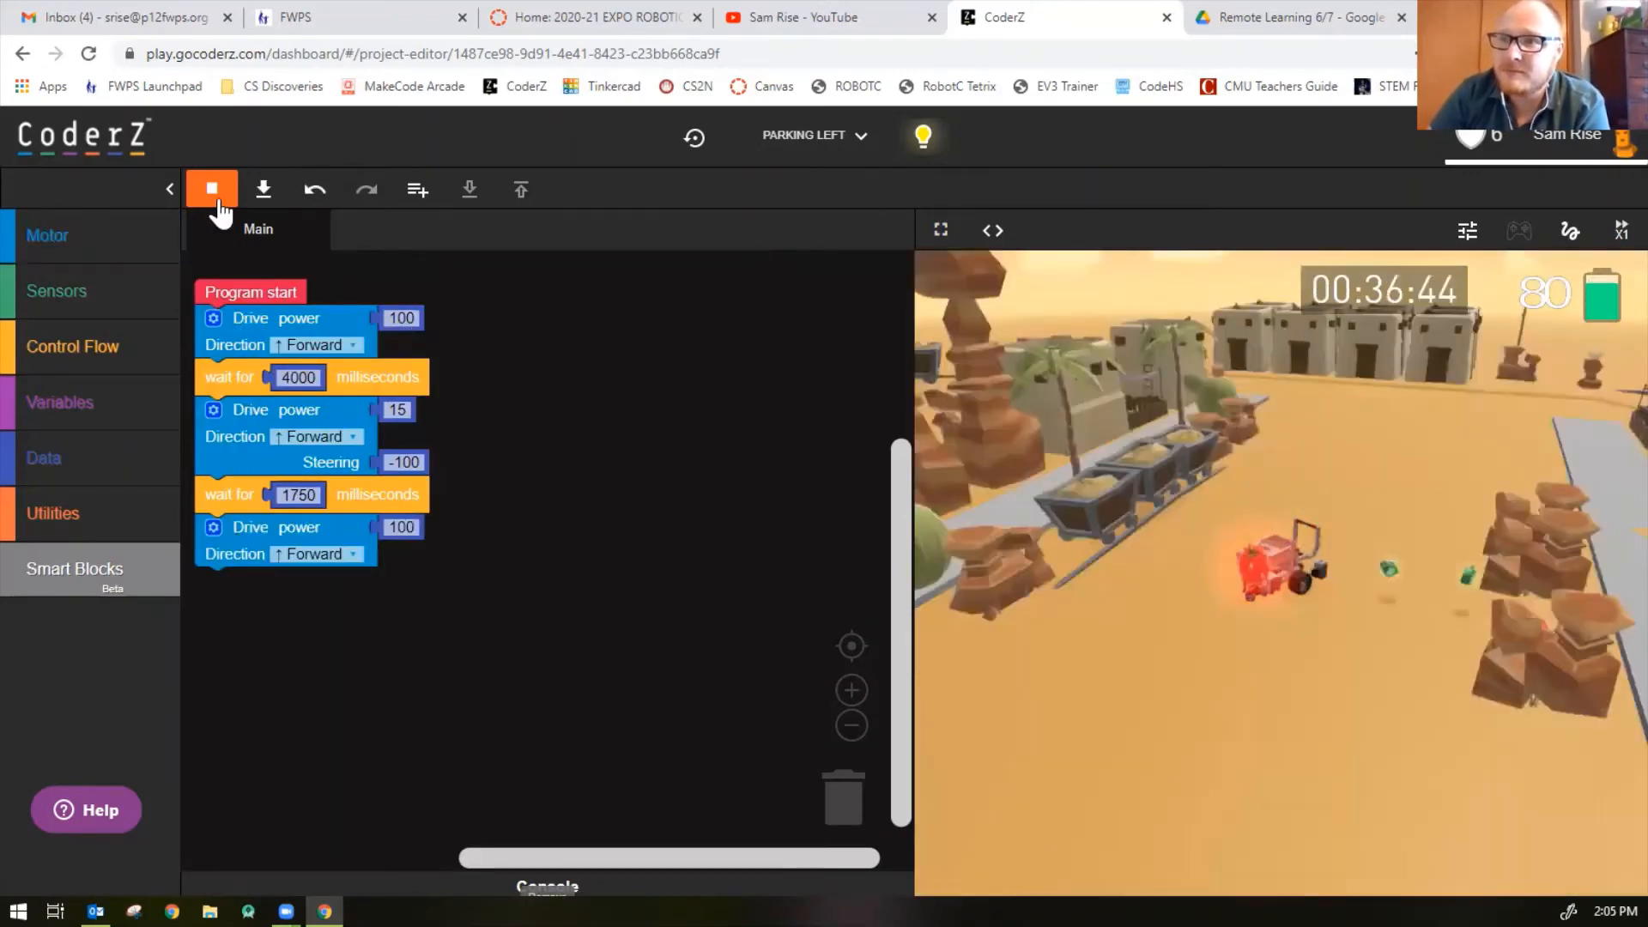
{"action": "left_click", "coordinate": [211, 189]}
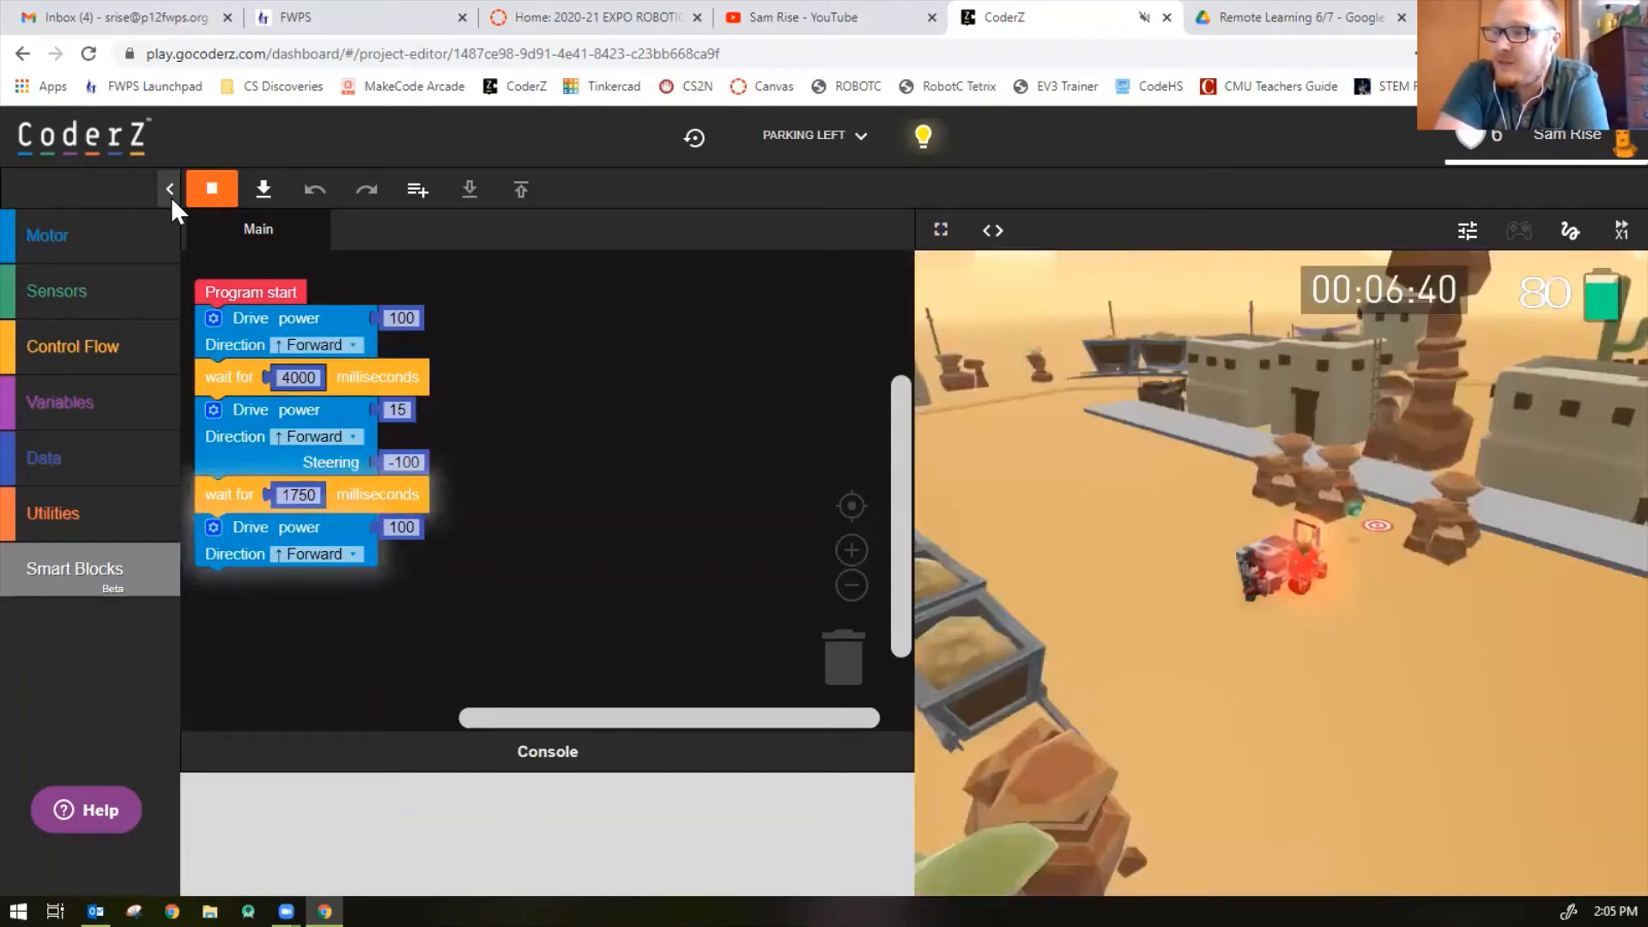
{"action": "left_click", "coordinate": [210, 189]}
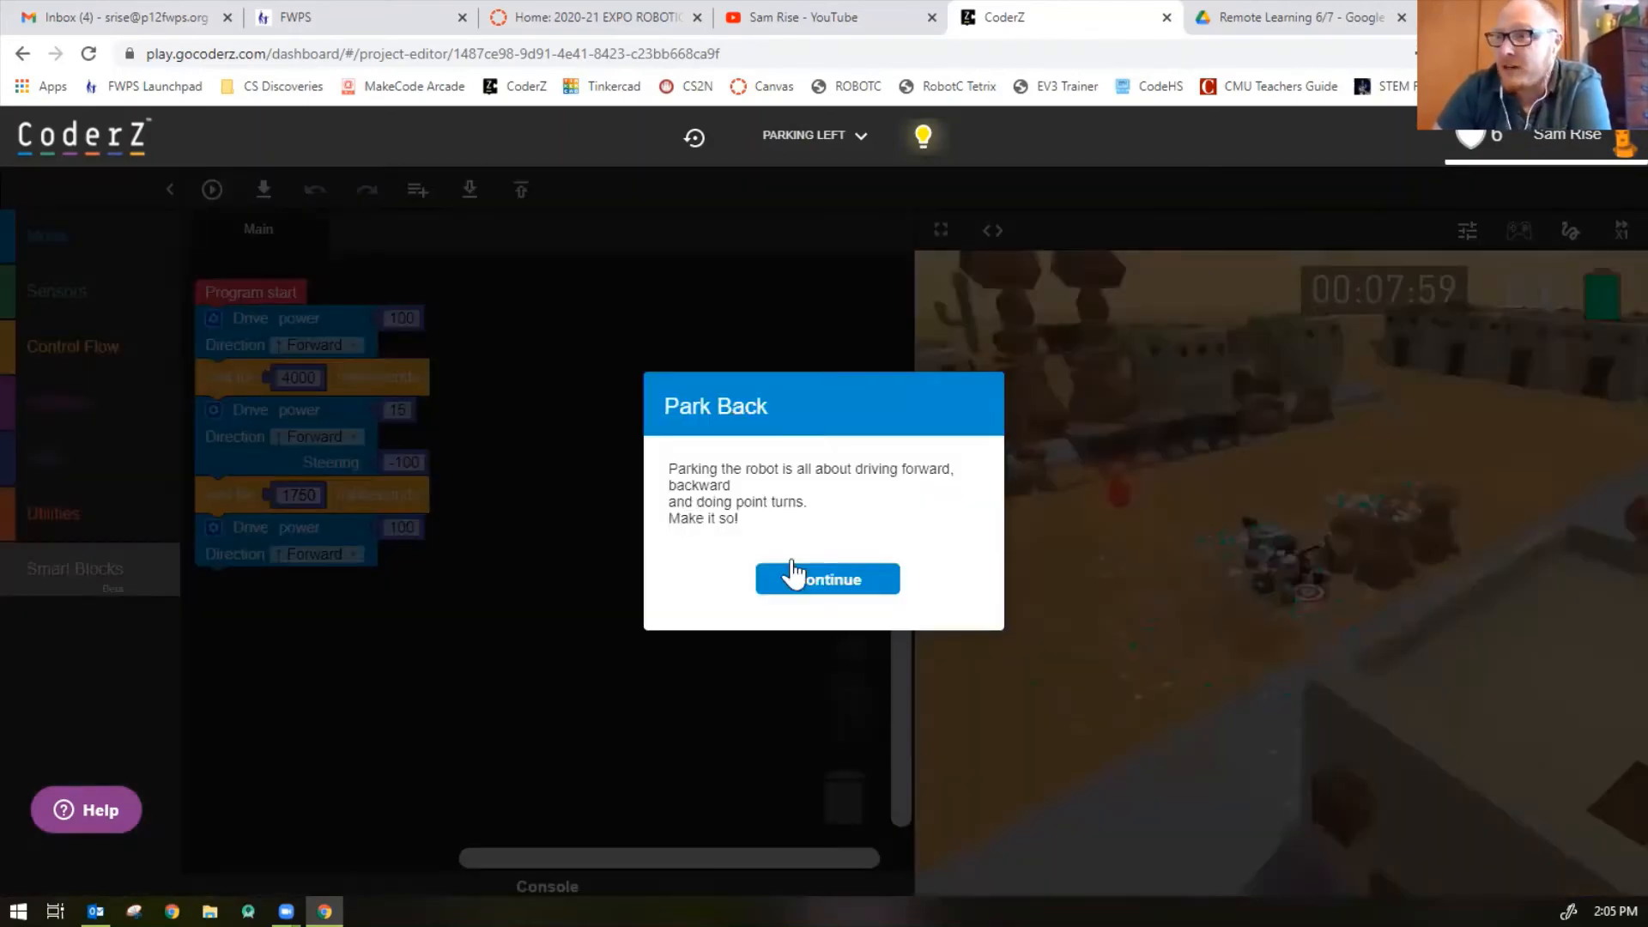
{"action": "mouse_move", "coordinate": [903, 492]}
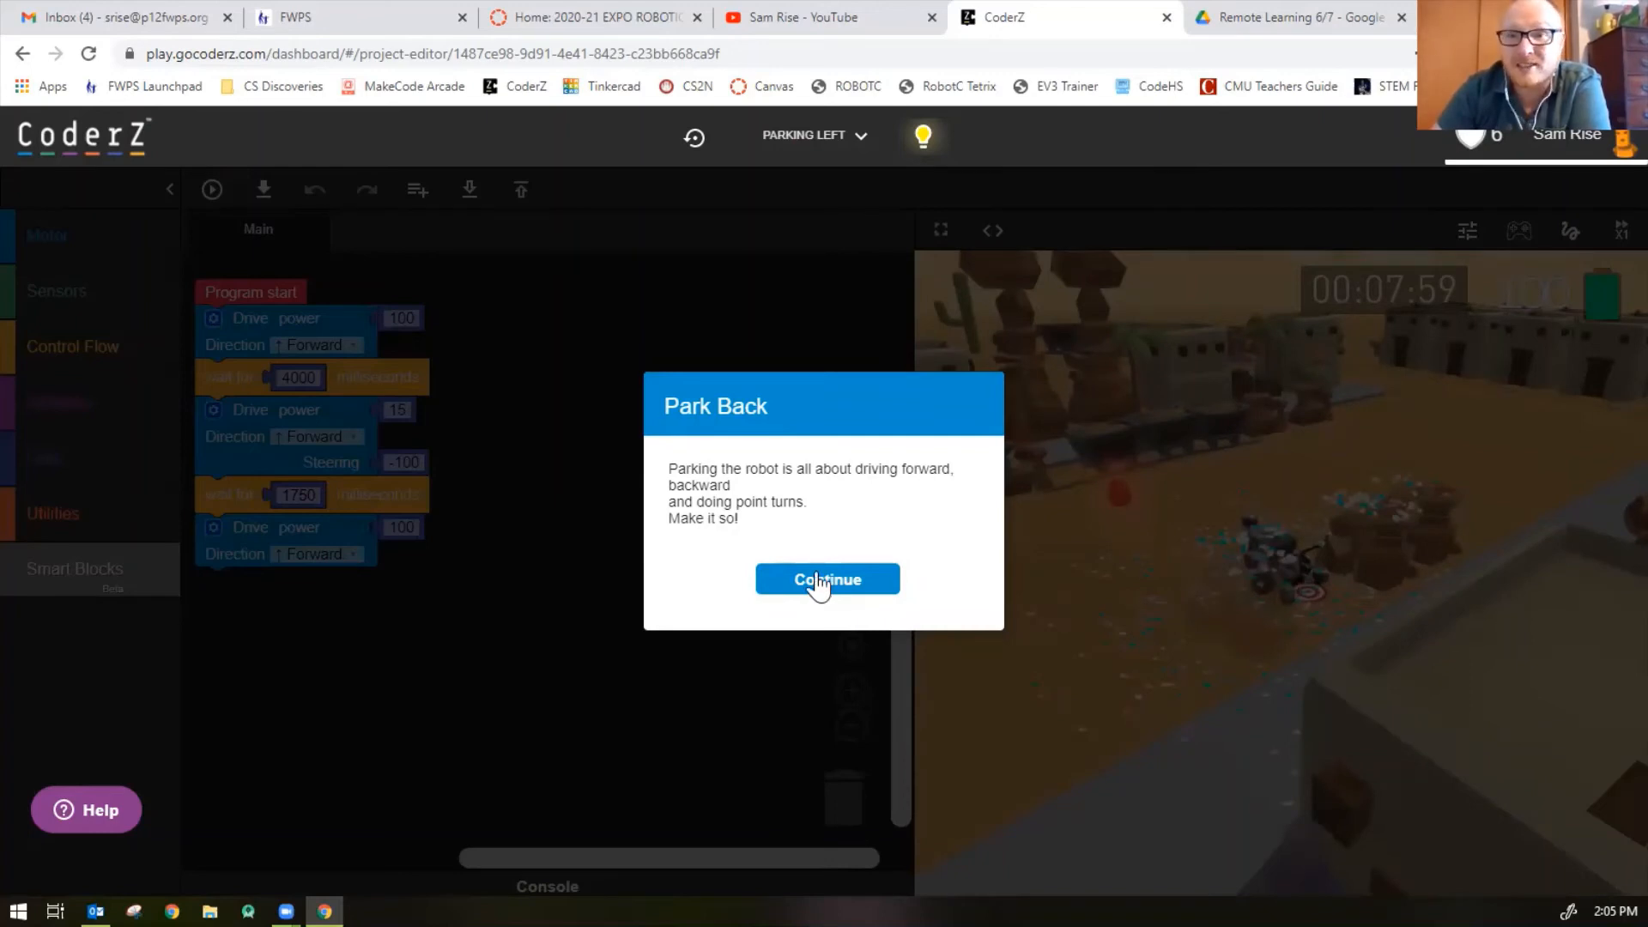
Accept the Park Back mission introduction to open its empty program
{"action": "left_click", "coordinate": [827, 579]}
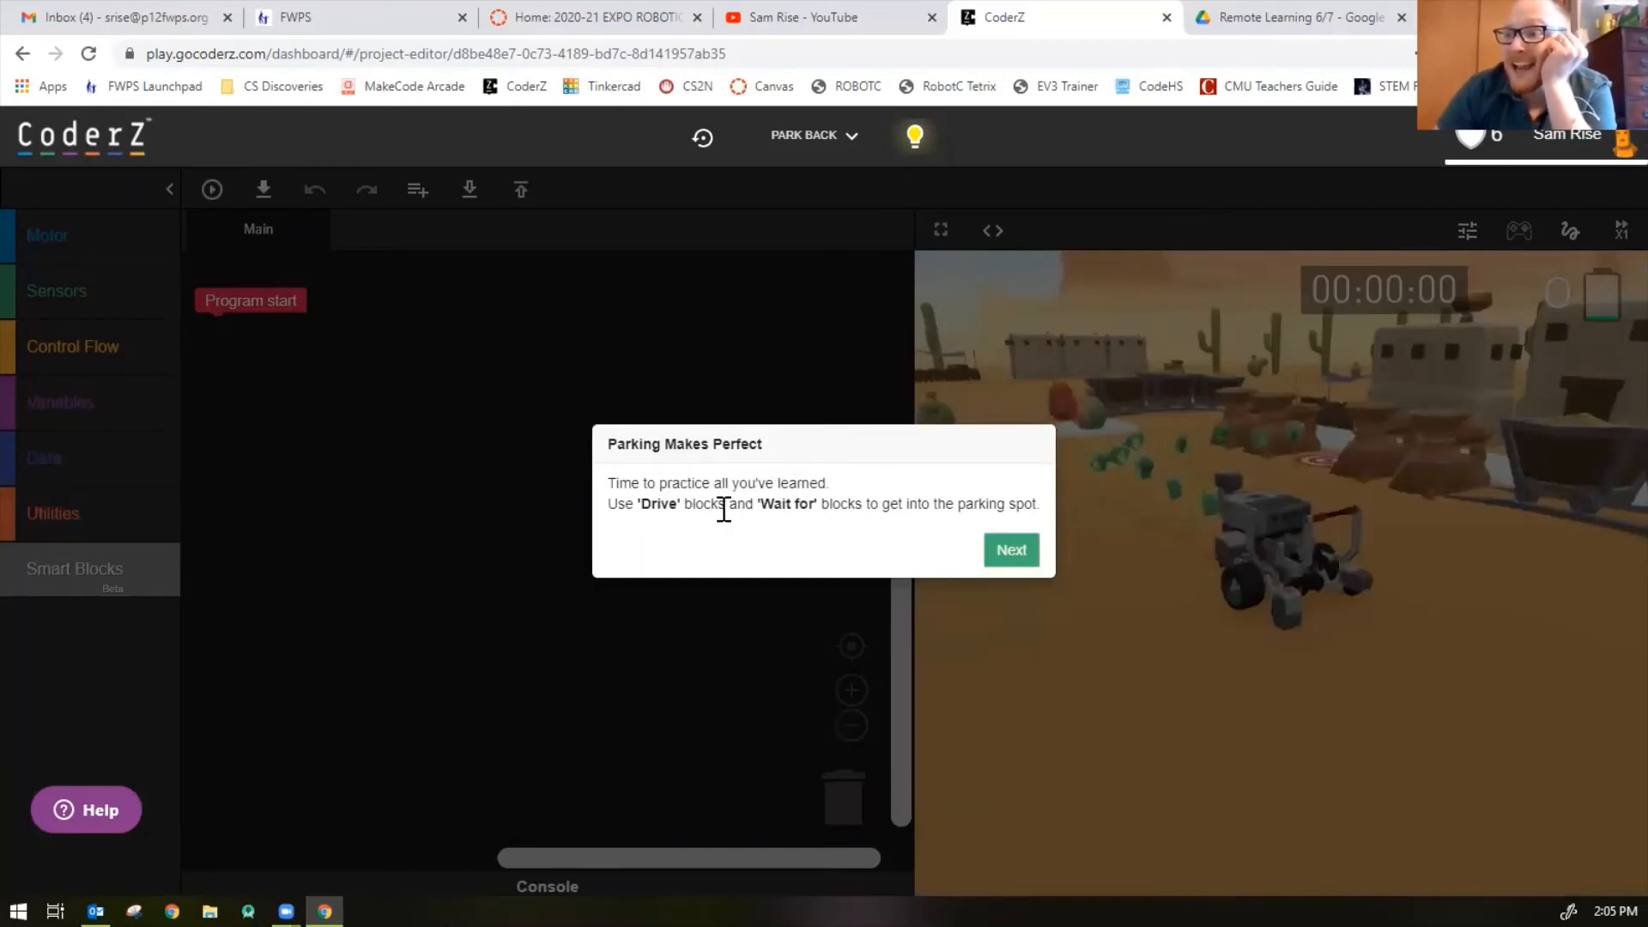
{"action": "mouse_move", "coordinate": [970, 526]}
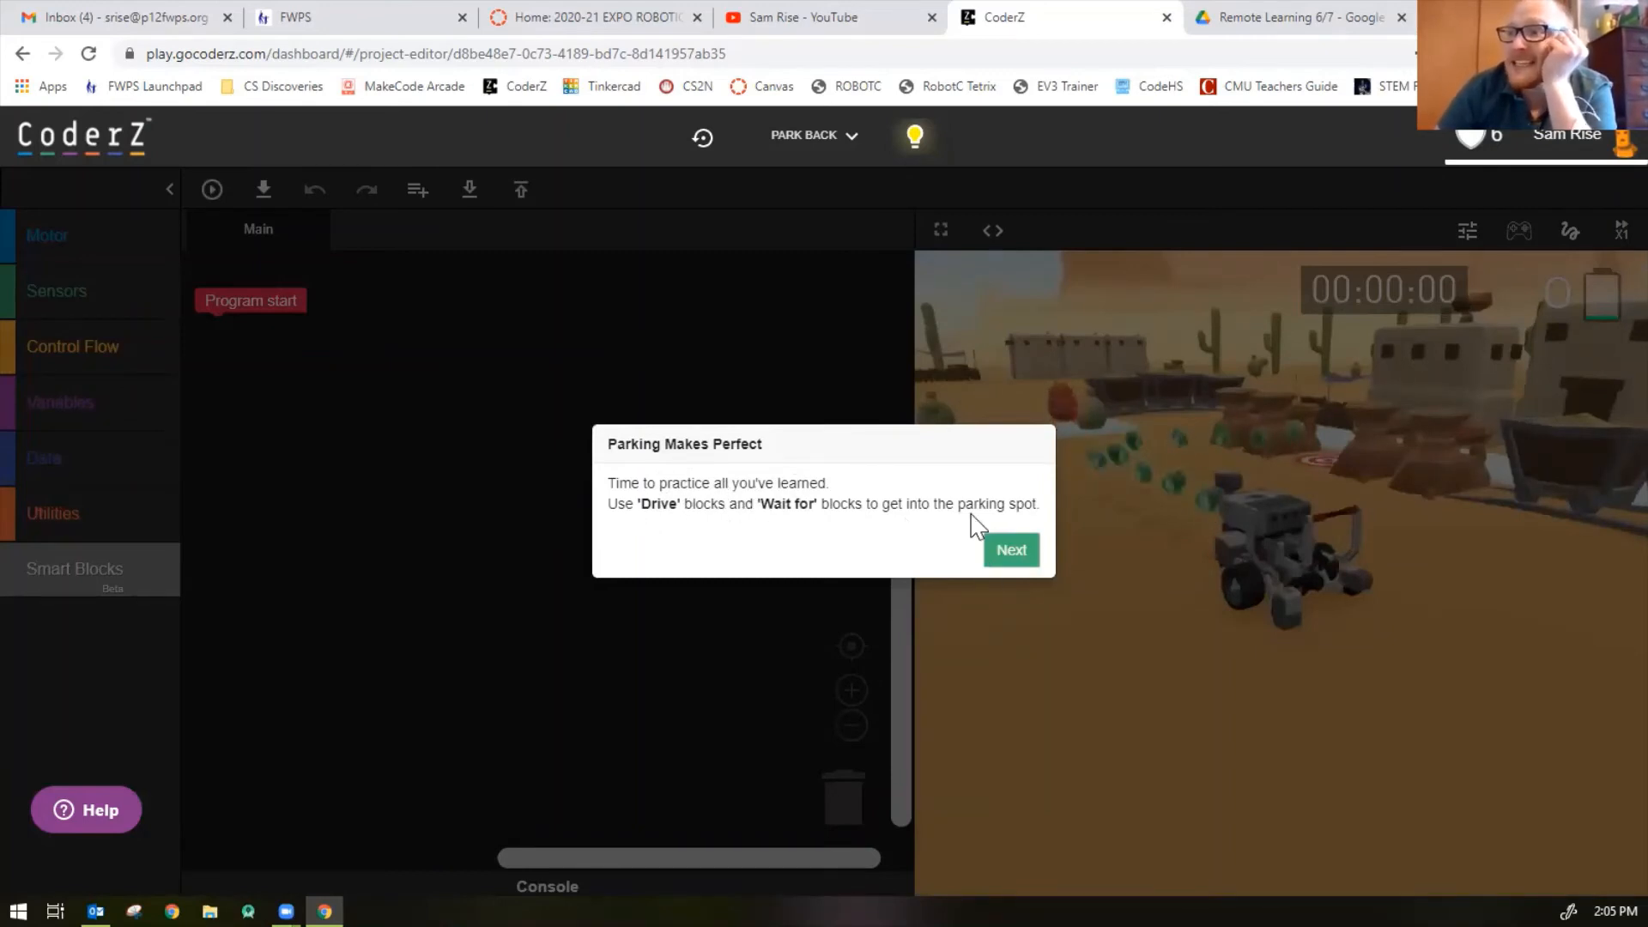
Dismiss the Parking Makes Perfect, Remember and Tips popups for Park Back
{"action": "left_click", "coordinate": [1010, 550]}
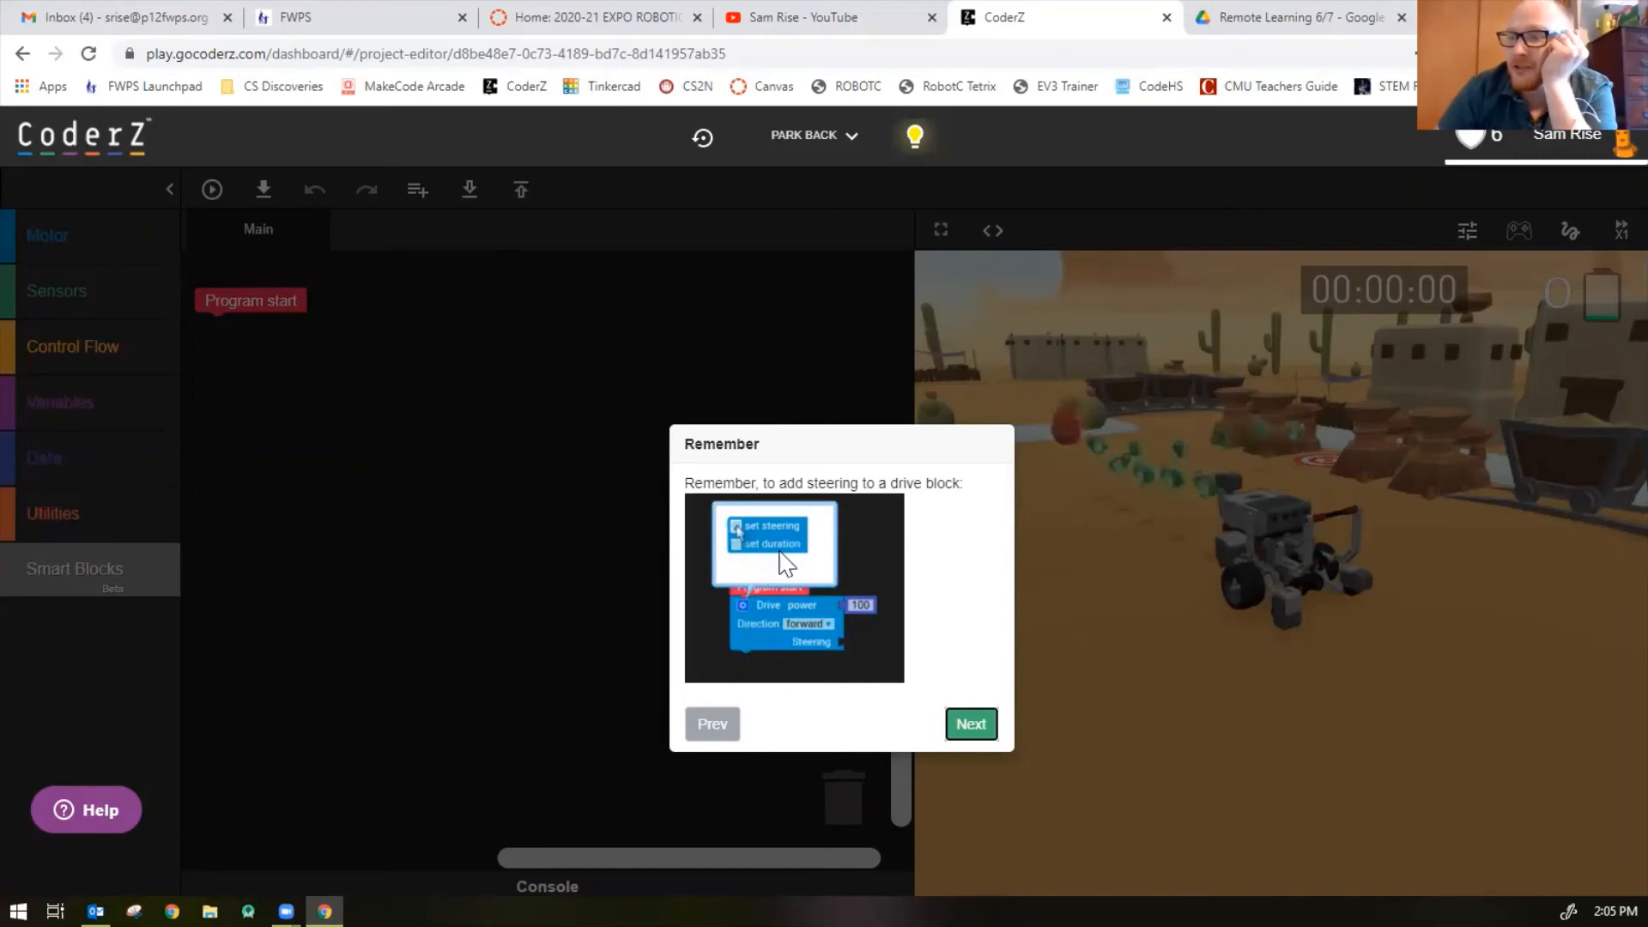
{"action": "left_click", "coordinate": [969, 724]}
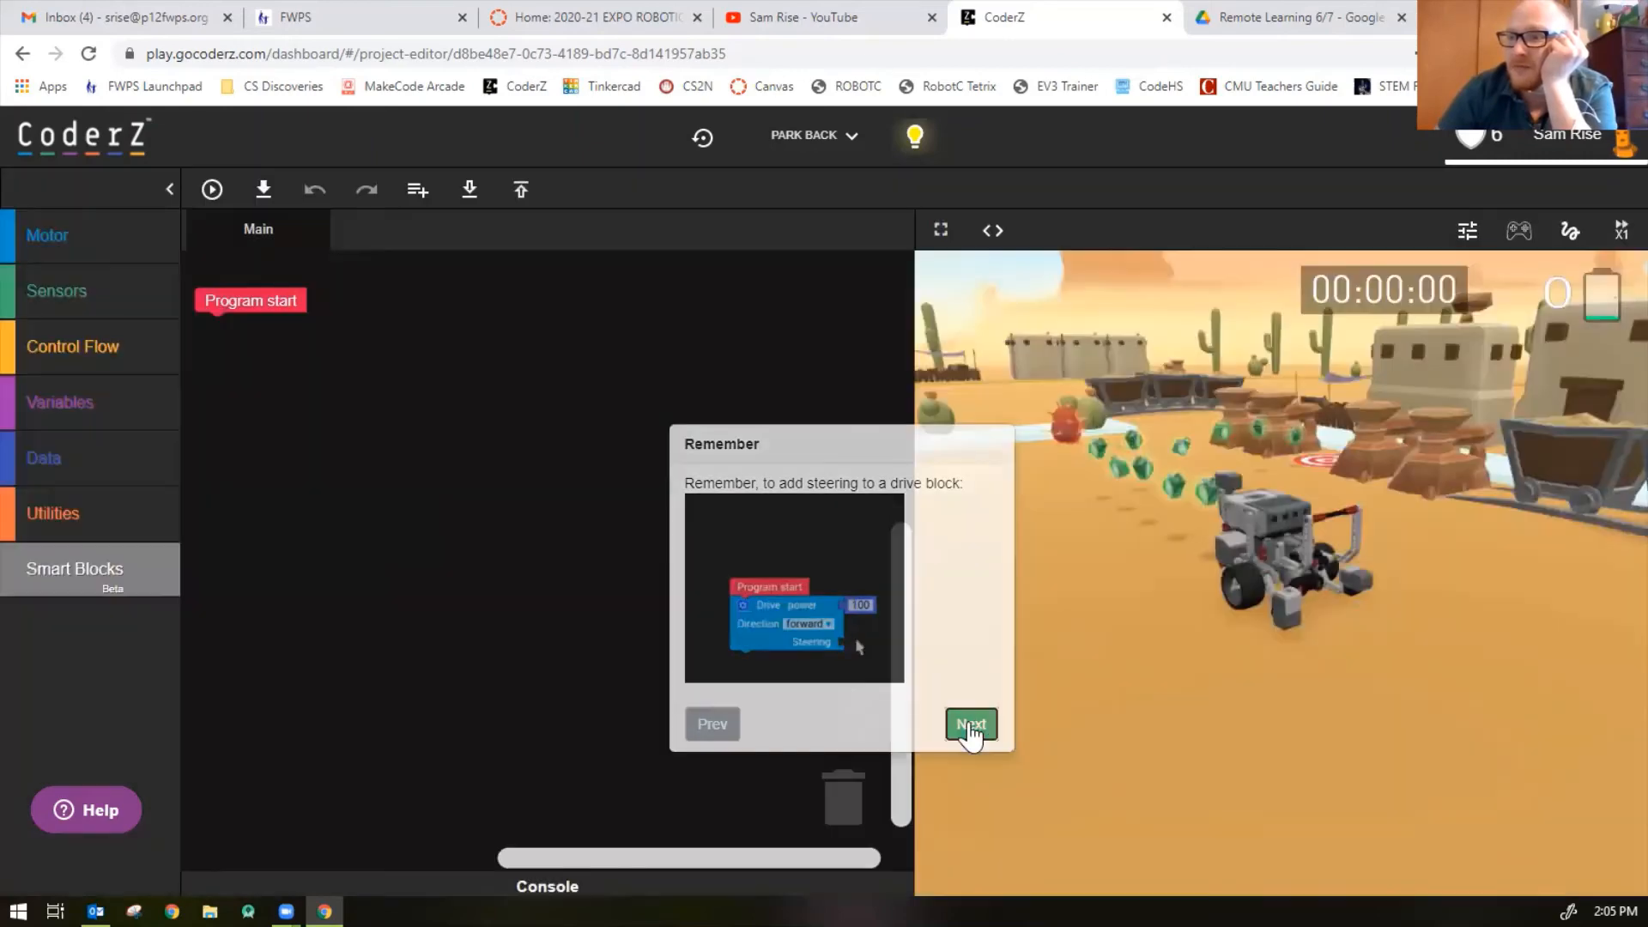
{"action": "left_click", "coordinate": [968, 726]}
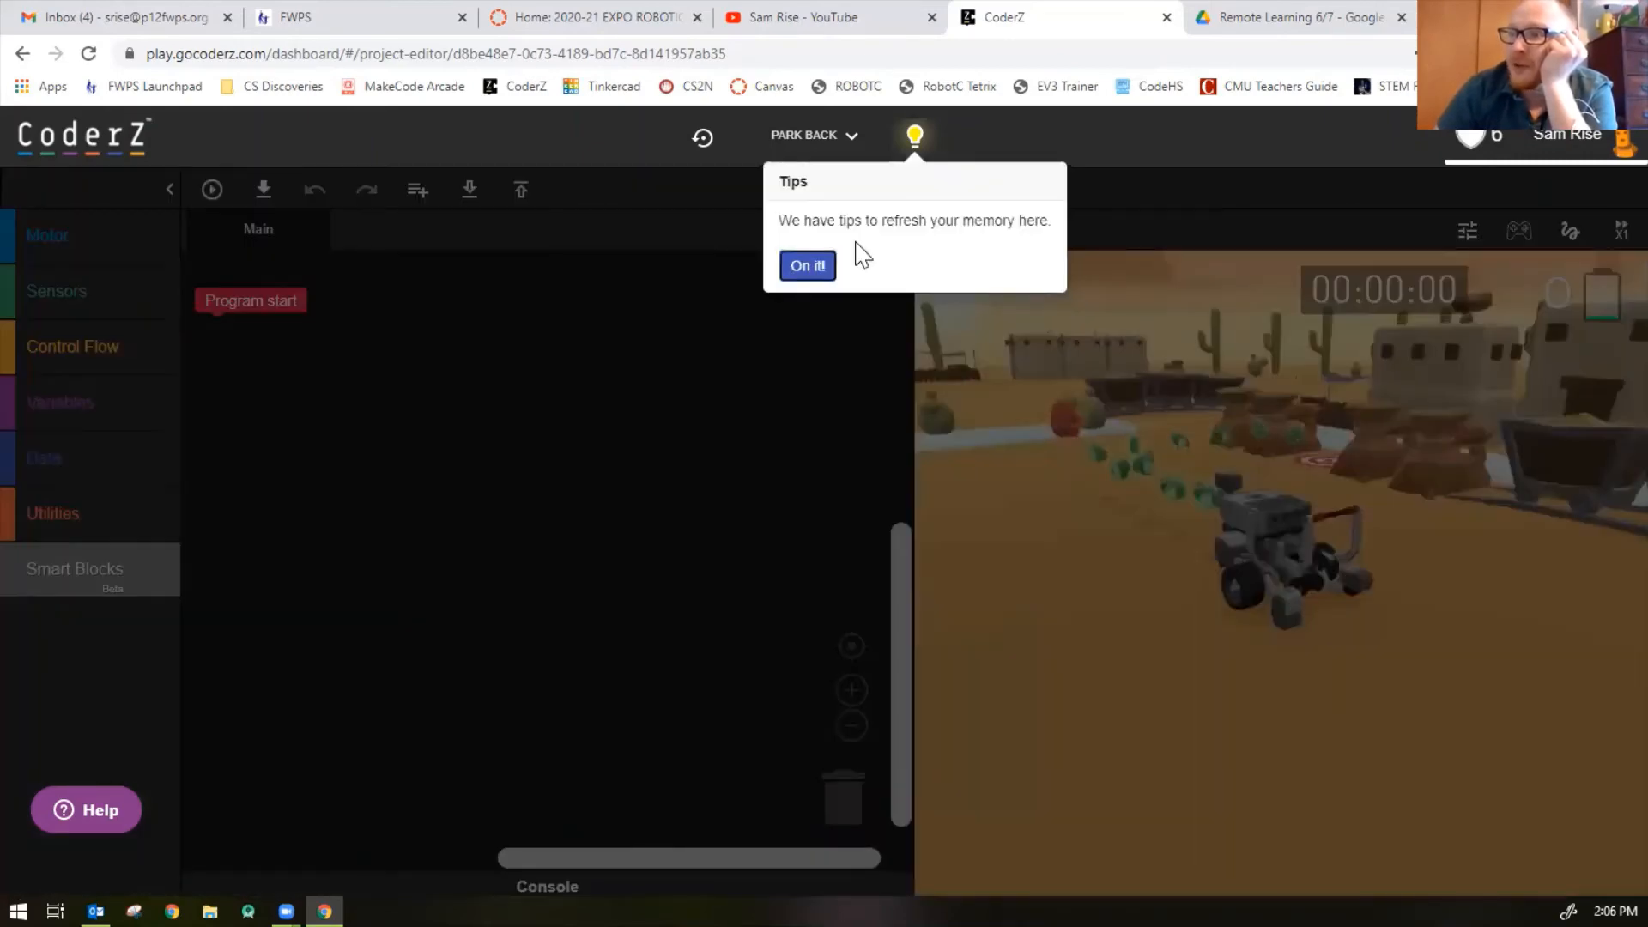
{"action": "left_click", "coordinate": [806, 265]}
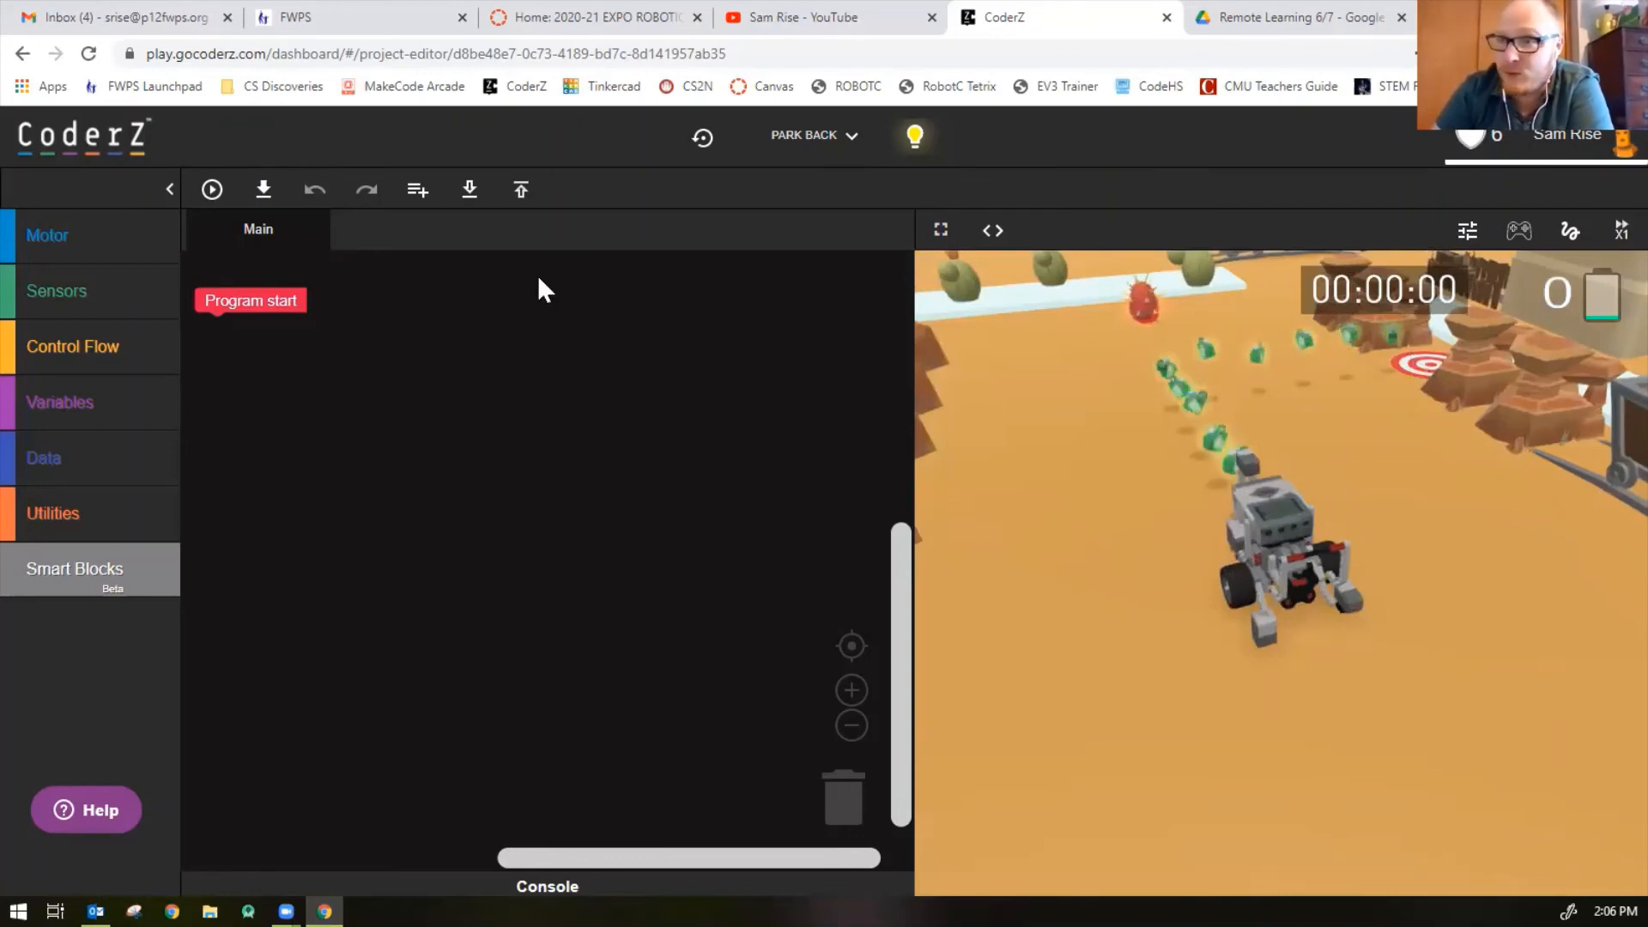
{"action": "mouse_move", "coordinate": [150, 256]}
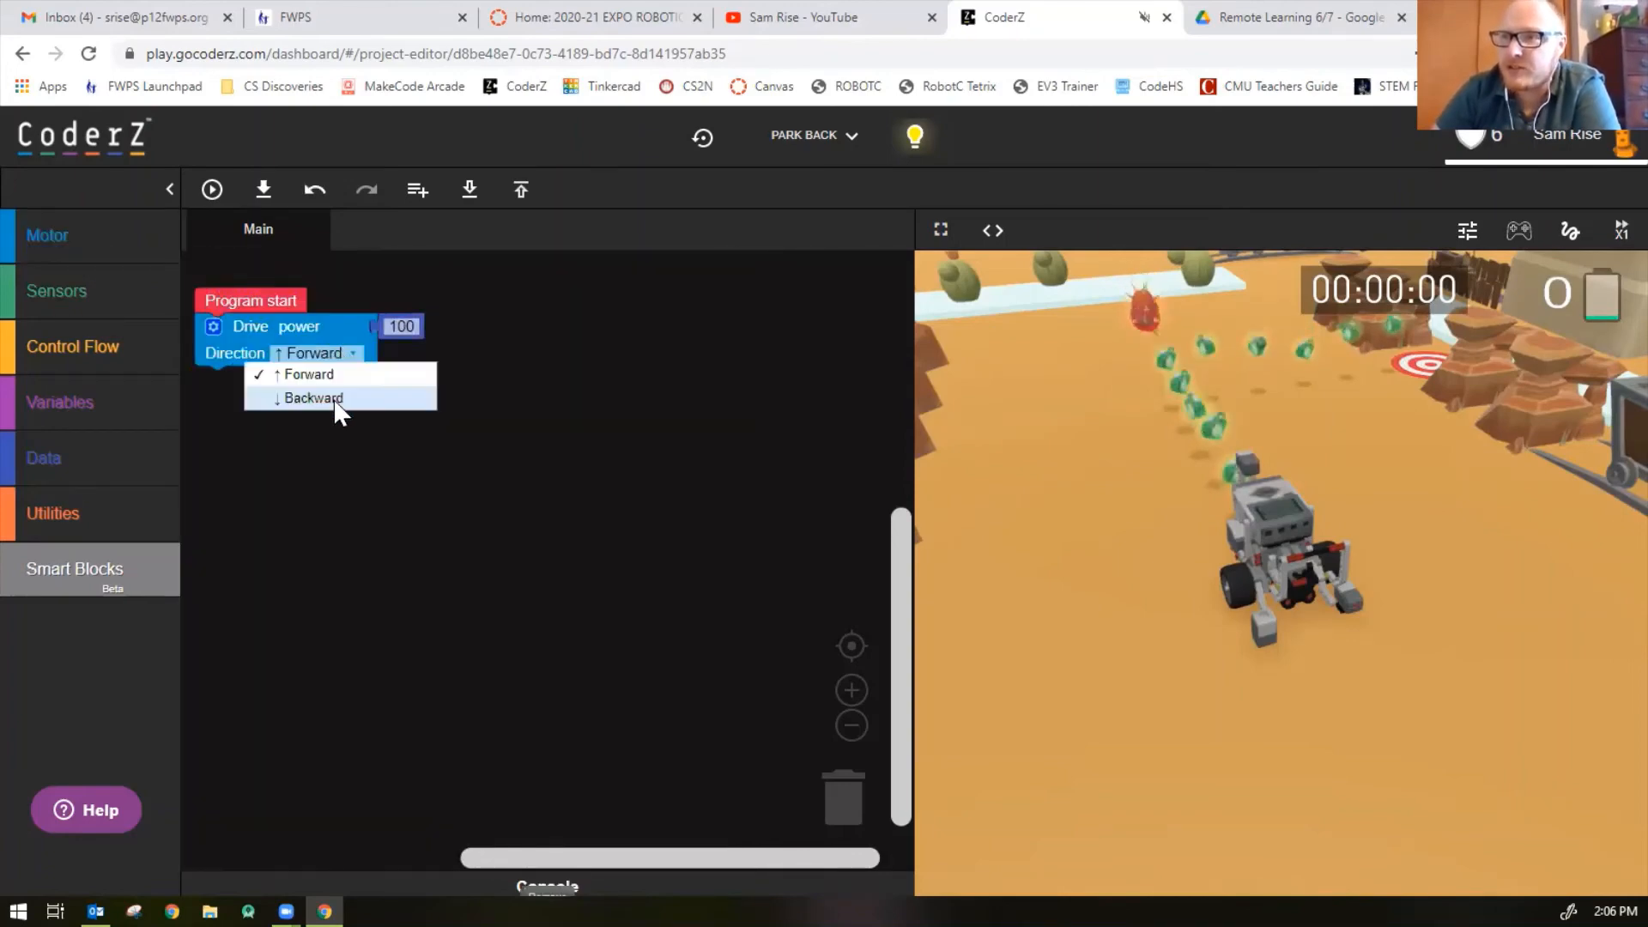
Make the first drive go Backward and set the wait to 2000 ms
{"action": "left_click", "coordinate": [312, 398]}
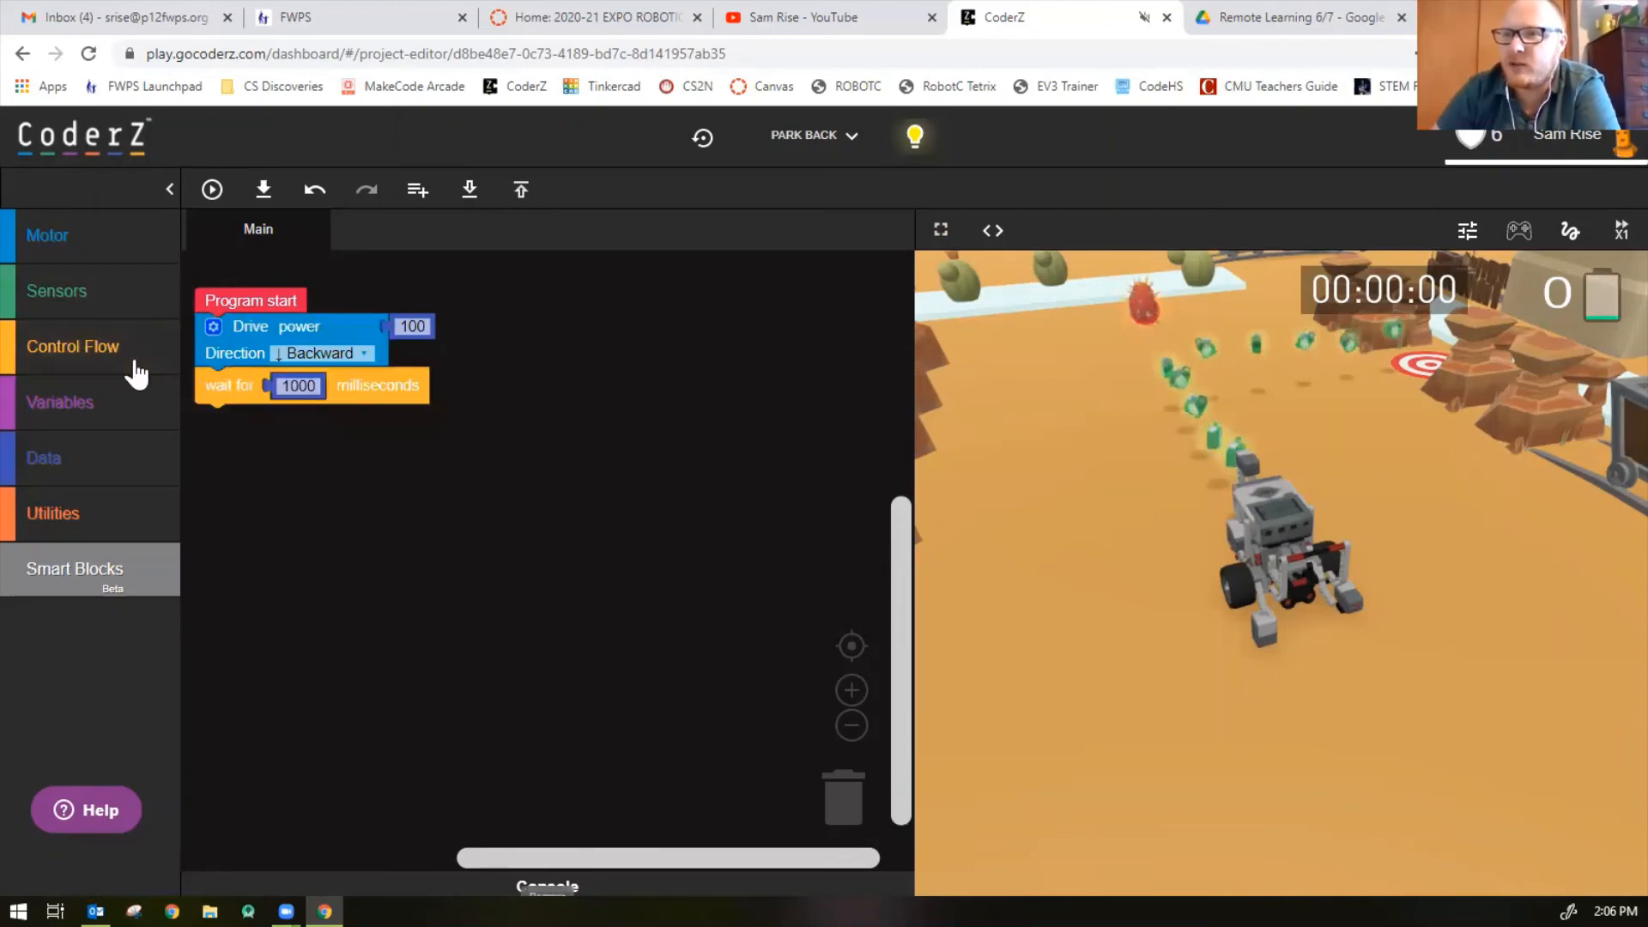
{"action": "left_click", "coordinate": [297, 384]}
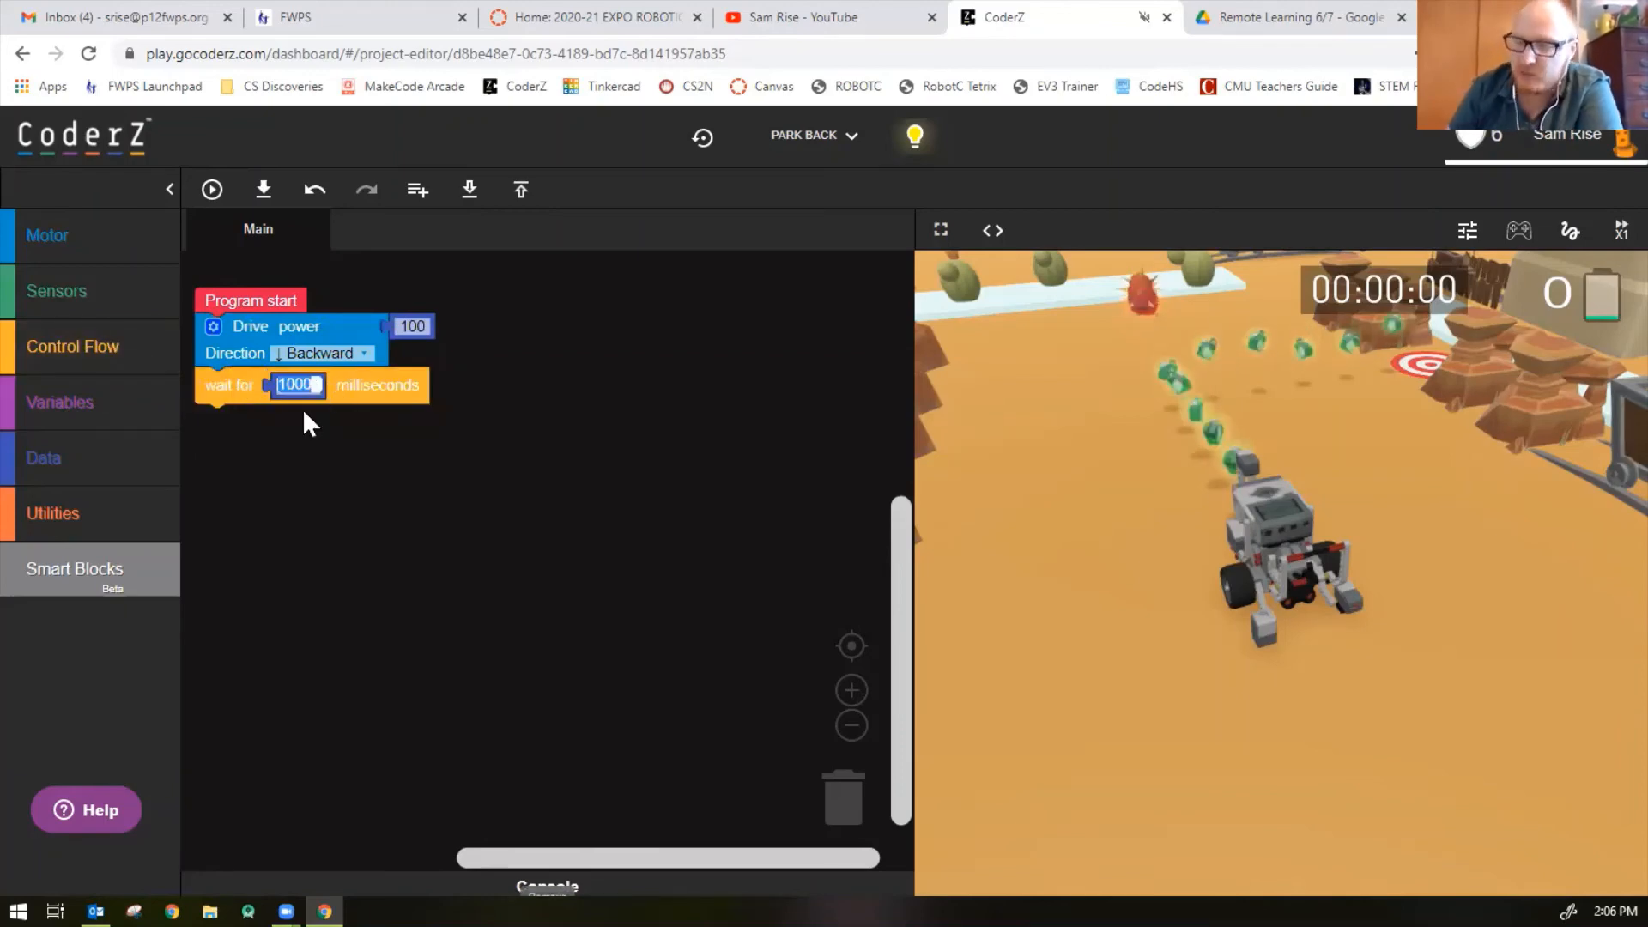
{"action": "type", "text": "2000"}
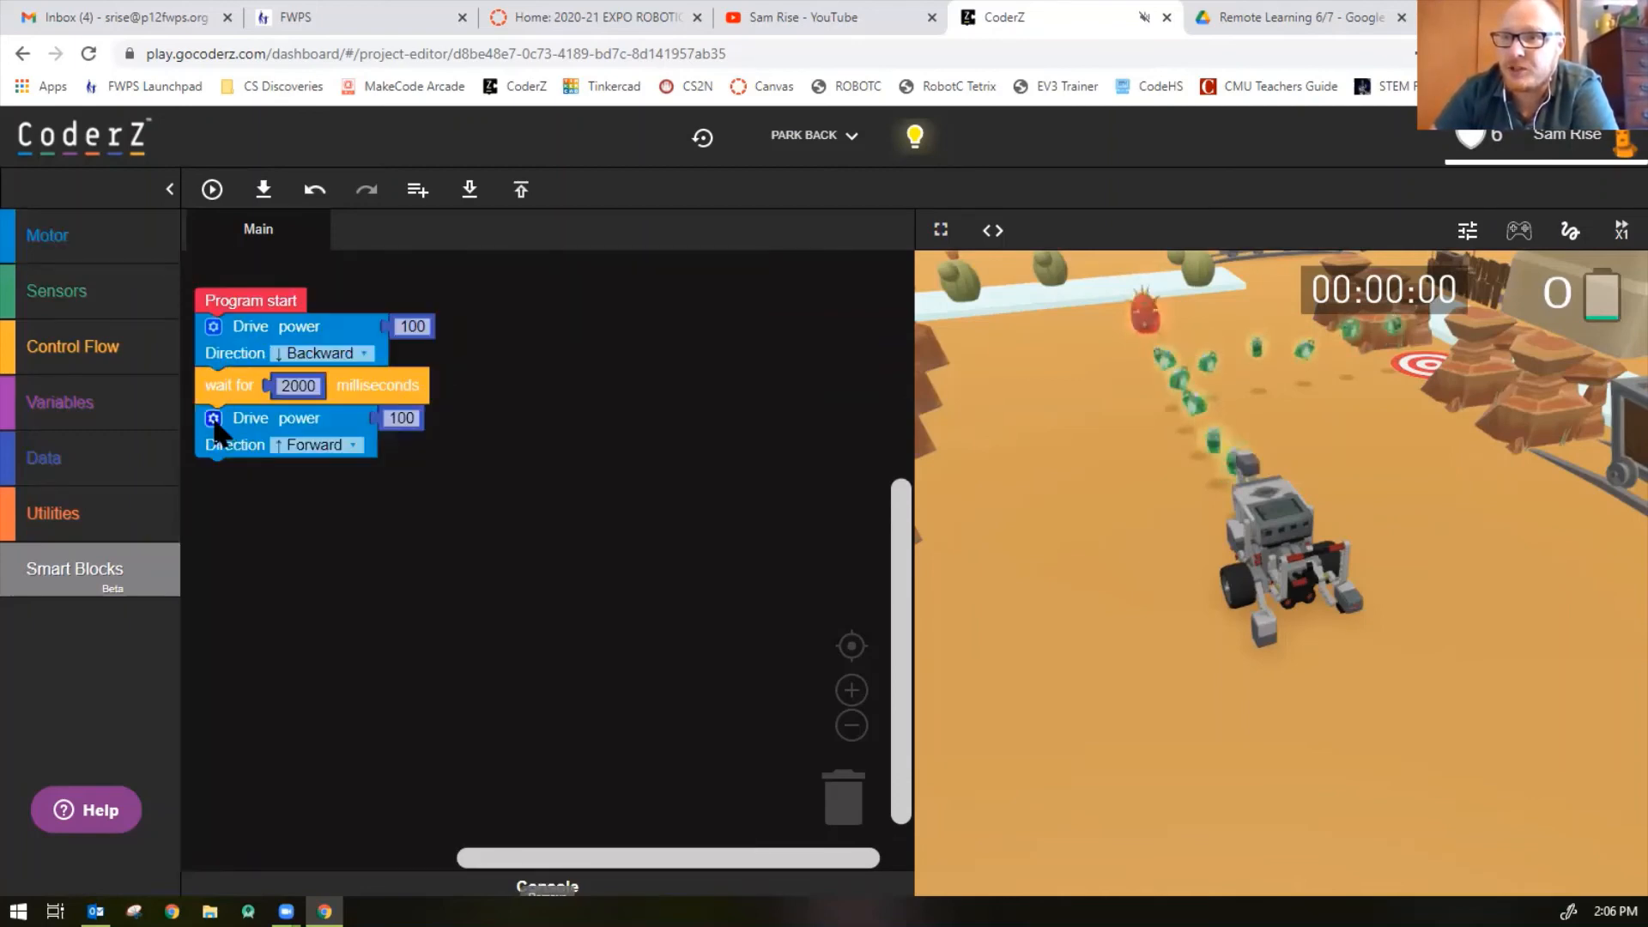
Enable steering on the second drive with a -100 number block and power 15
{"action": "left_click", "coordinate": [212, 326]}
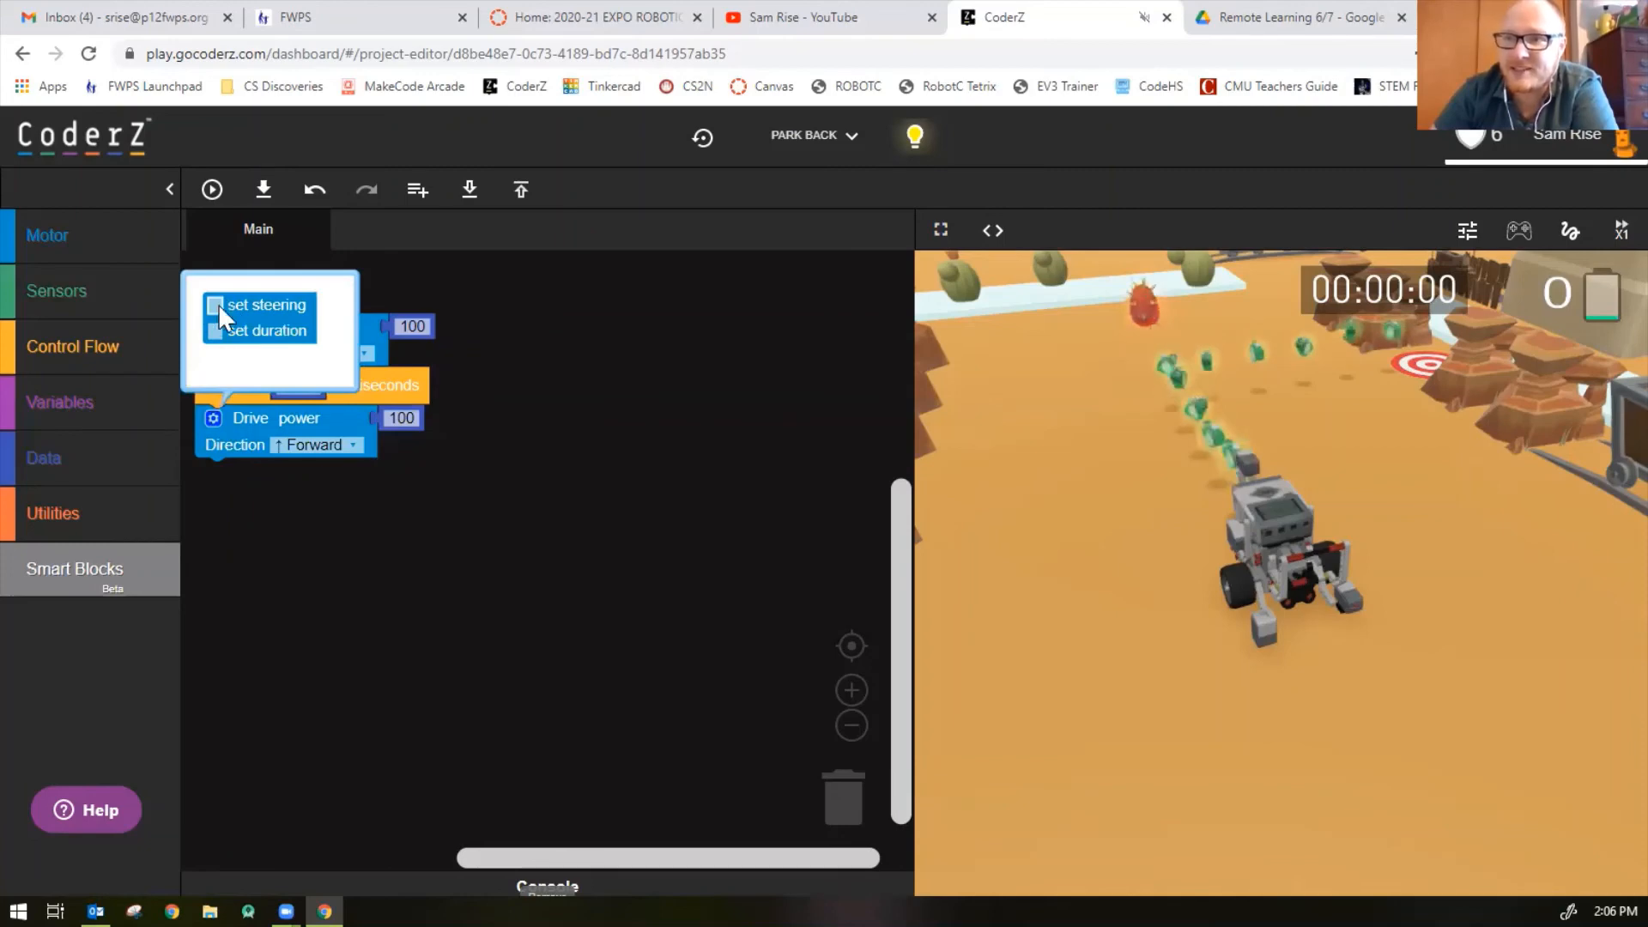
{"action": "left_click", "coordinate": [214, 305]}
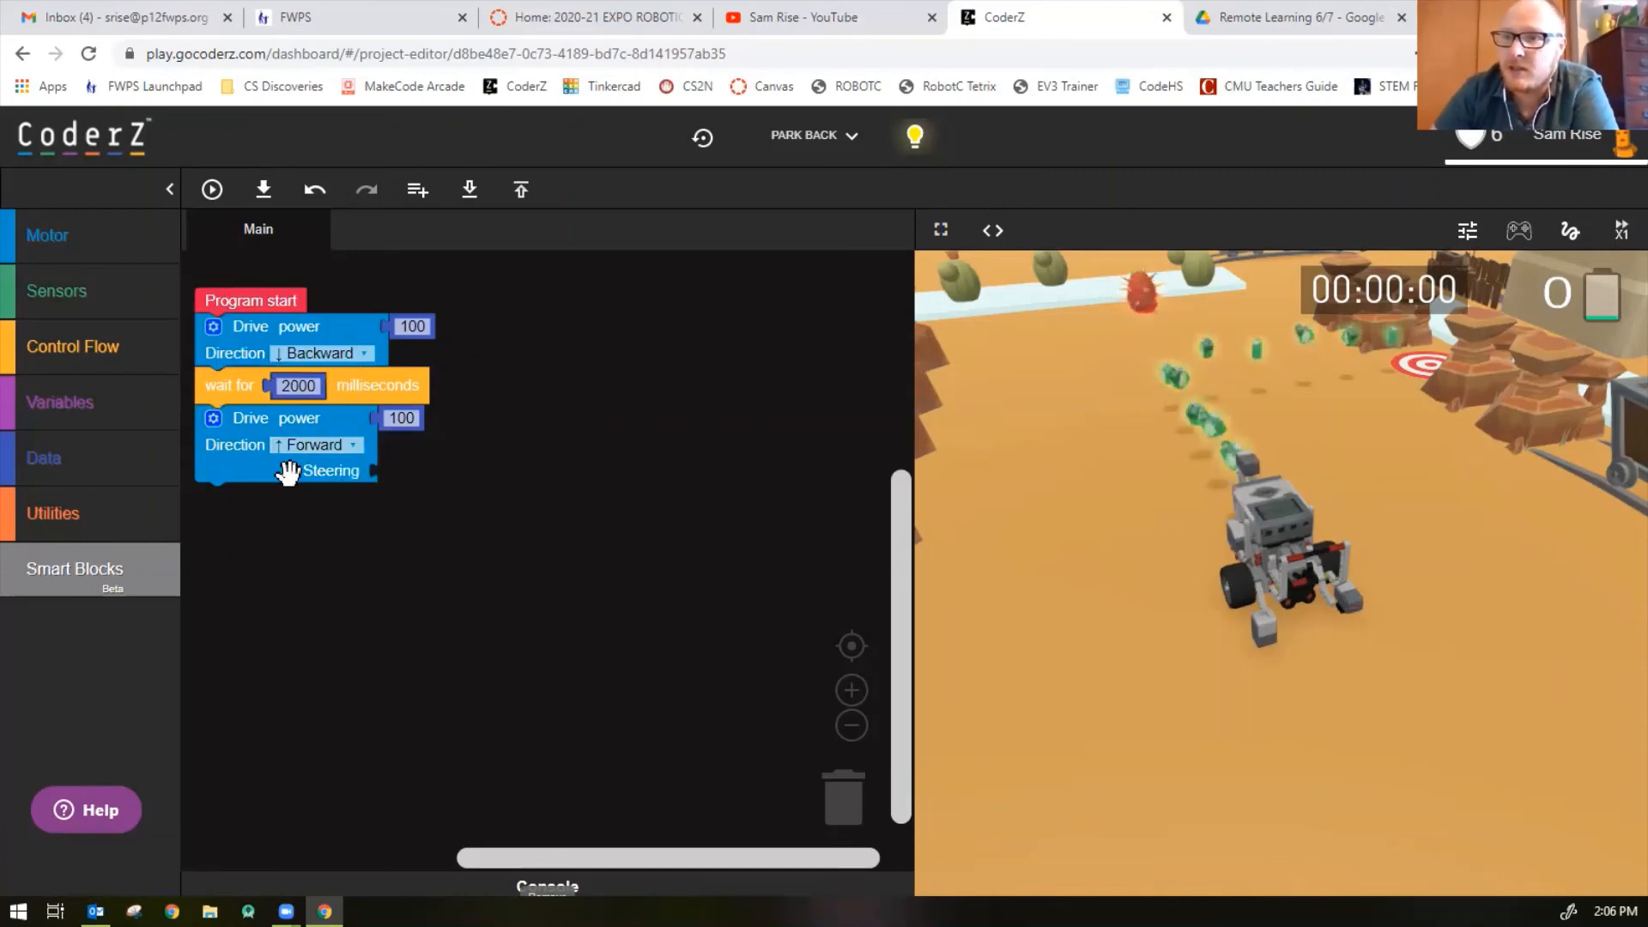
{"action": "mouse_move", "coordinate": [52, 457]}
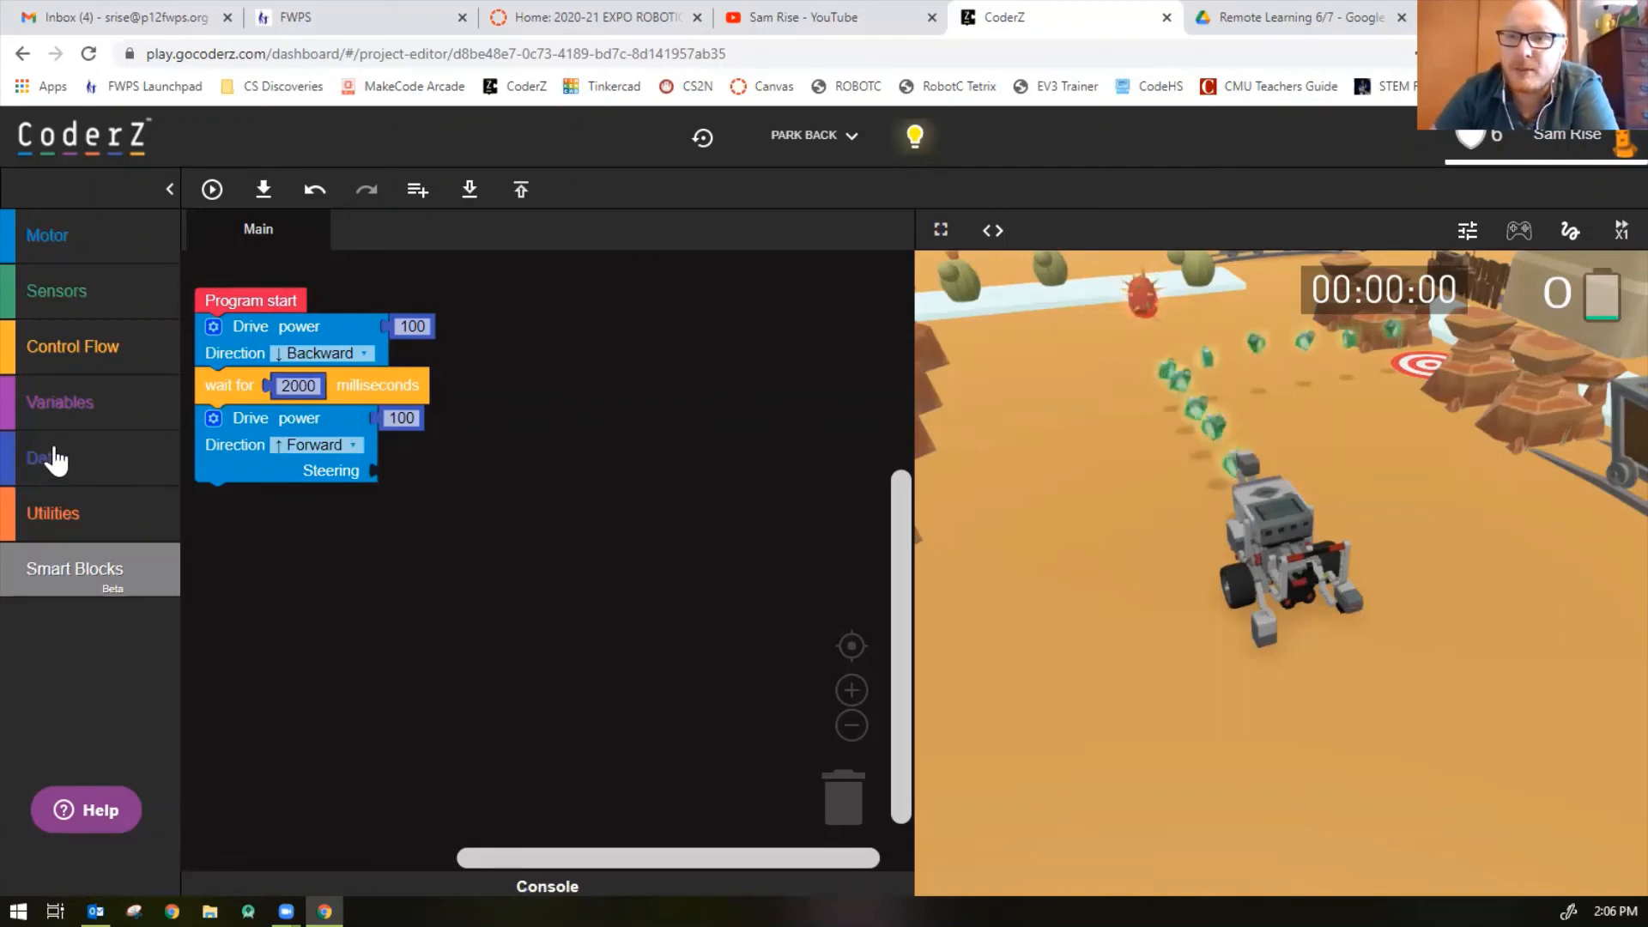
{"action": "left_click", "coordinate": [44, 457]}
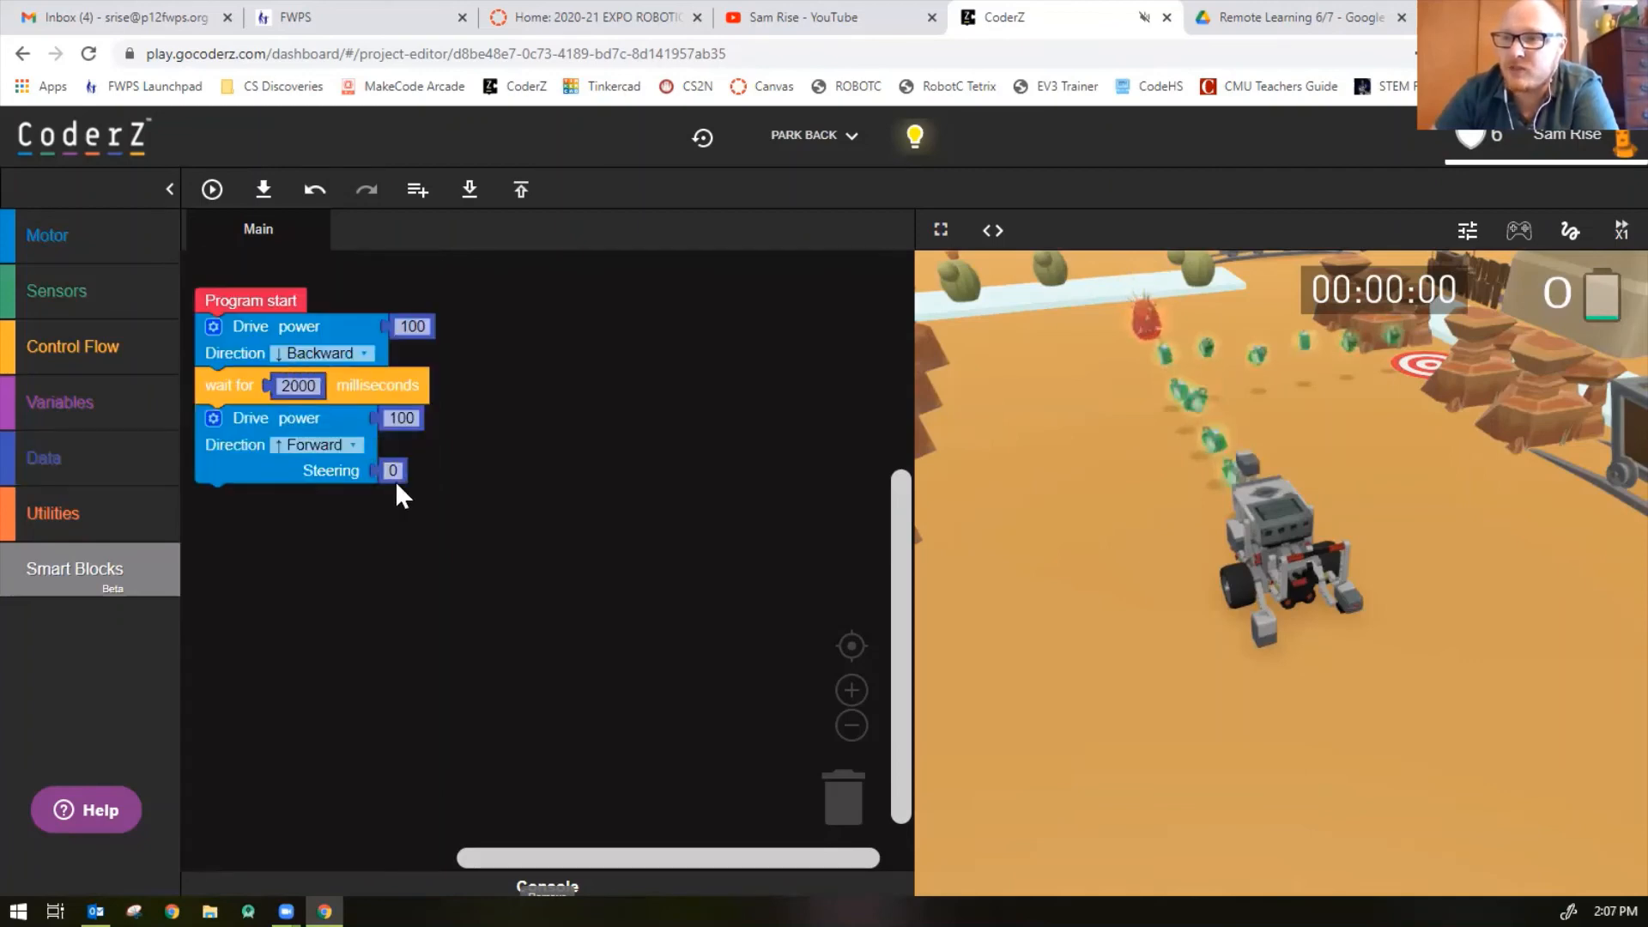
{"action": "left_click", "coordinate": [392, 470]}
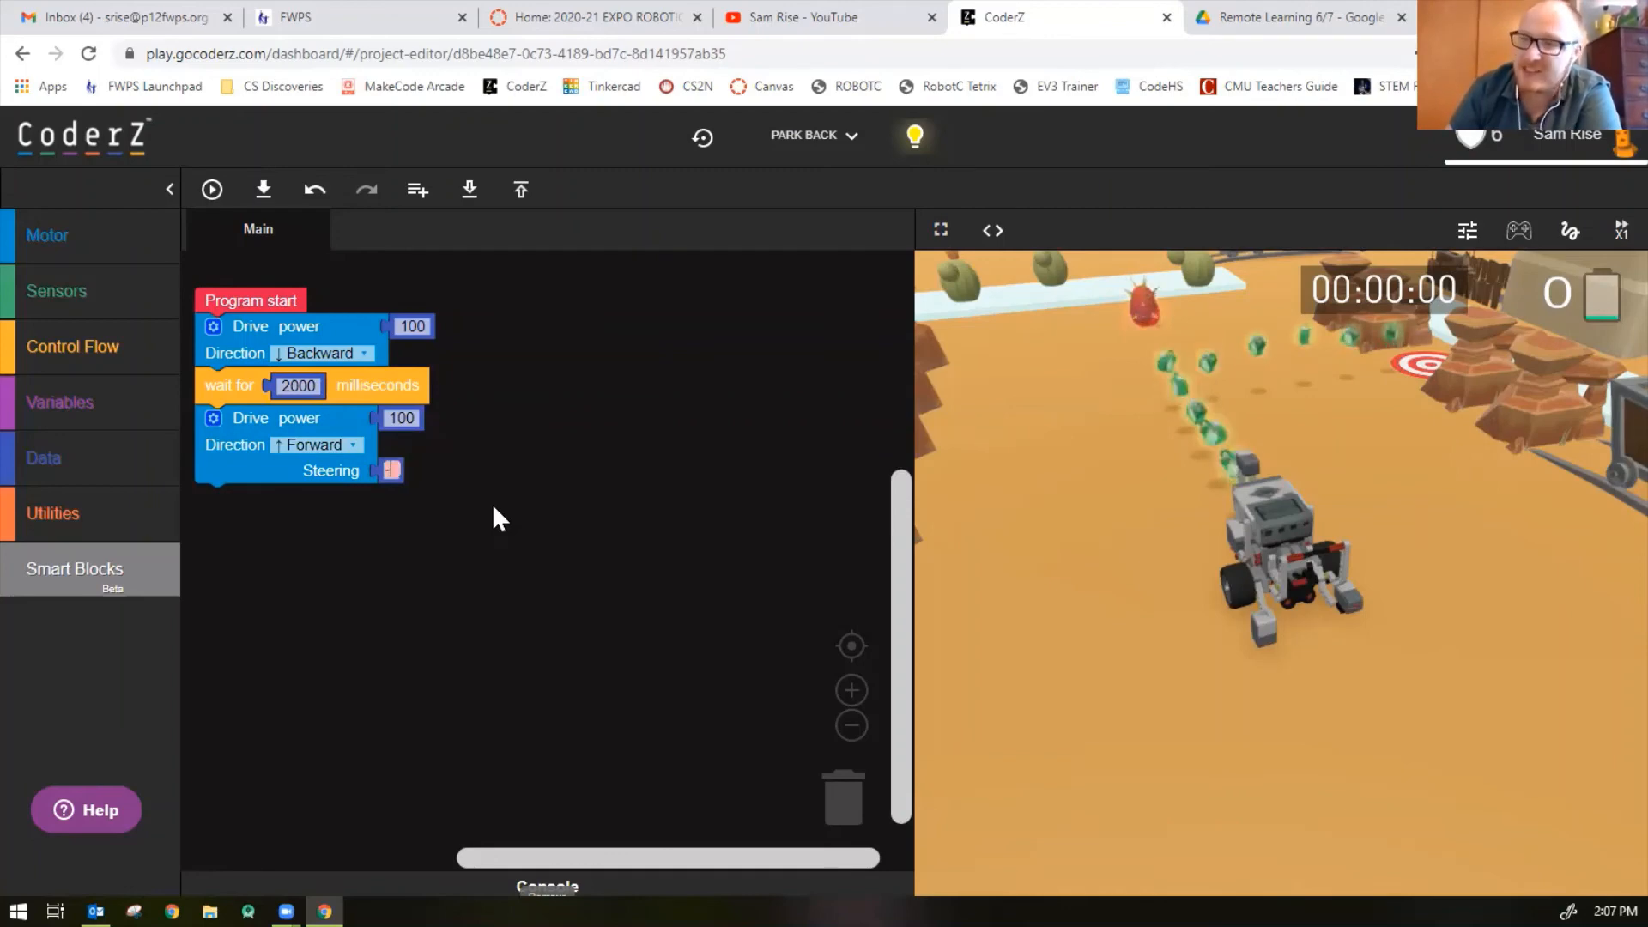
{"action": "type", "text": "-100"}
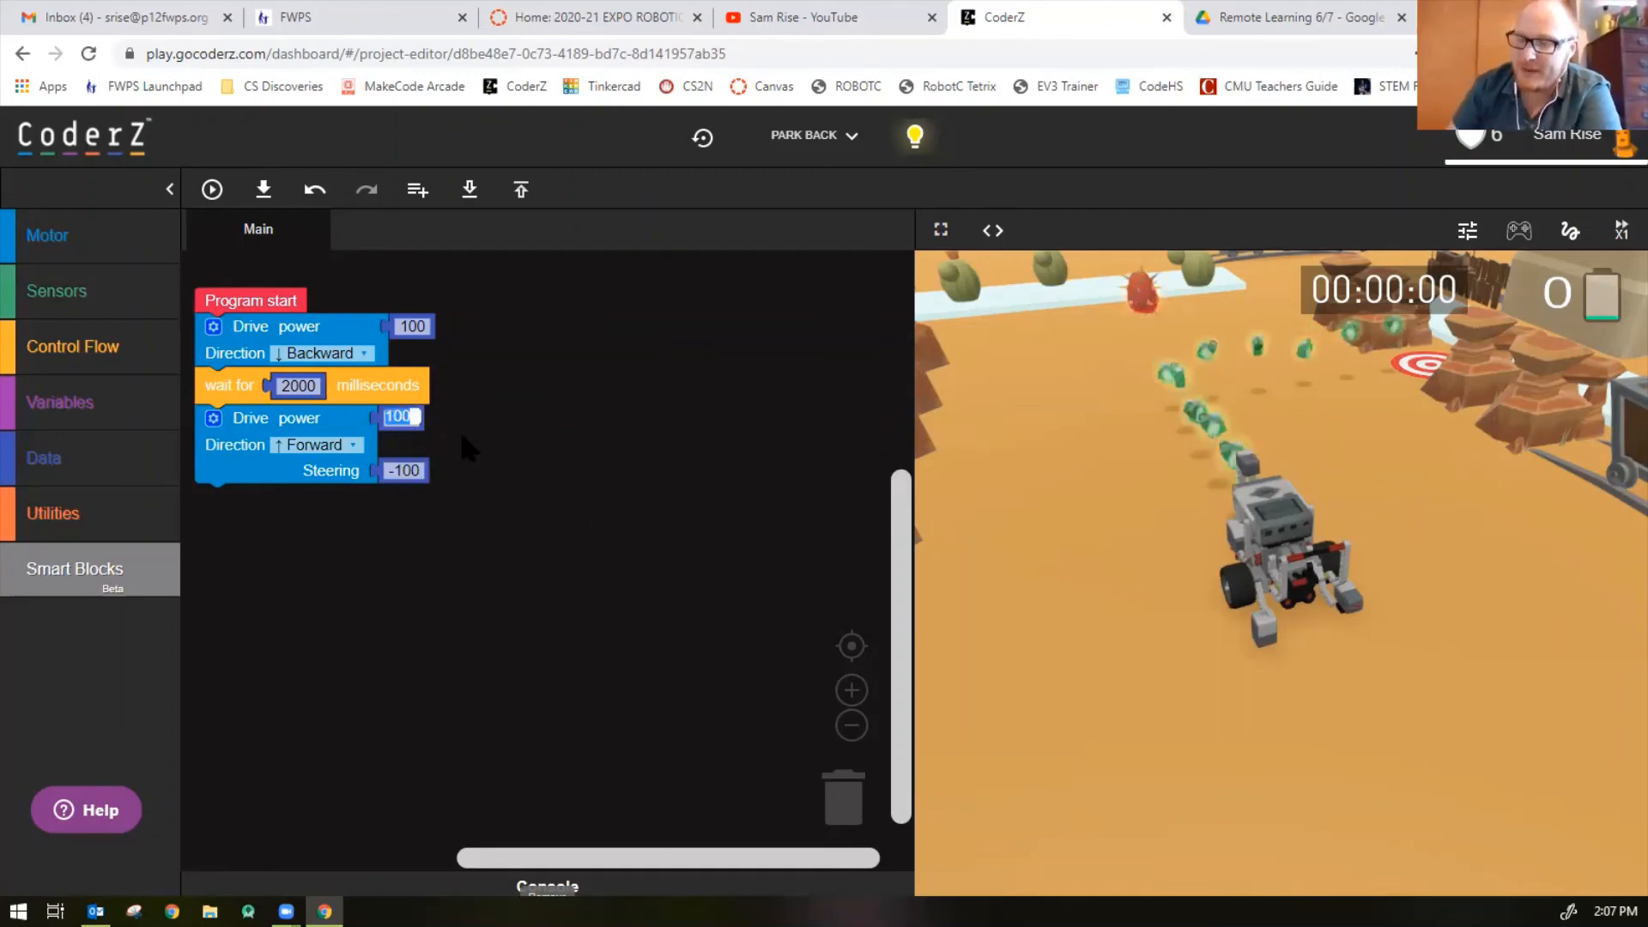
{"action": "type", "text": "15"}
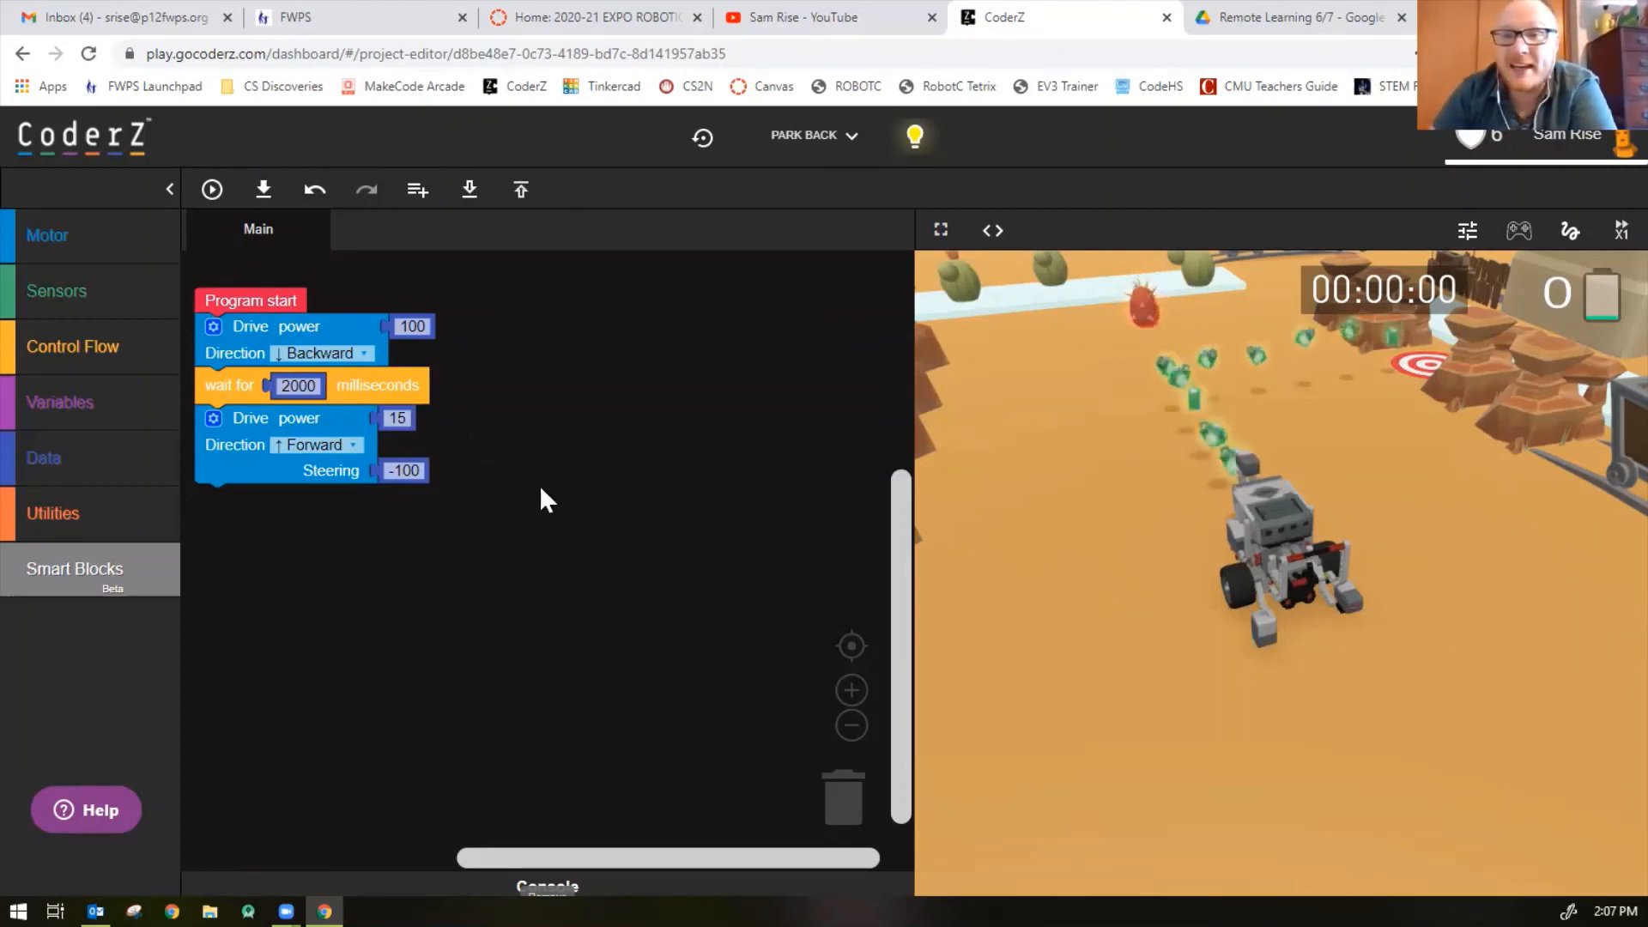
{"action": "left_click", "coordinate": [299, 385]}
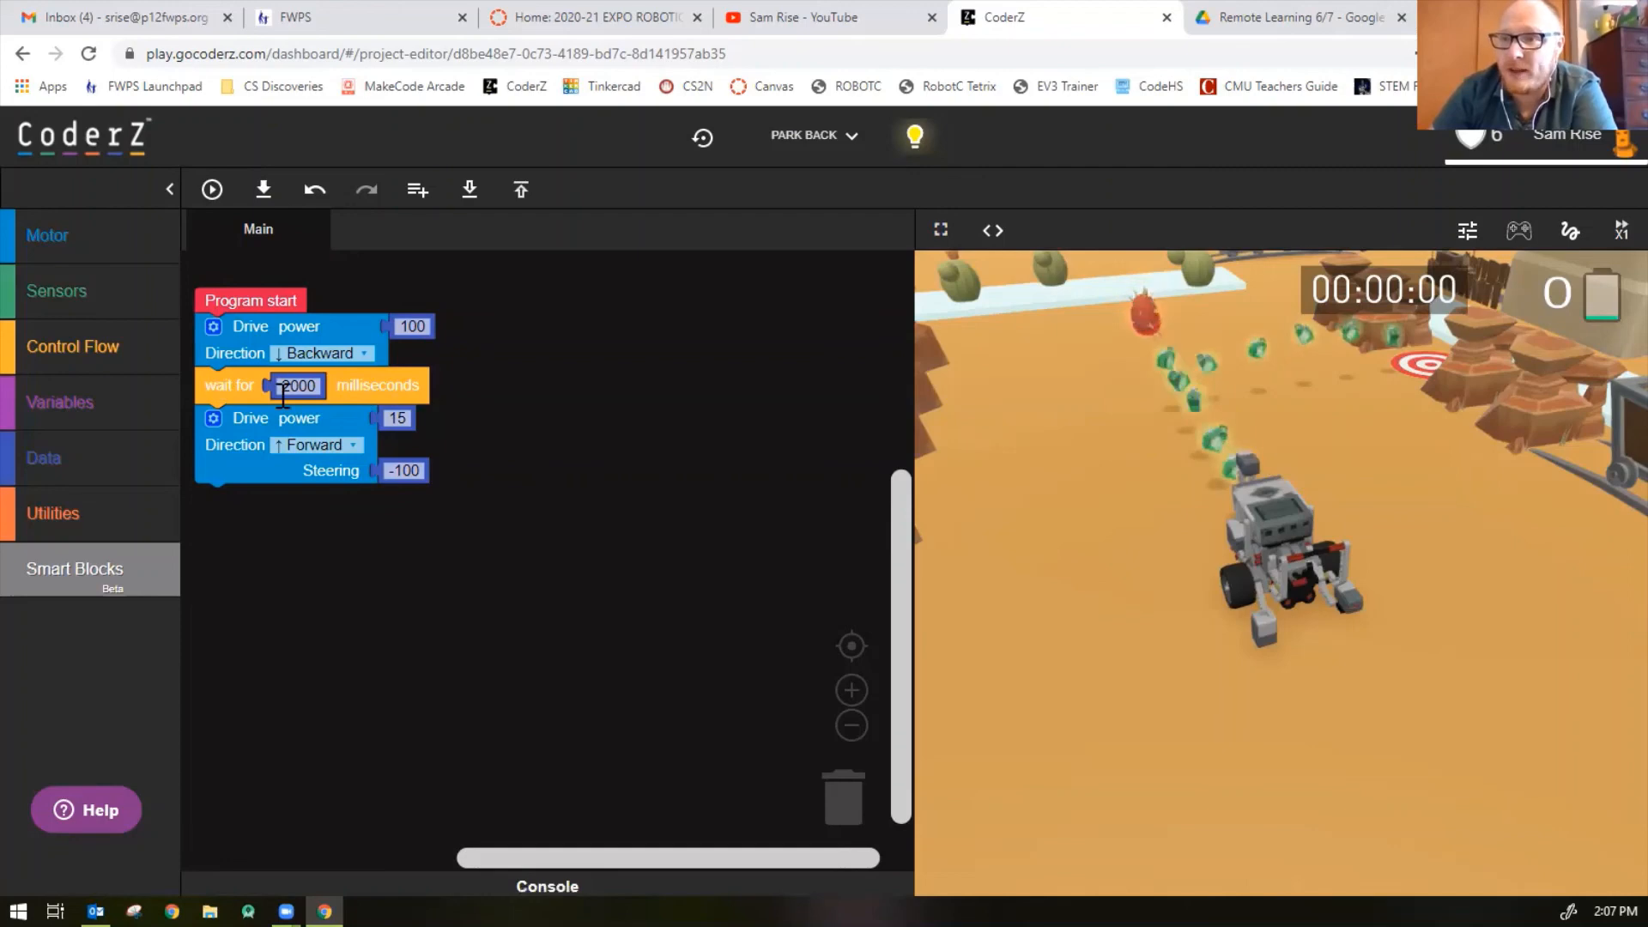
{"action": "left_click", "coordinate": [71, 346]}
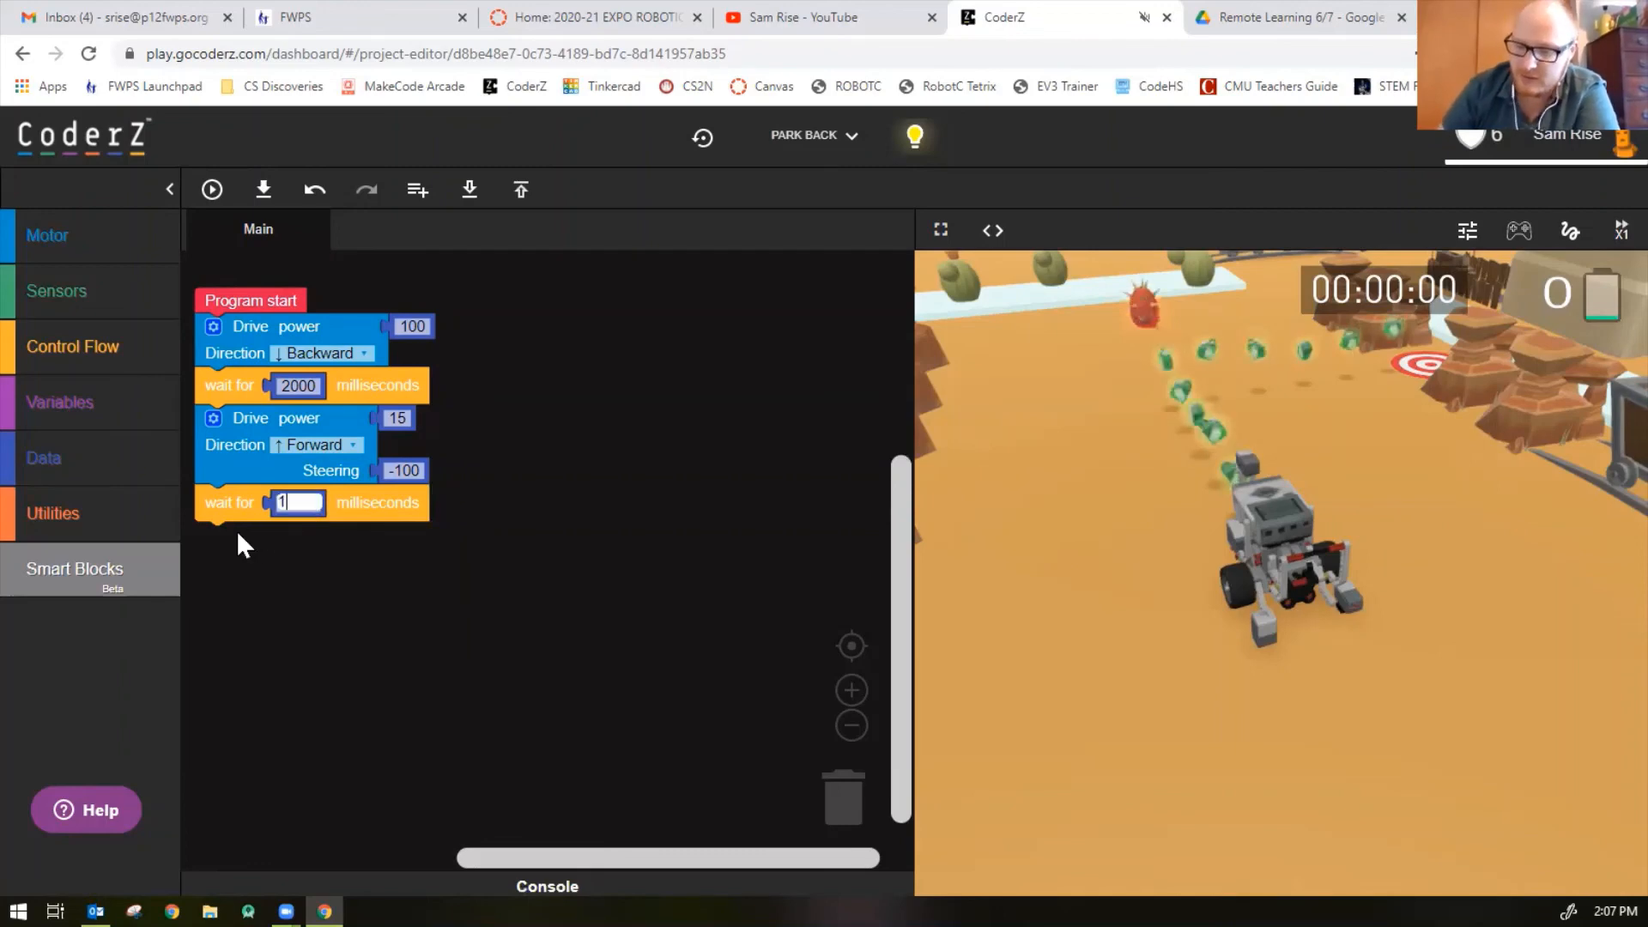
Set the second wait to 1750 ms and add a final forward drive at power 100
{"action": "type", "text": "1750"}
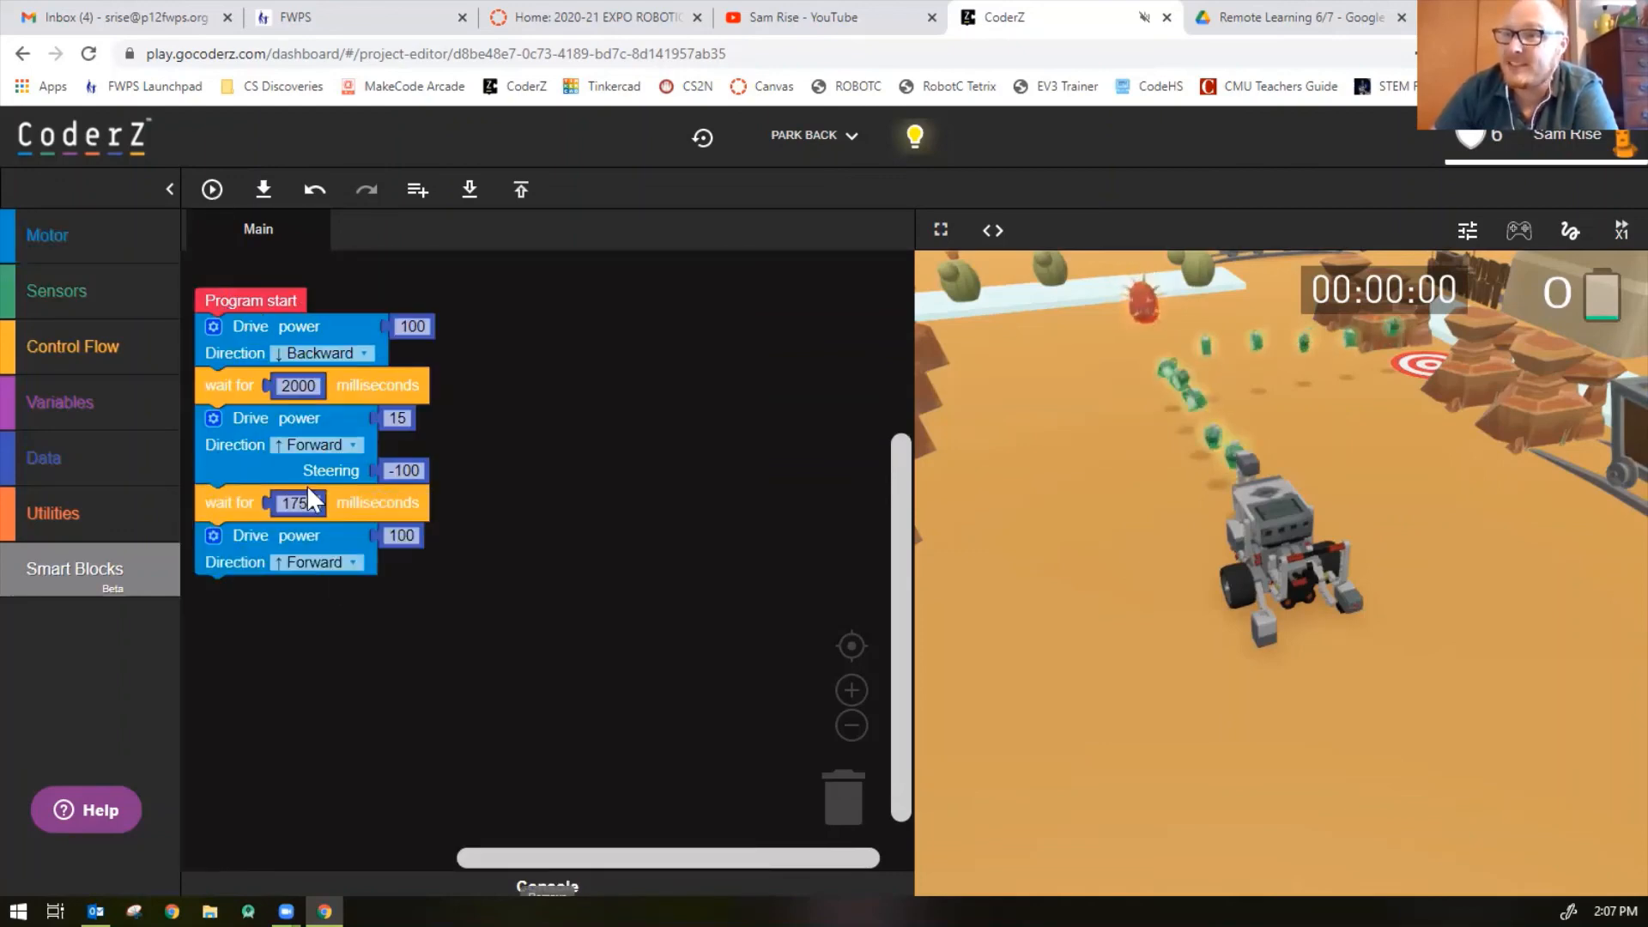
{"action": "type", "text": "1750"}
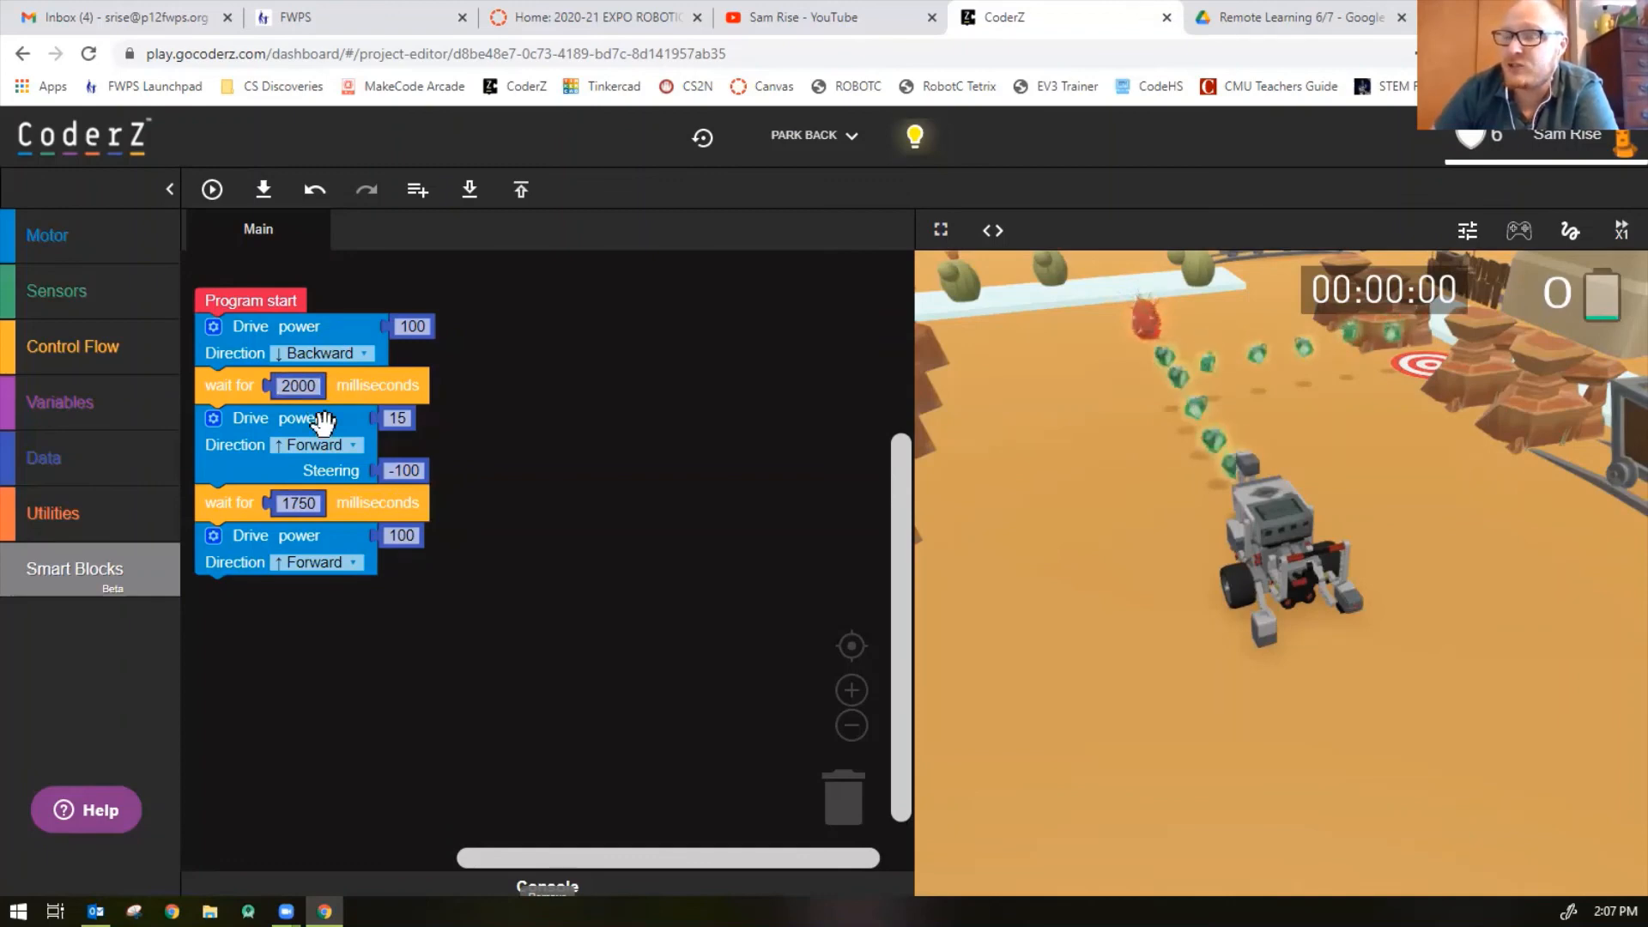
{"action": "left_click", "coordinate": [298, 502]}
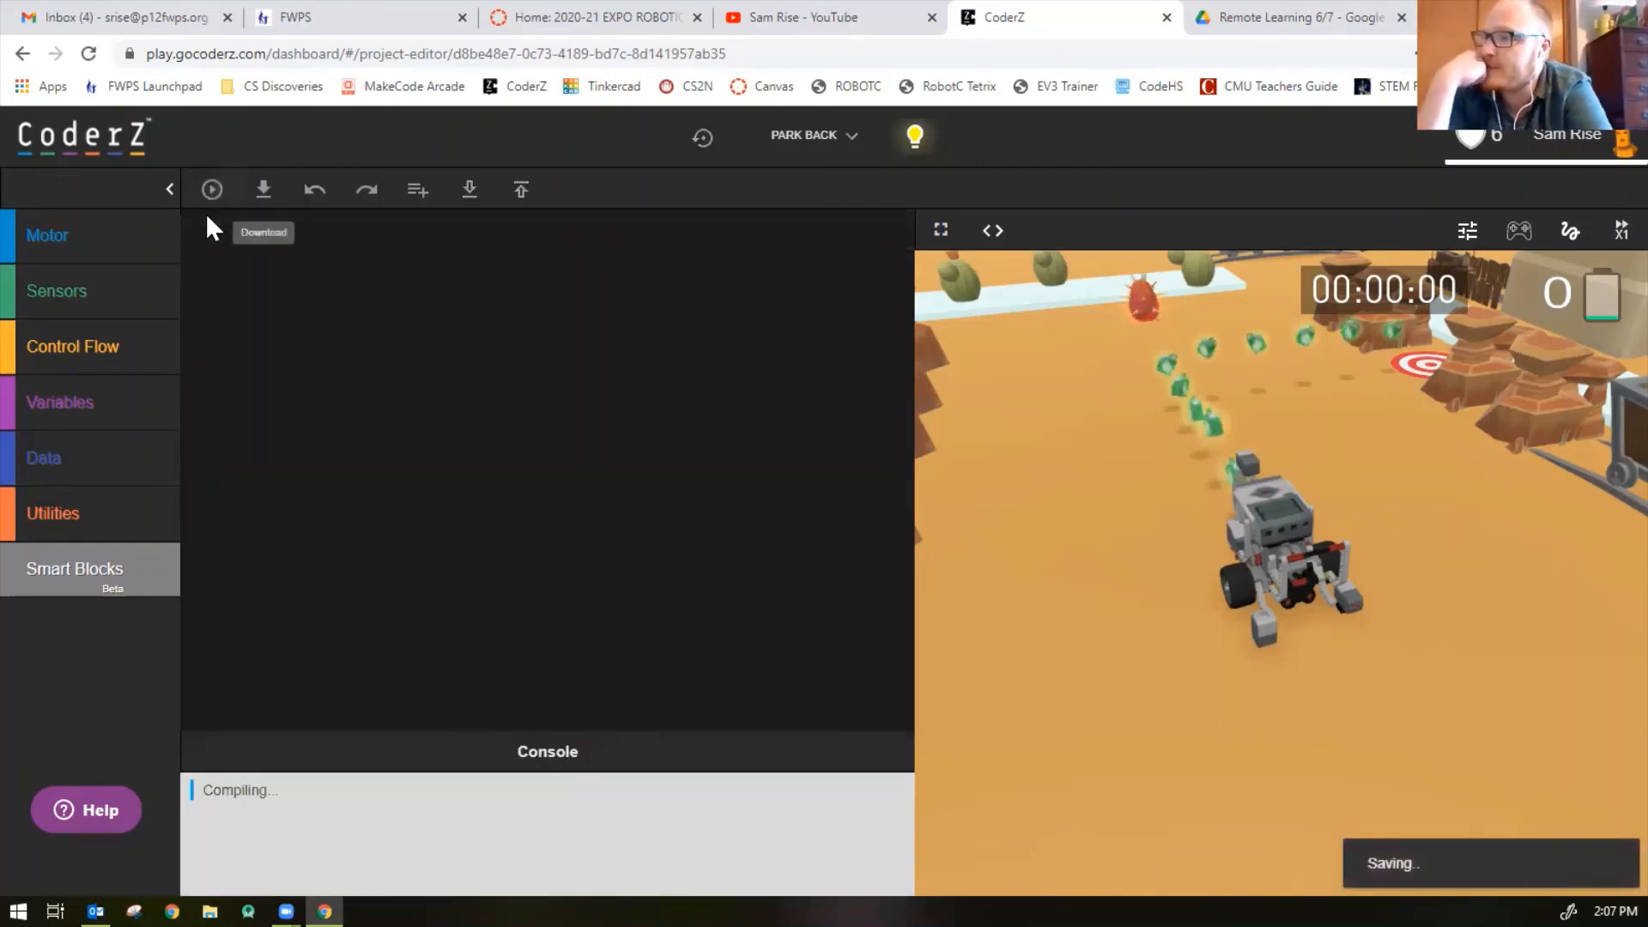
Run the Park Back program in the simulator
{"action": "left_click", "coordinate": [211, 189]}
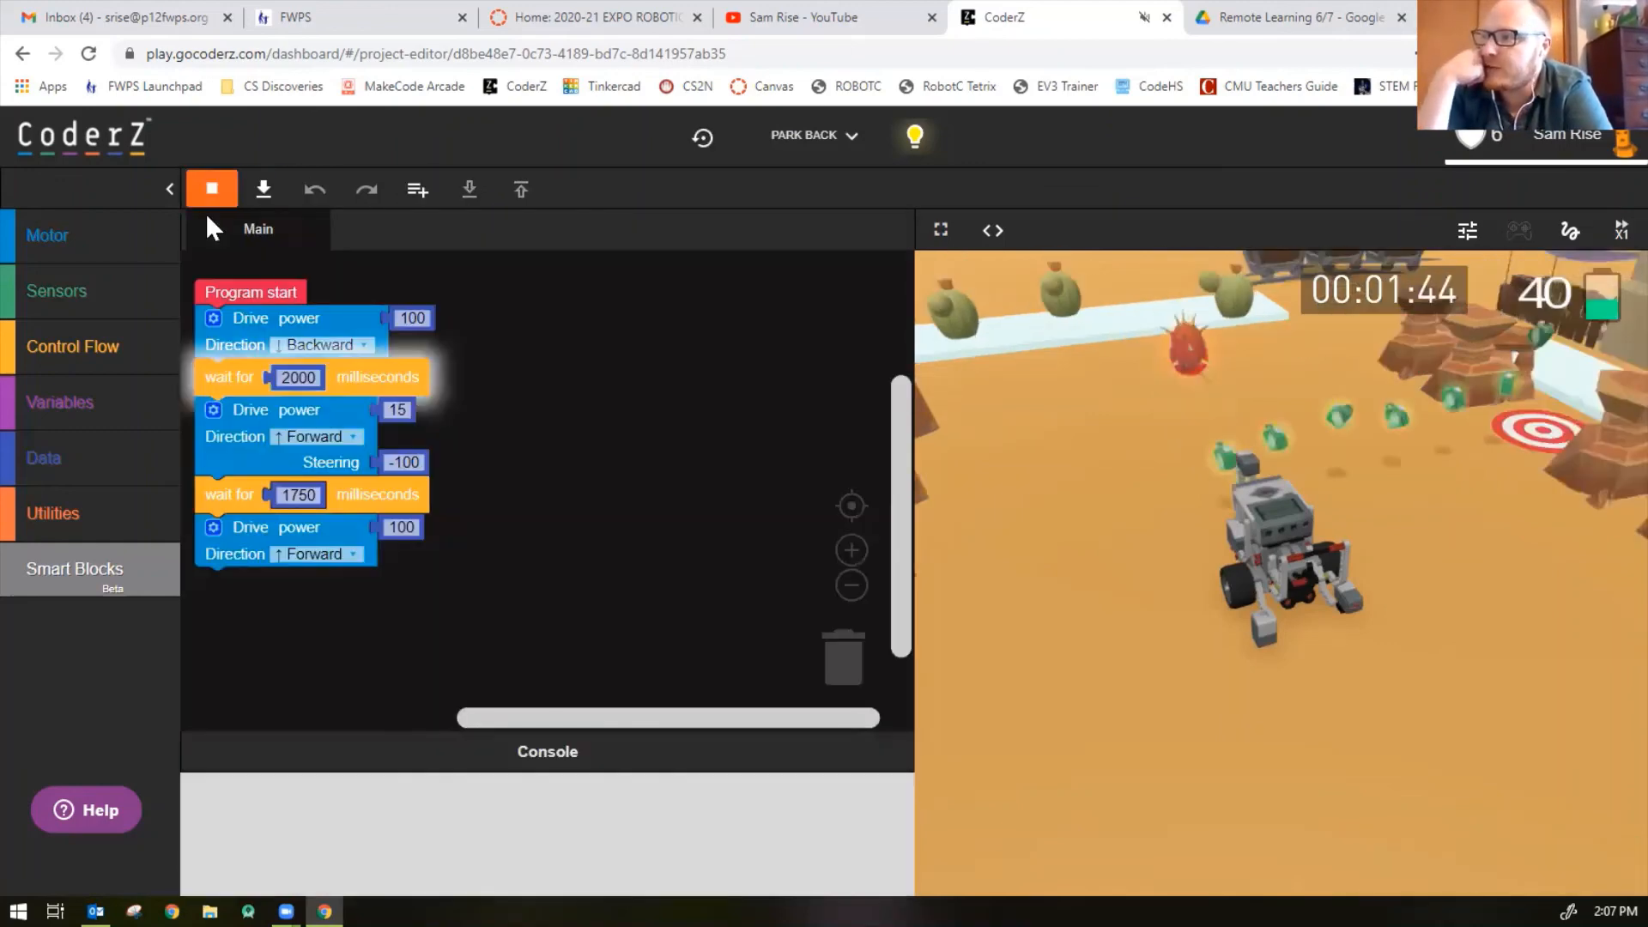